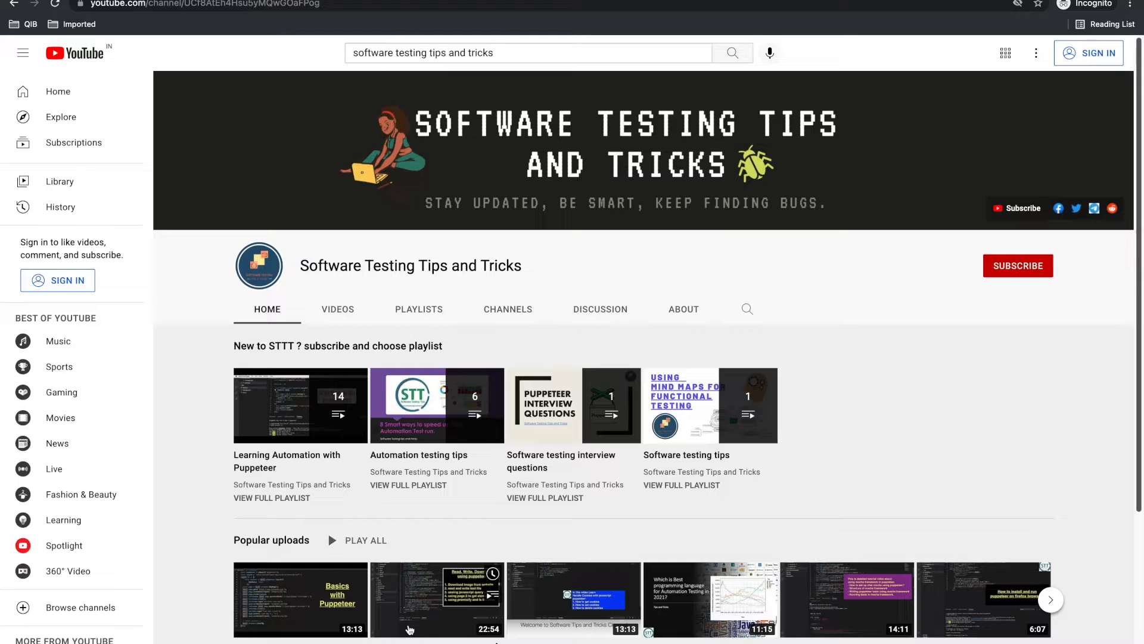
mouse_move(455, 597)
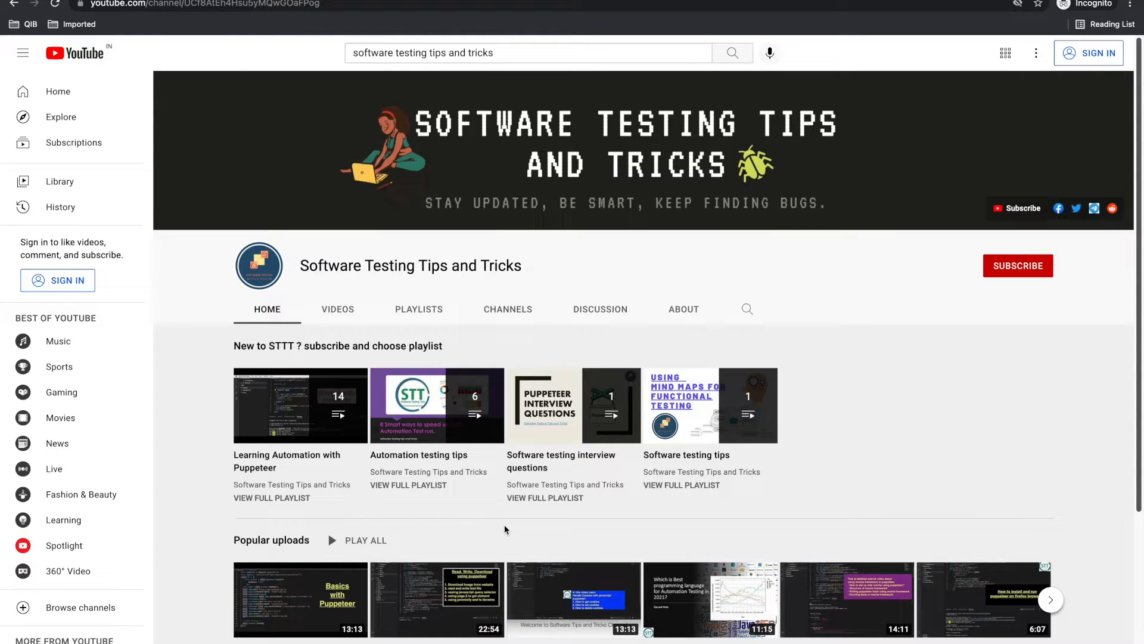
mouse_move(1017, 278)
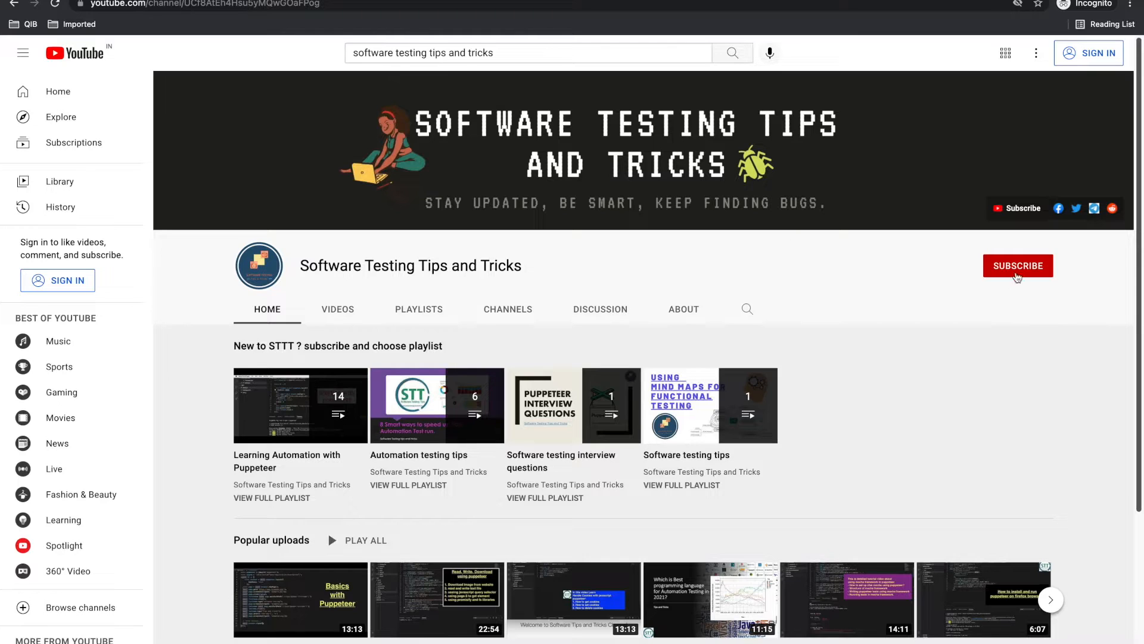
mouse_move(1015, 297)
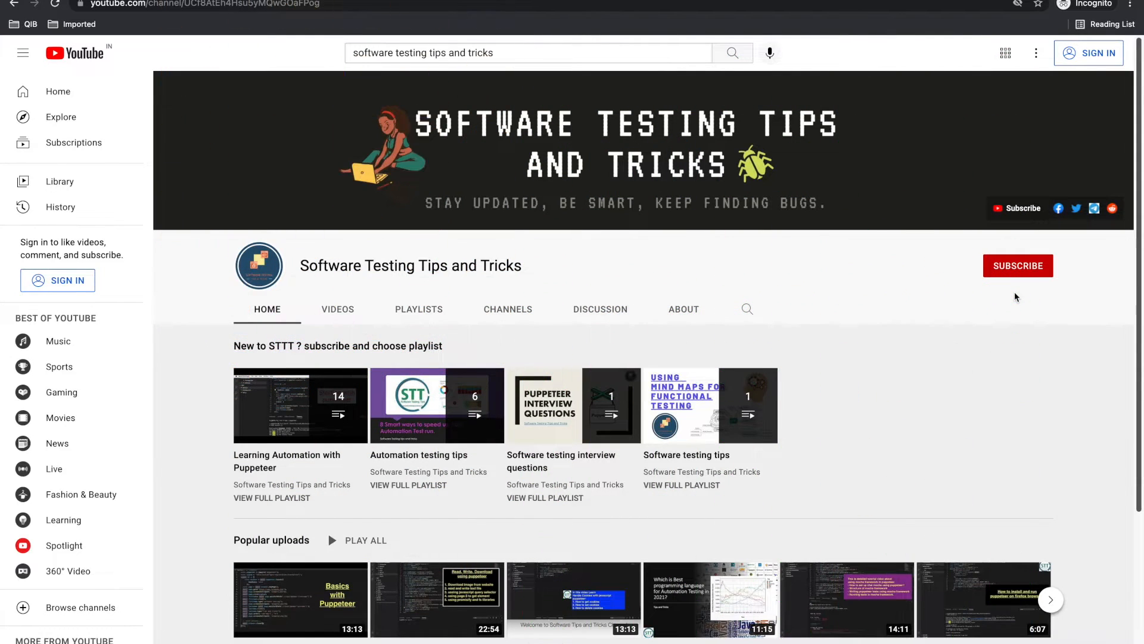
mouse_move(493, 88)
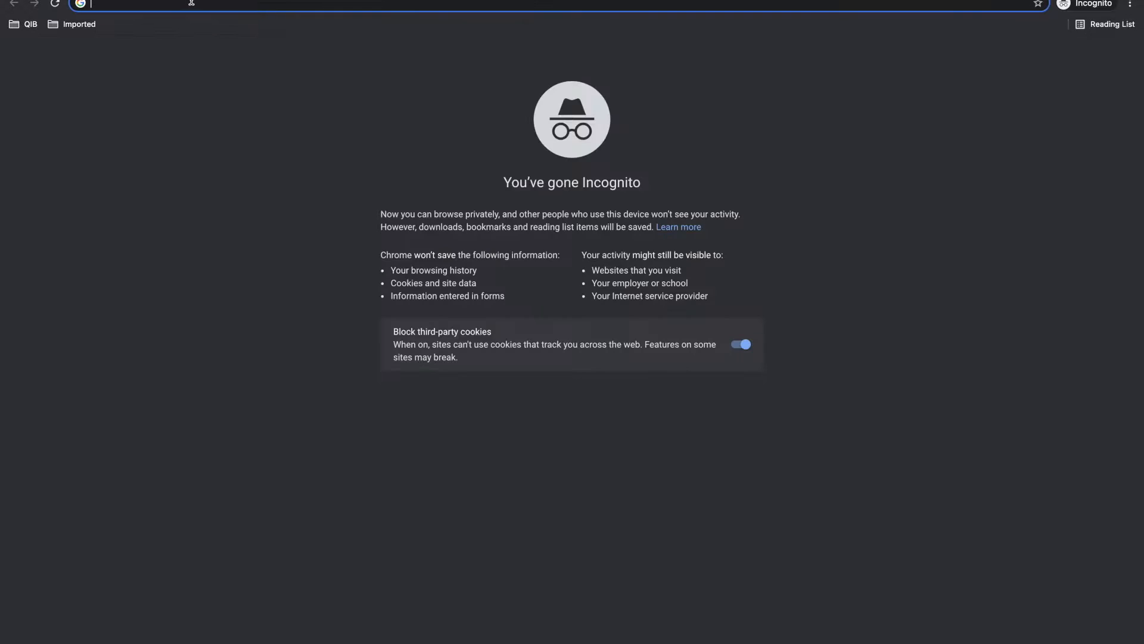
Step: Load softwaretestingtipsandtricks.com in the new incognito tab
text(softwaretestingtipsandtricks.com)
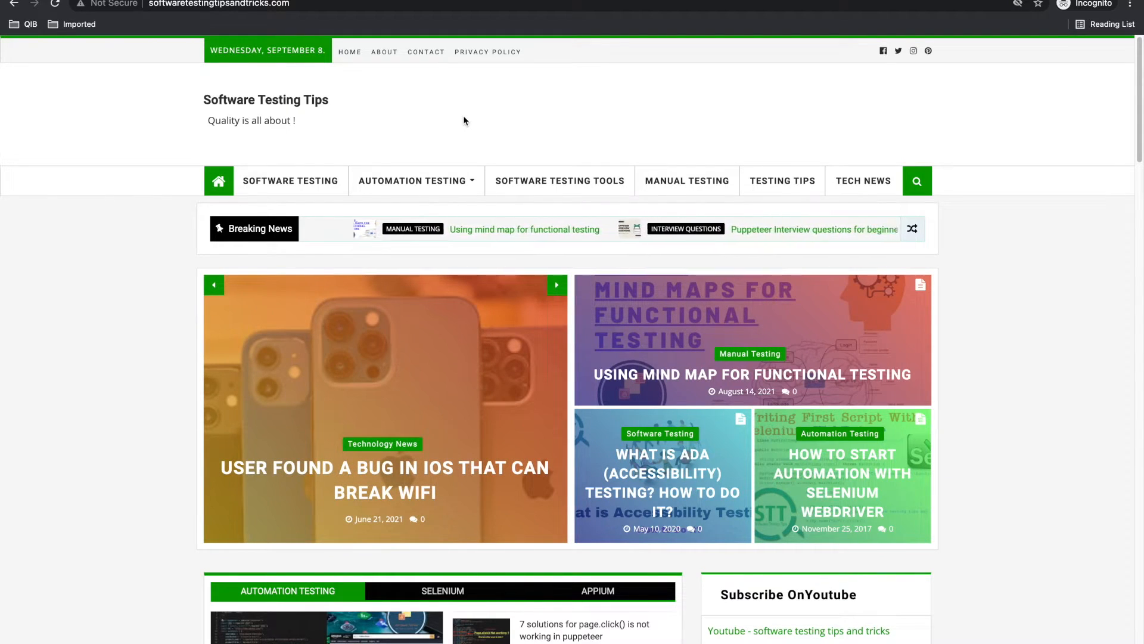
Step: Open DevTools docked beside the blog page with F12
right_click(465, 120)
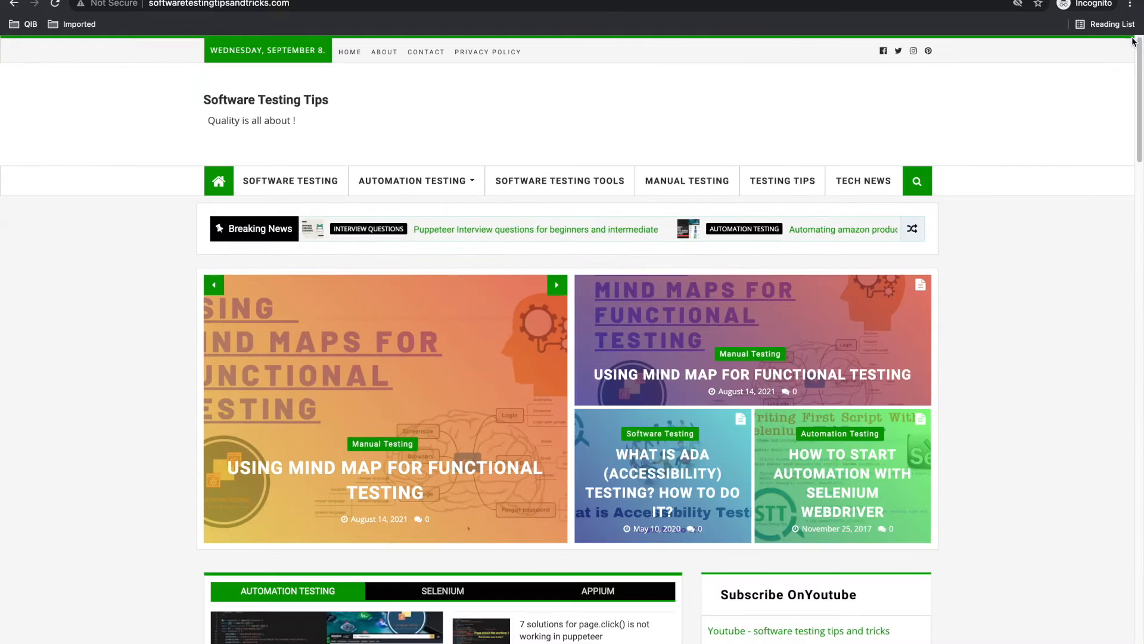
key(F12)
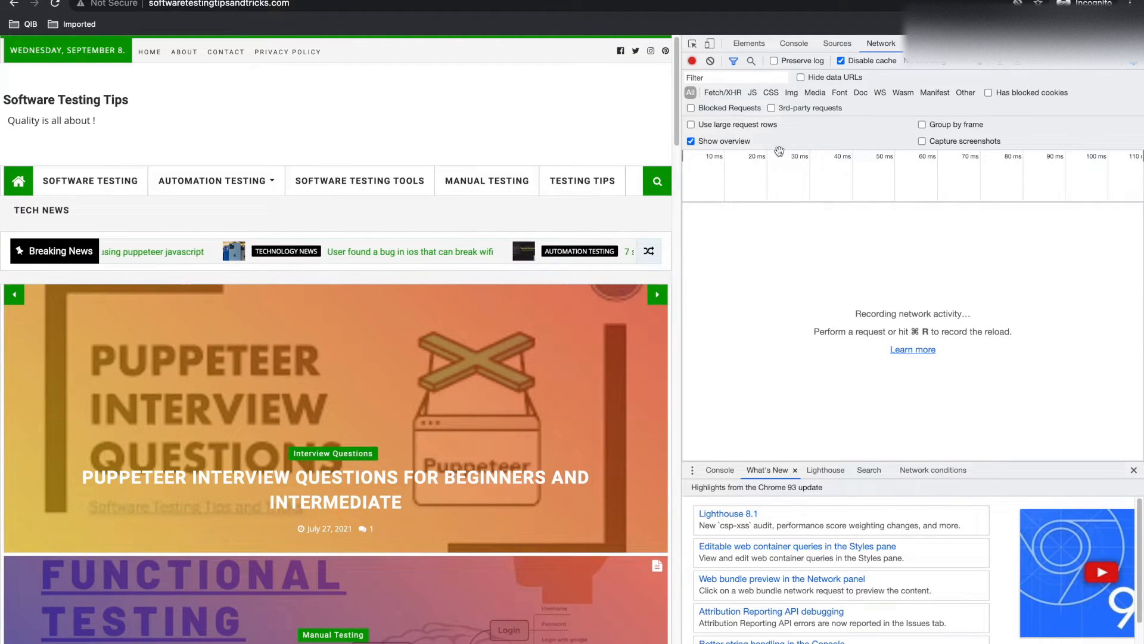
Step: Browse the Elements, Sources and Performance panels, then show the More tools list
click(748, 43)
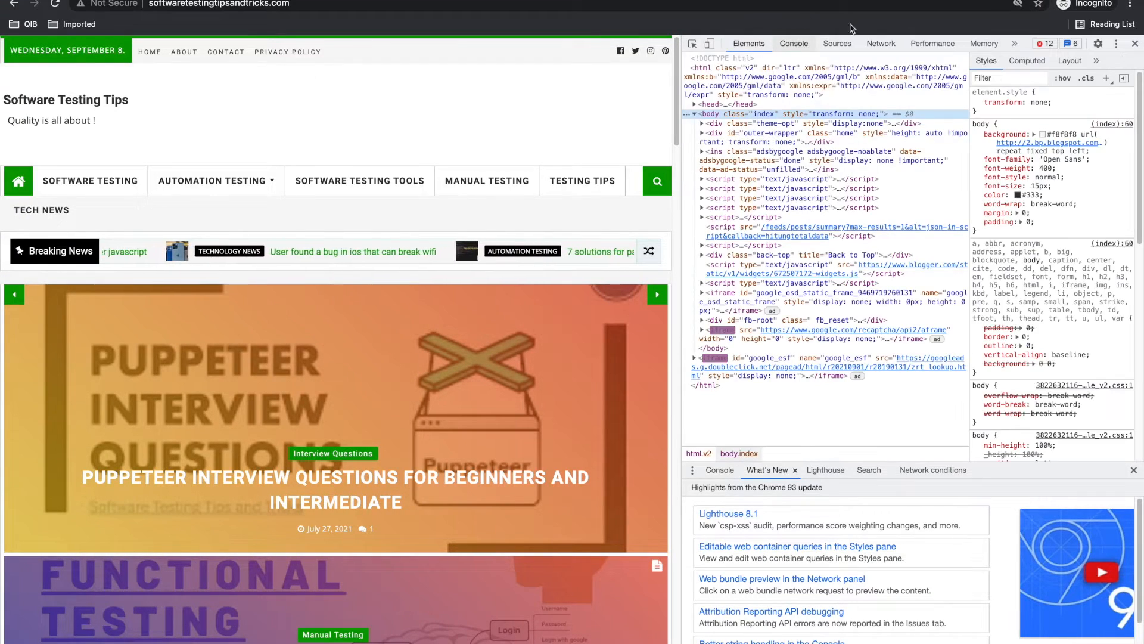
click(836, 43)
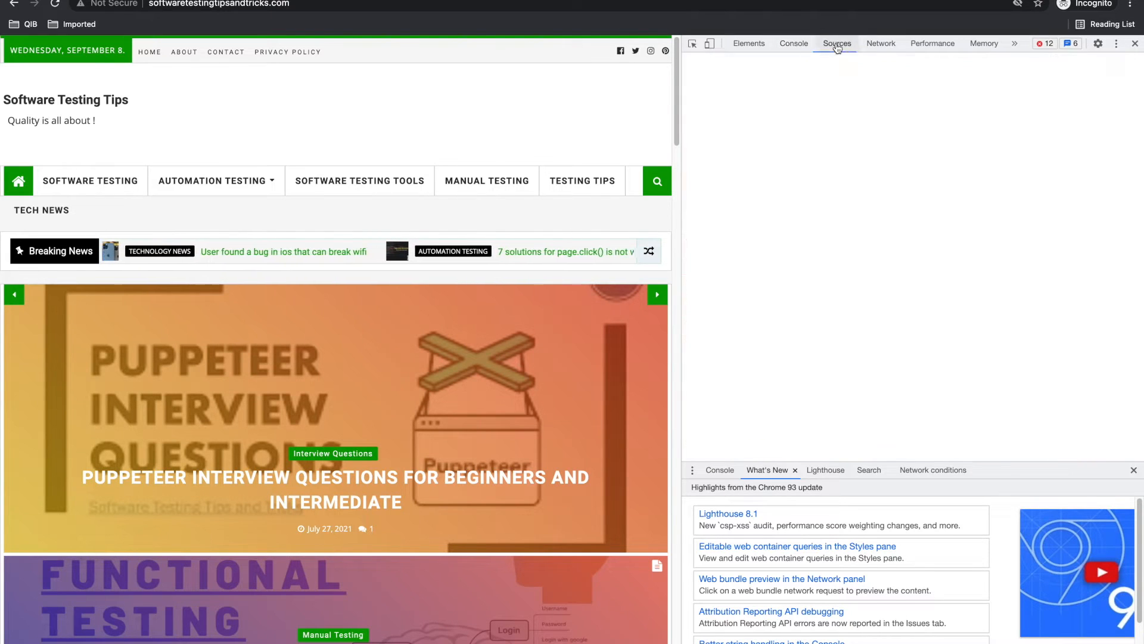
click(932, 42)
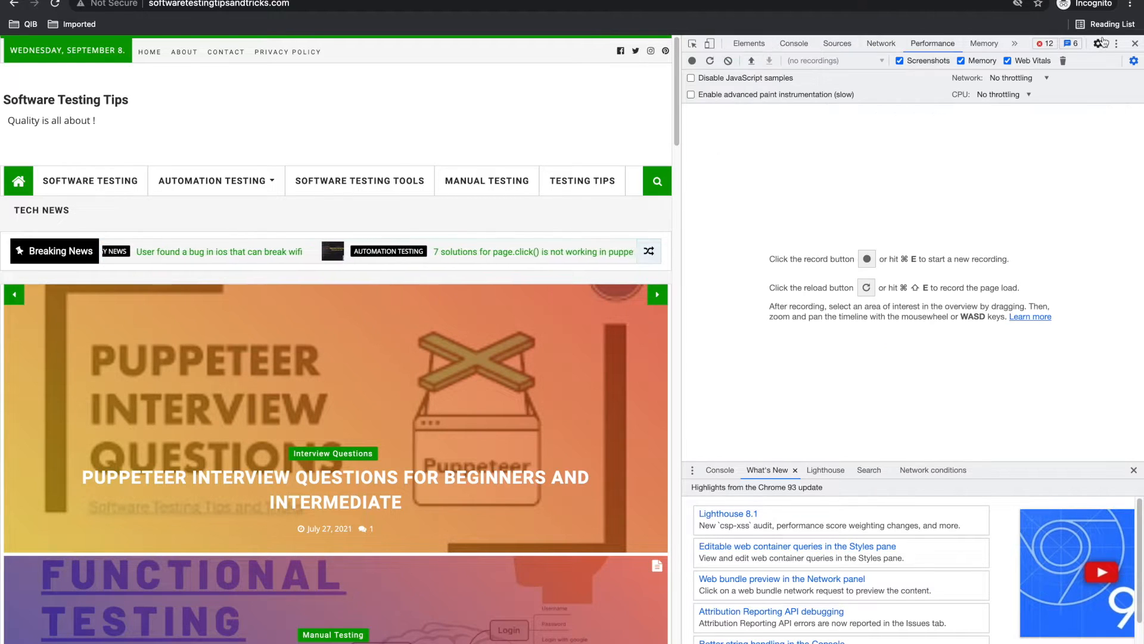
click(1116, 43)
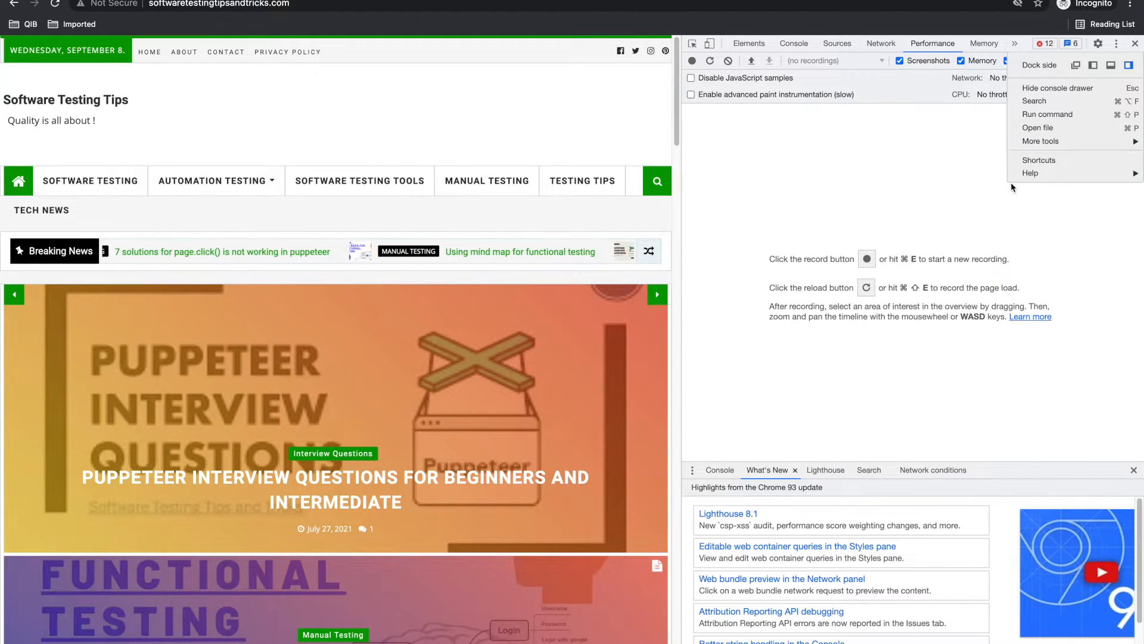
click(1041, 141)
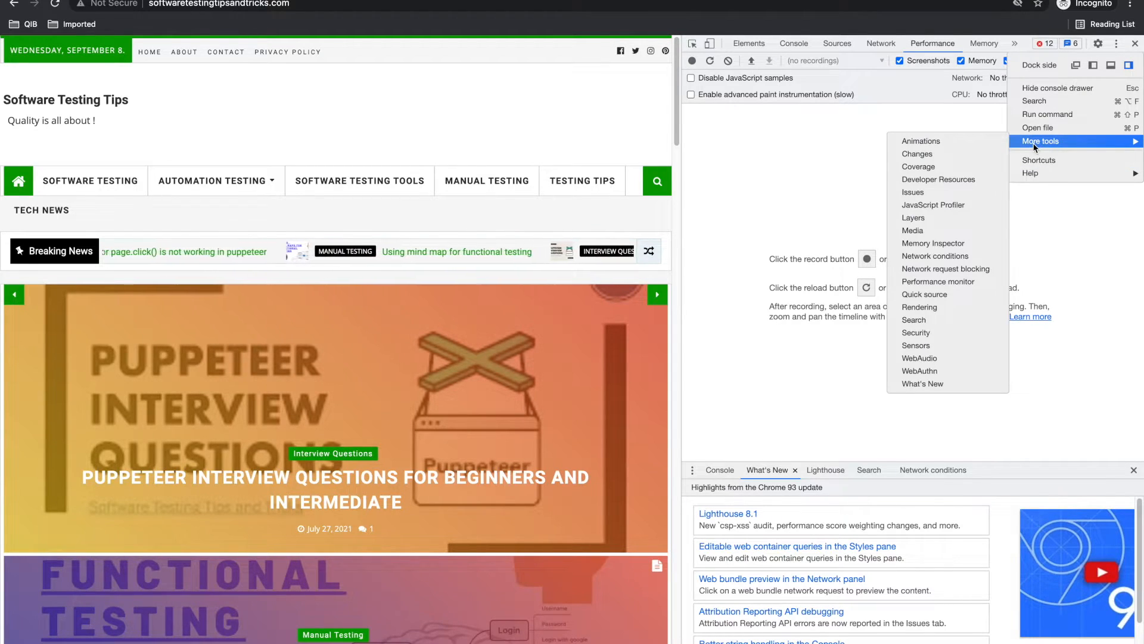
mouse_move(917, 153)
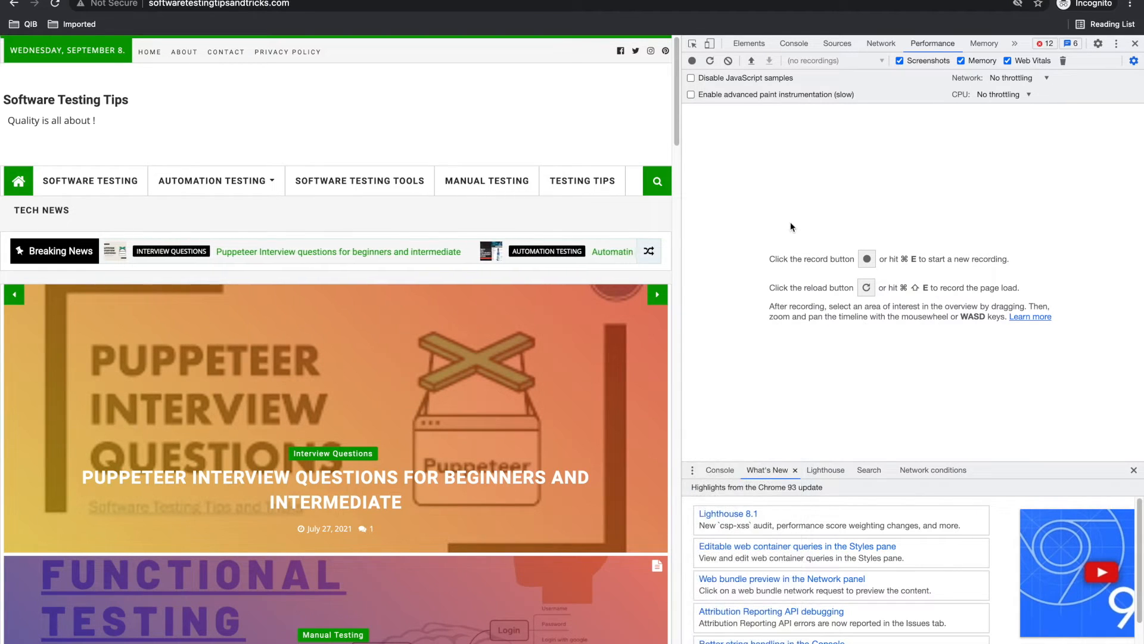
mouse_move(692, 42)
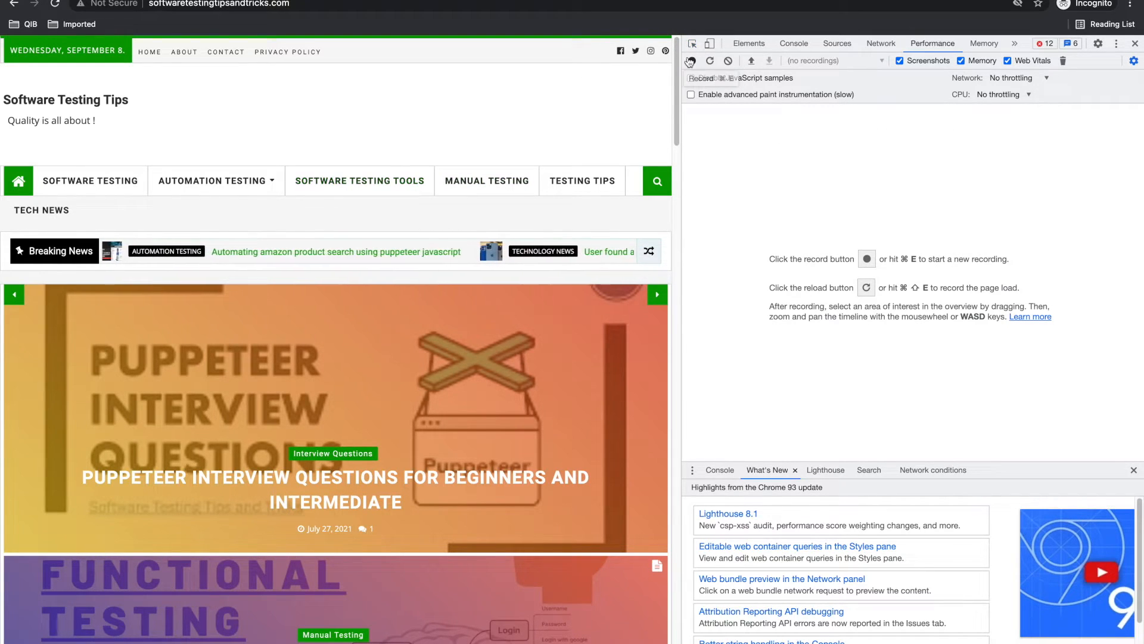
mouse_move(654, 180)
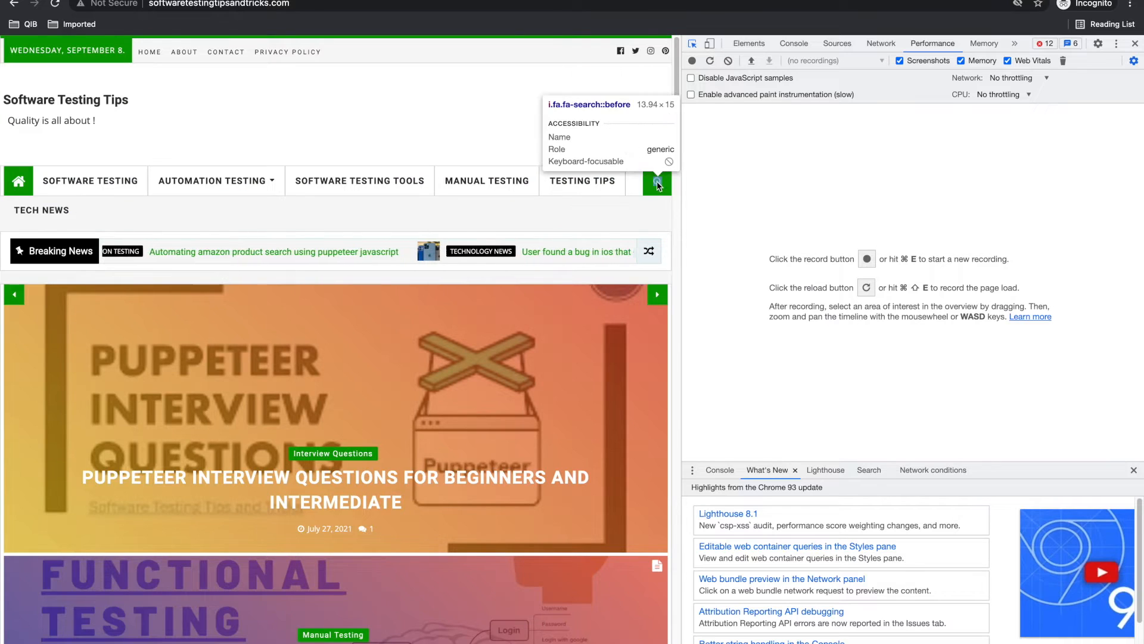
Step: Inspect the blog menu's search icon to reveal its span and CSS rules
click(748, 43)
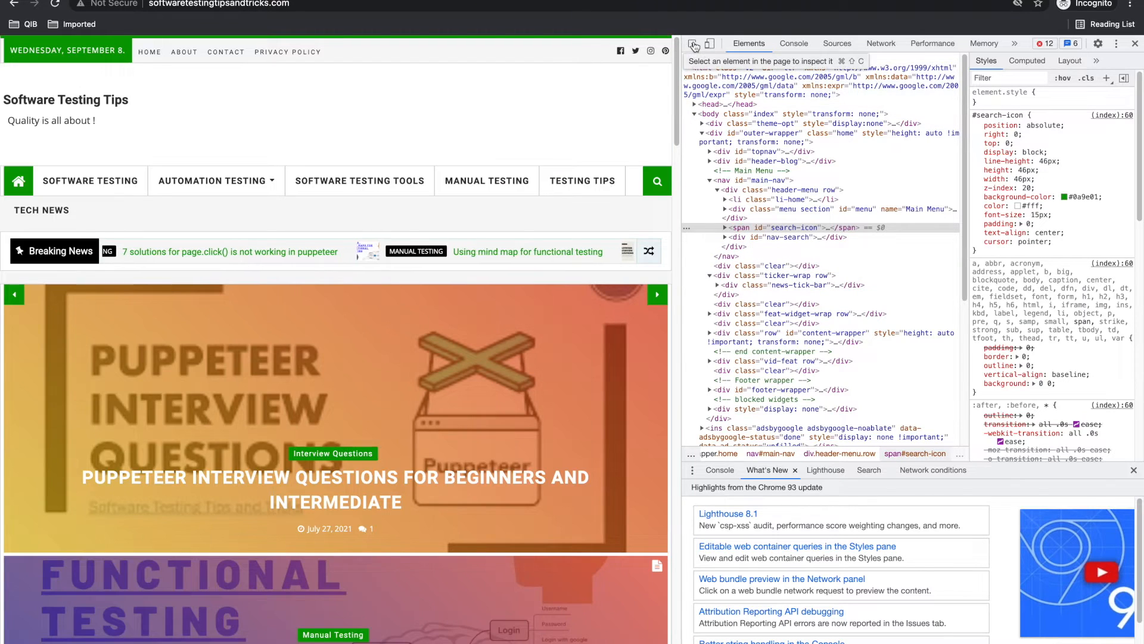
mouse_move(358, 180)
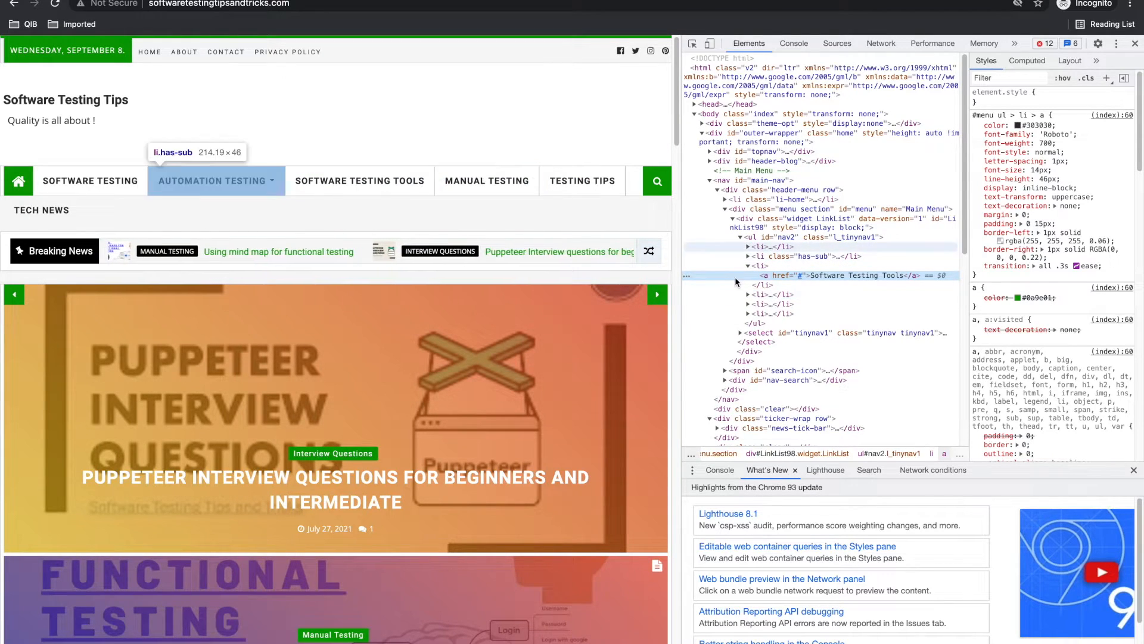
mouse_move(358, 180)
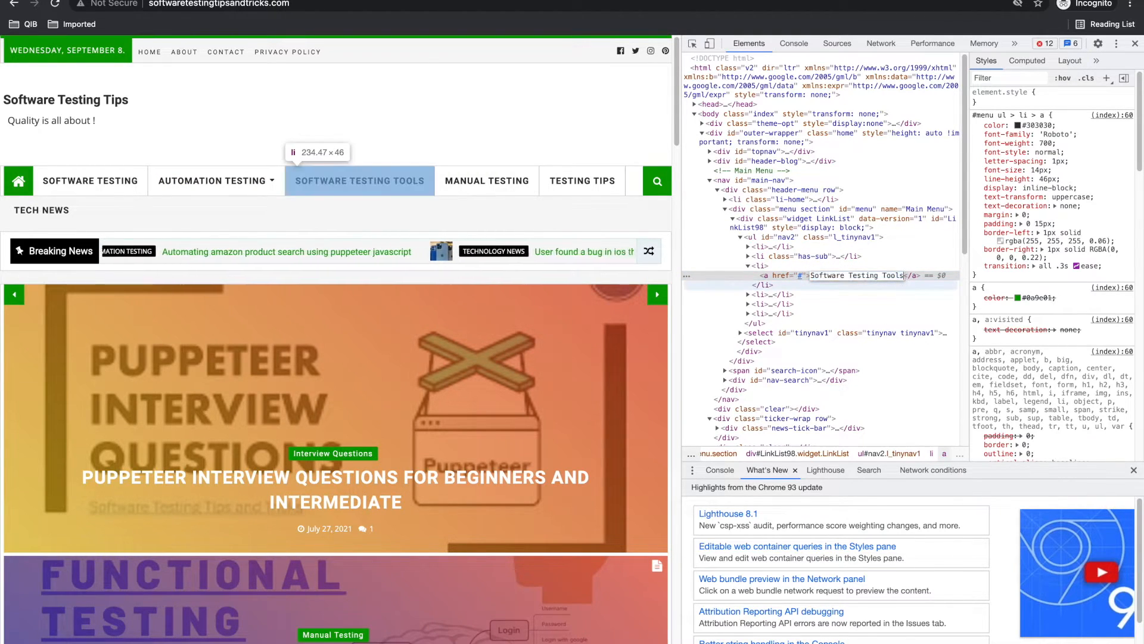
Step: Append 'hhgh' to the Software Testing Tools link text in Elements
text(hhgh hghghjhj hbjhghjhkj ygjyg)
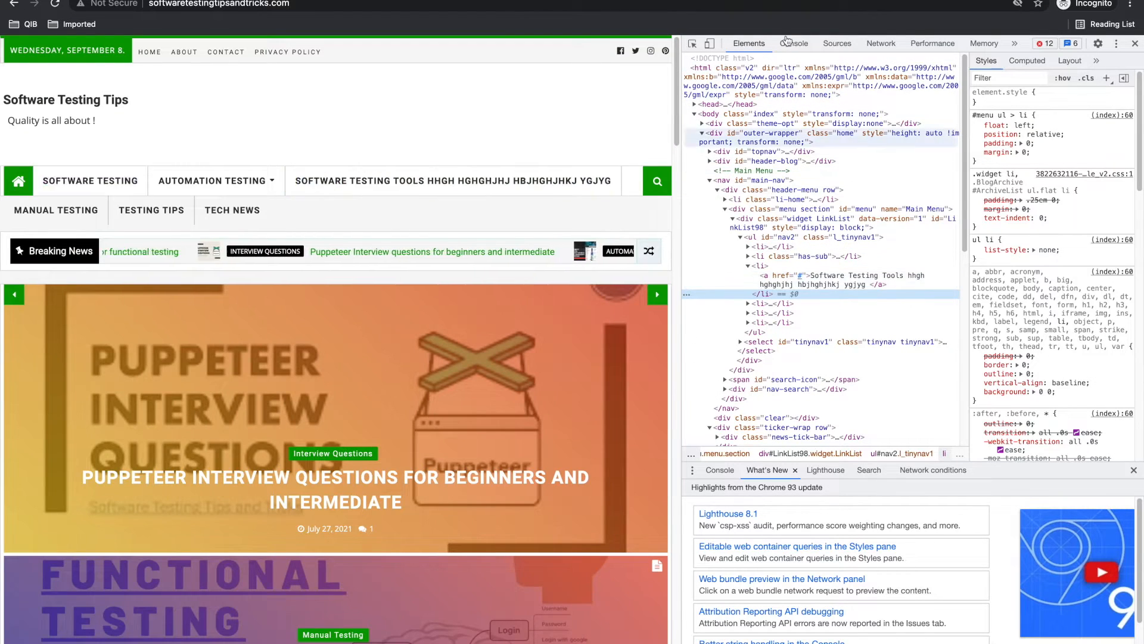
Step: Switch to the Console listing page errors and focus its command prompt
click(792, 43)
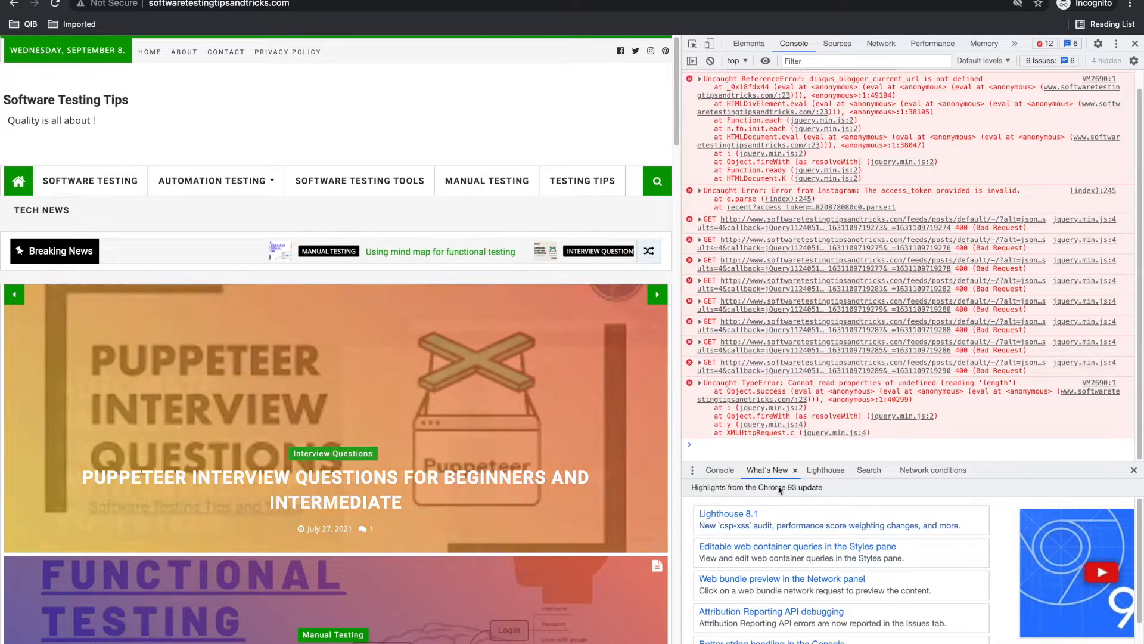
click(656, 294)
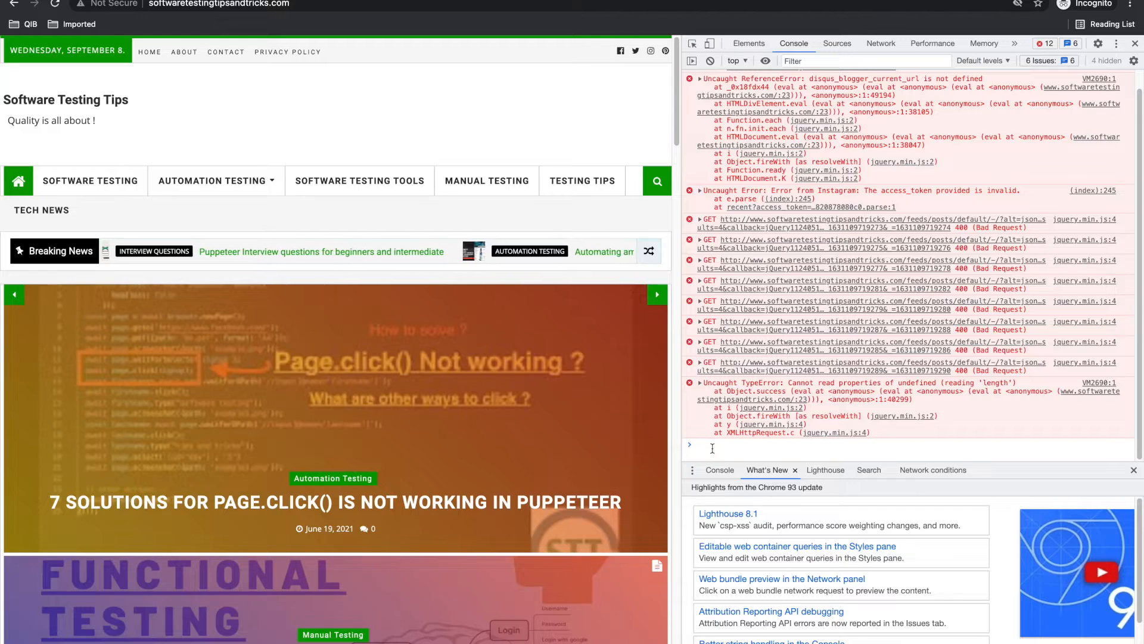
Step: Evaluate 1+2 in the Console and scroll through the output
text(1+2)
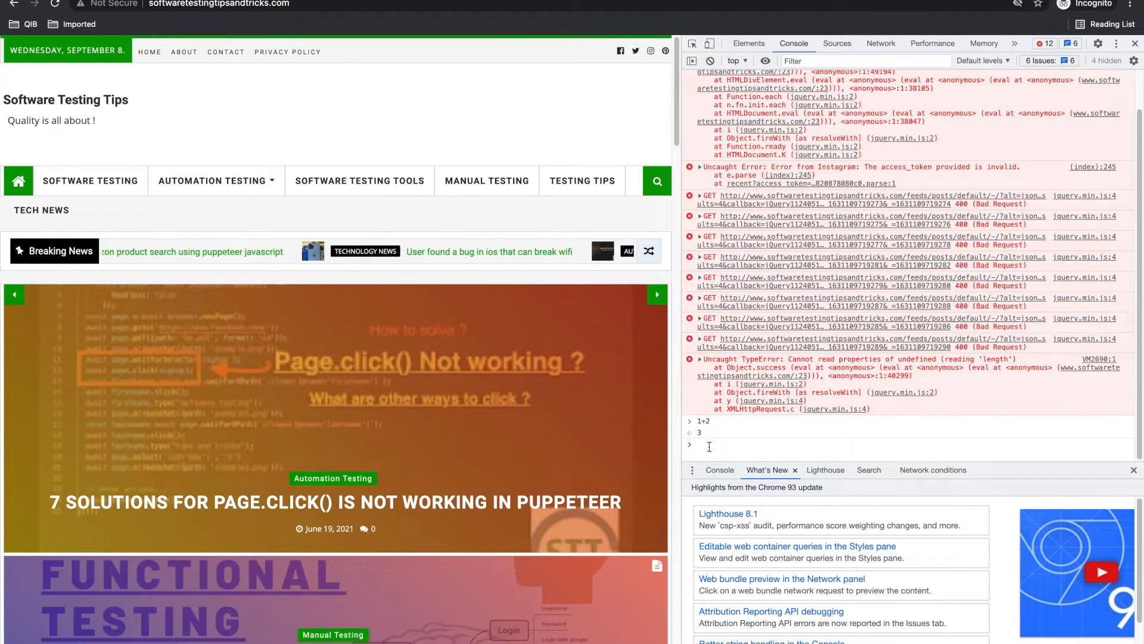
scroll(down, 3)
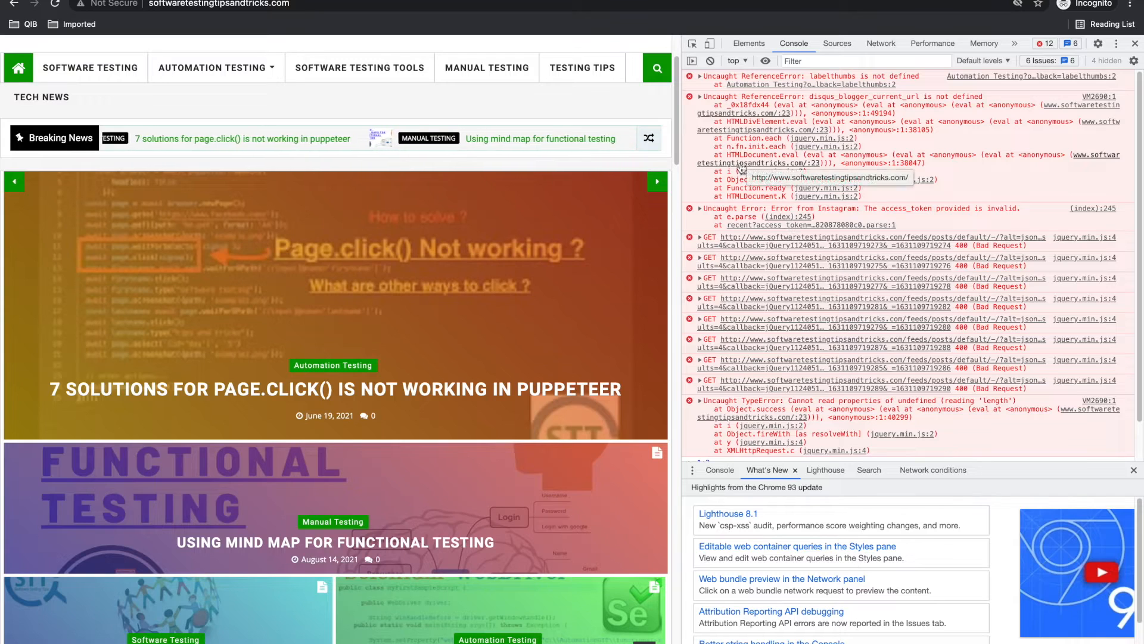
Step: Expand the blog's own files in Sources, then move to the Network panel
click(837, 43)
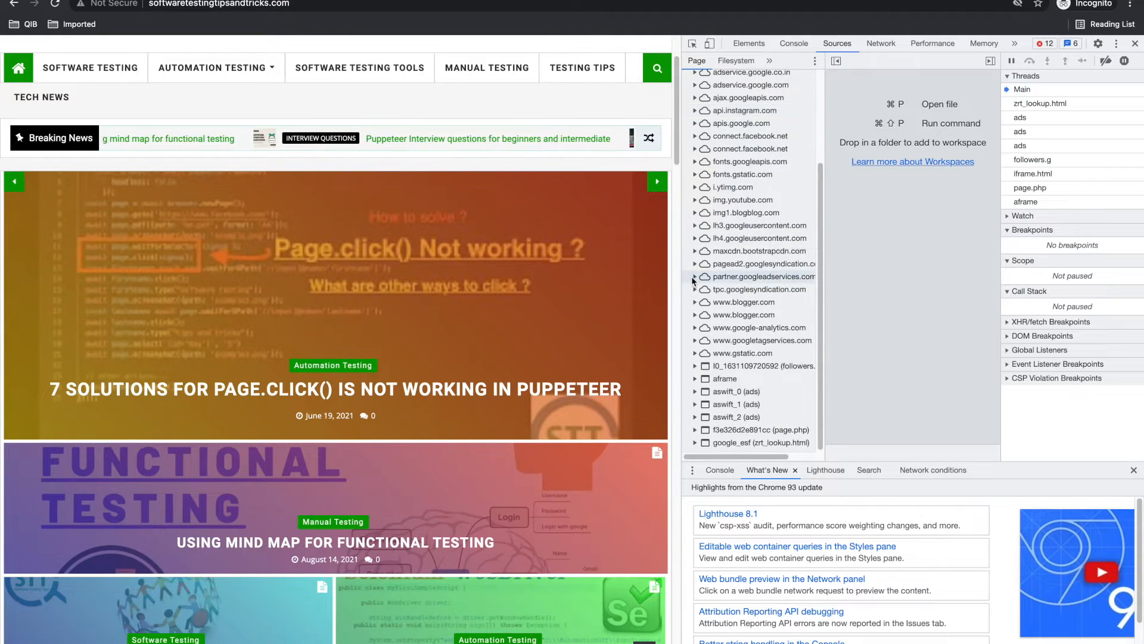
click(687, 77)
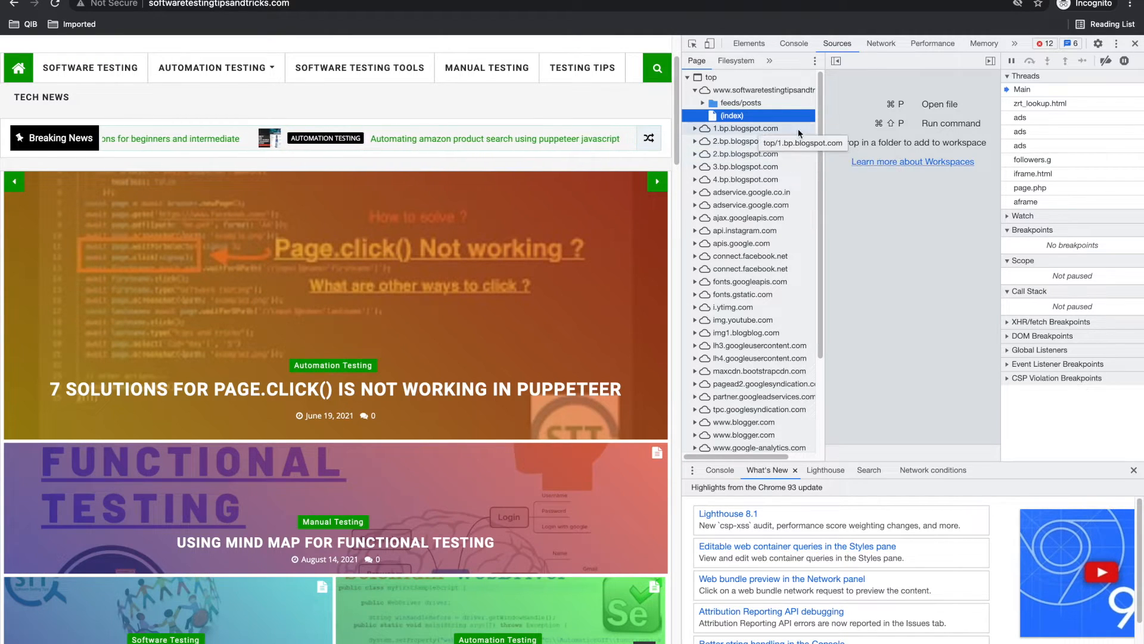
click(881, 43)
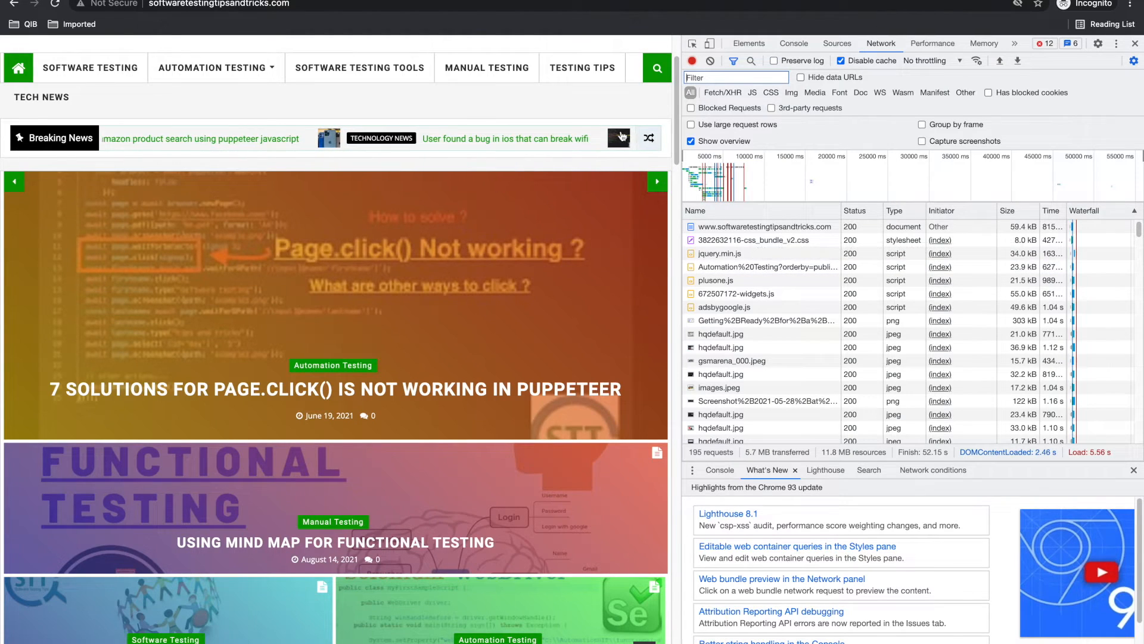
Step: Open the page.click() article, inspect the failed 400 request's response, then a feed request
click(734, 77)
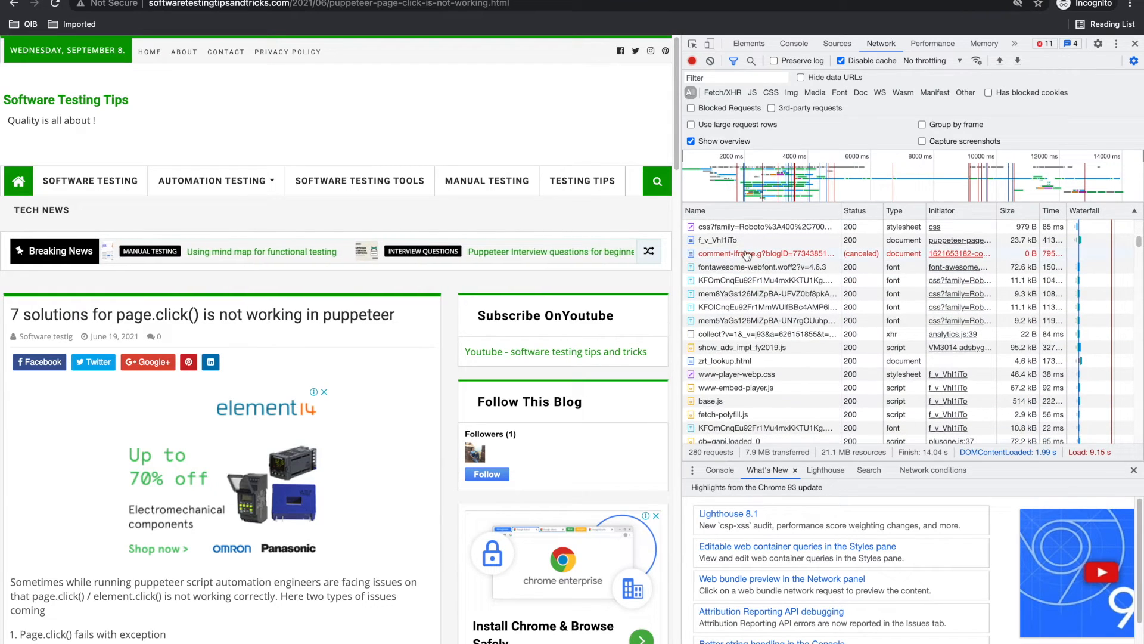
click(744, 253)
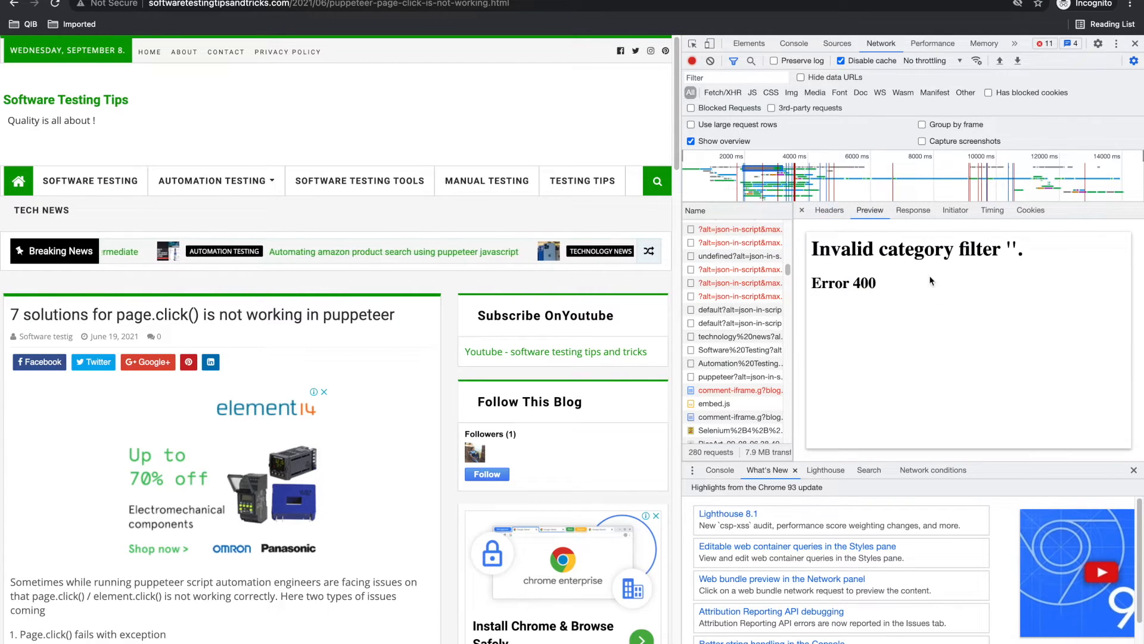
click(913, 210)
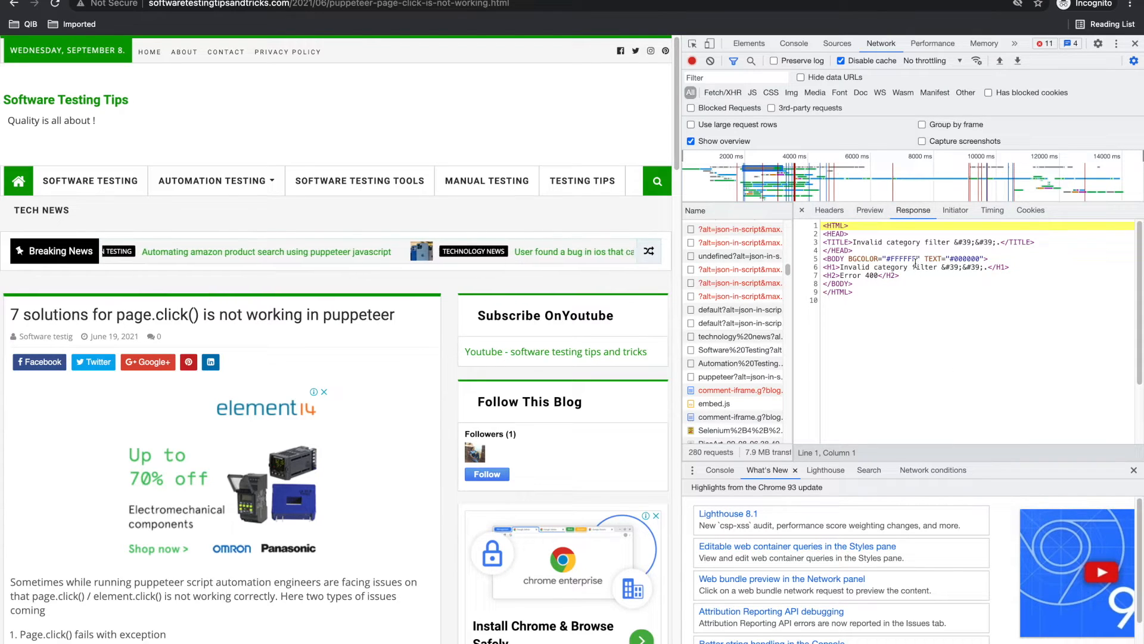
click(736, 323)
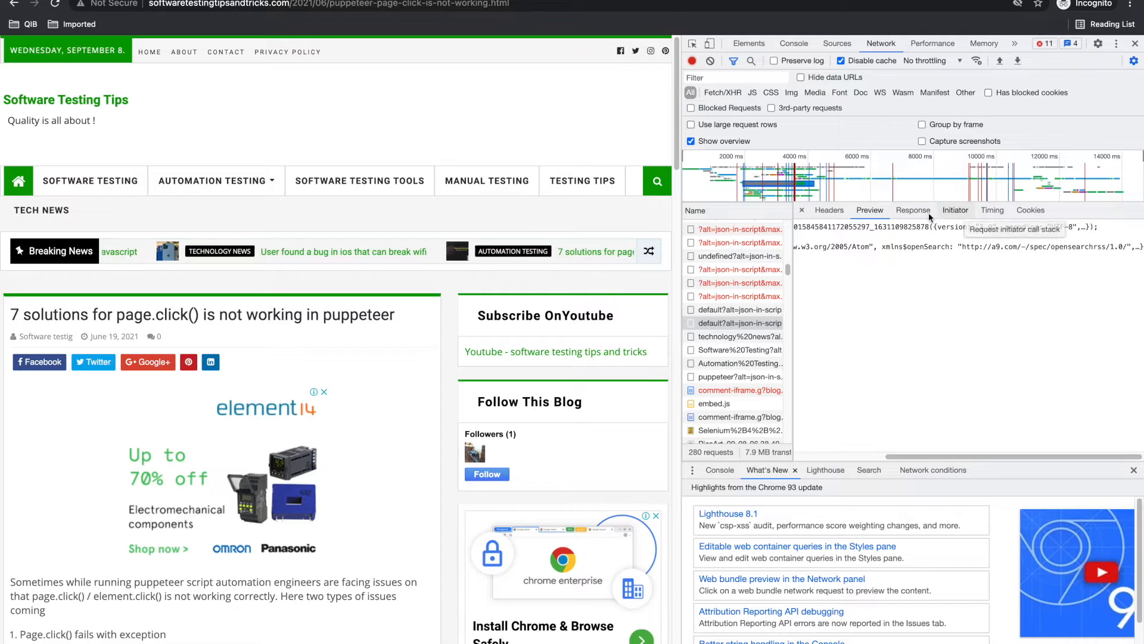
Step: View the feed request's Timing breakdown, totalling 2.19 s
click(991, 211)
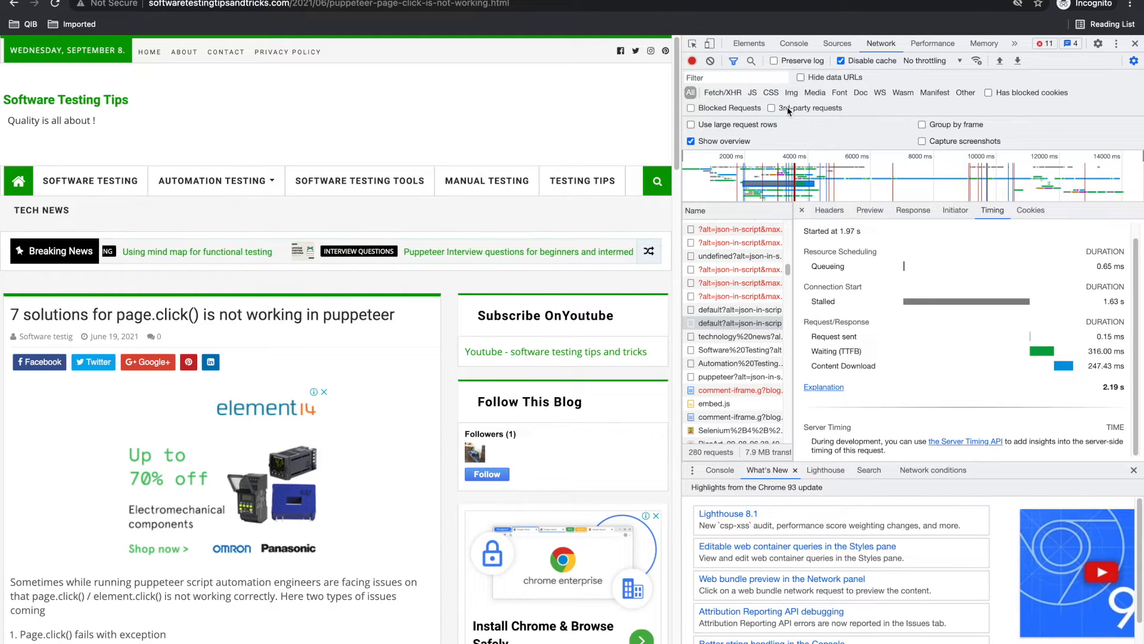
Step: Filter the network list to Blocked Requests, leaving none of the 282 requests shown
click(722, 92)
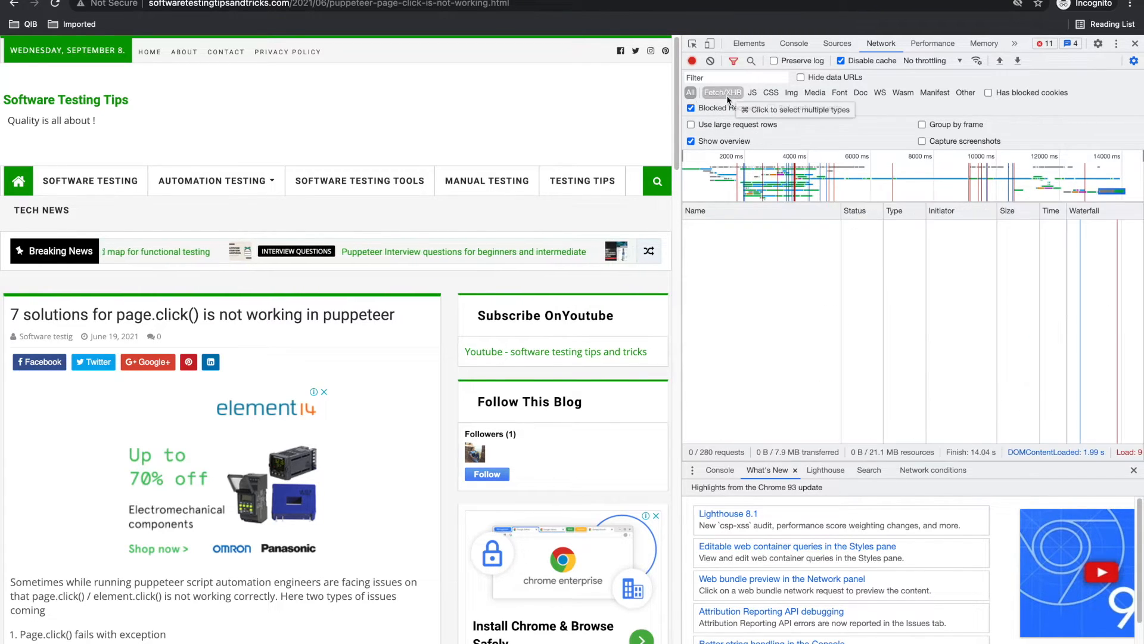
click(751, 93)
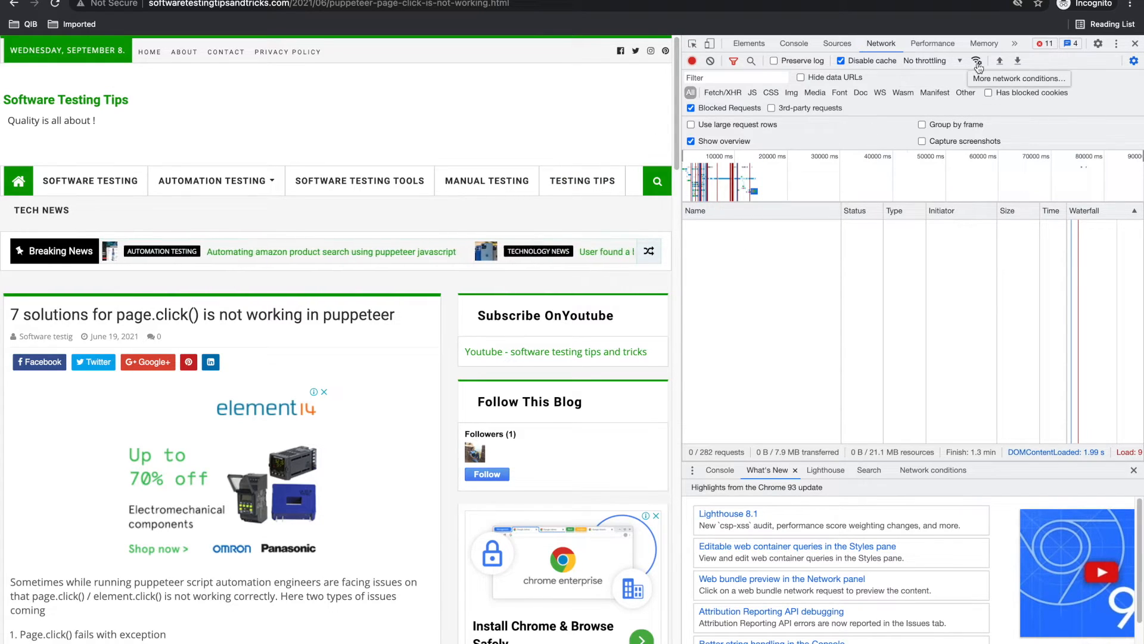
Step: Open network conditions and throttle the blog page to Slow 3G
click(975, 61)
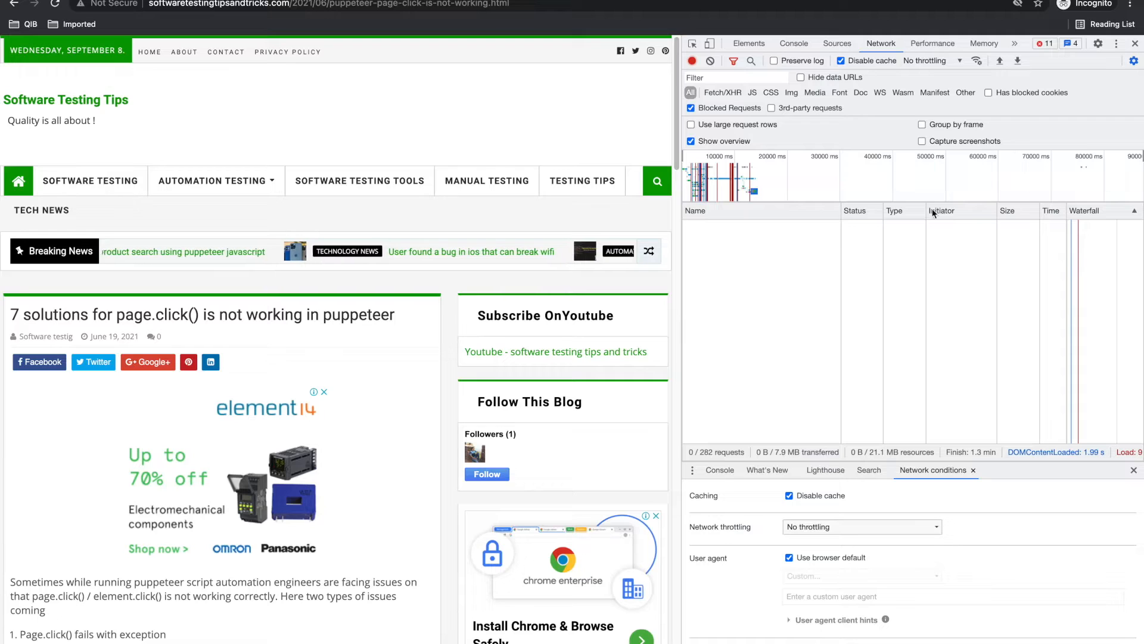
click(976, 61)
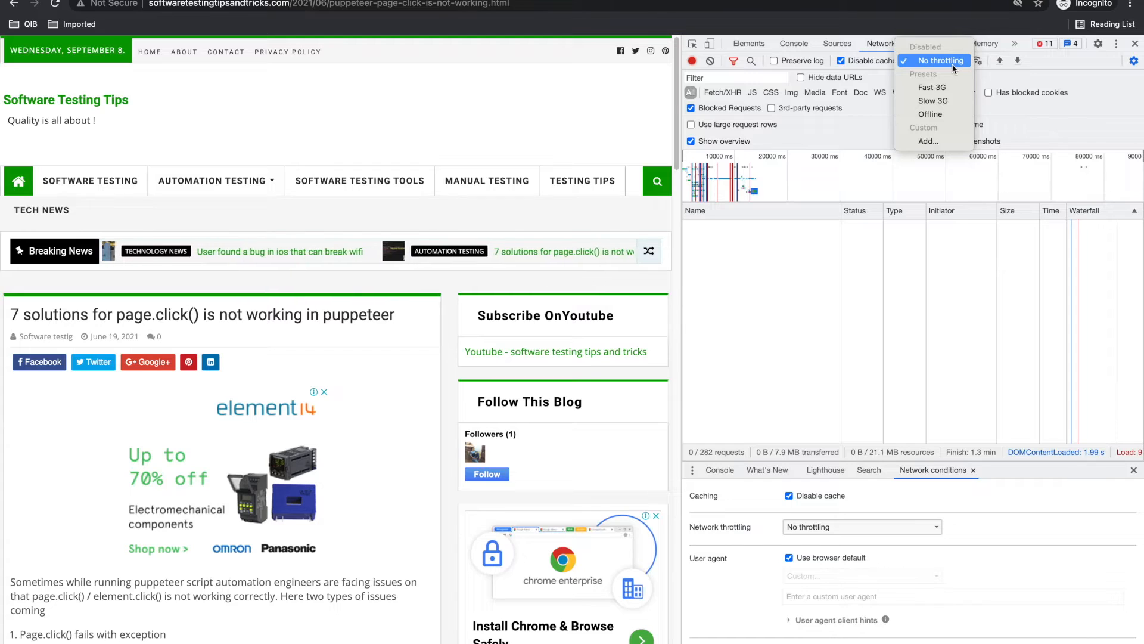
mouse_move(934, 101)
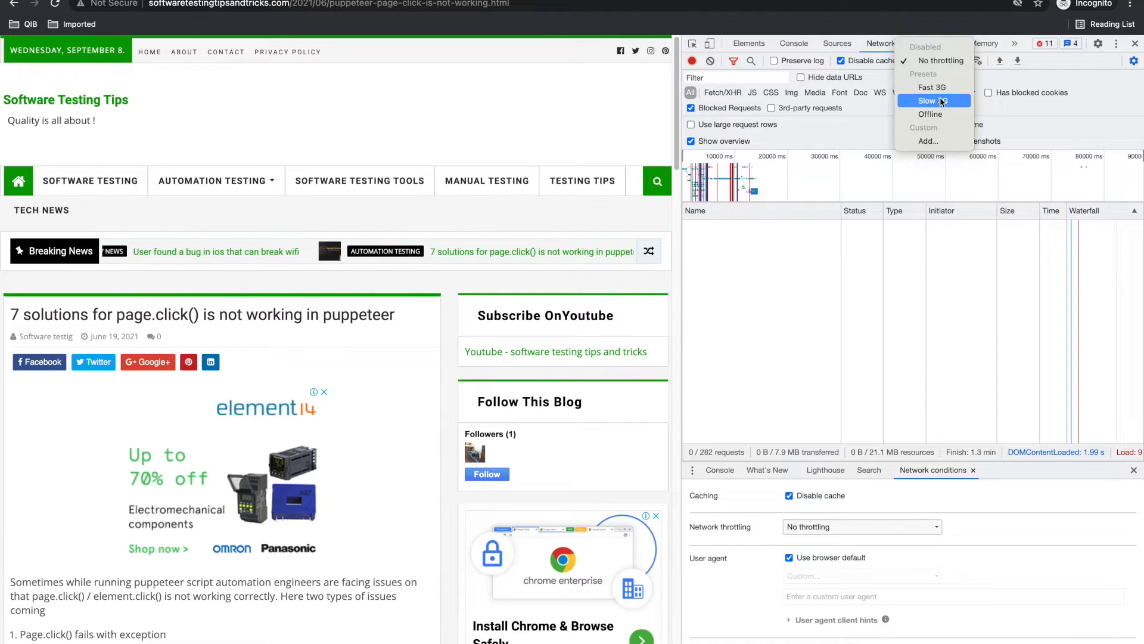
click(934, 101)
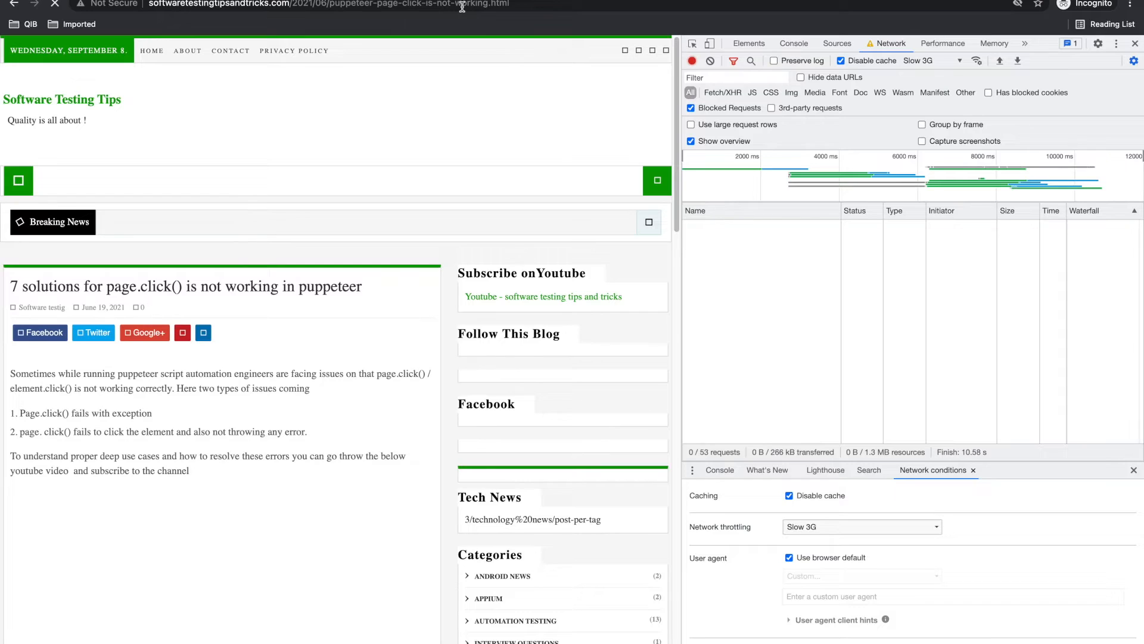
mouse_move(942, 61)
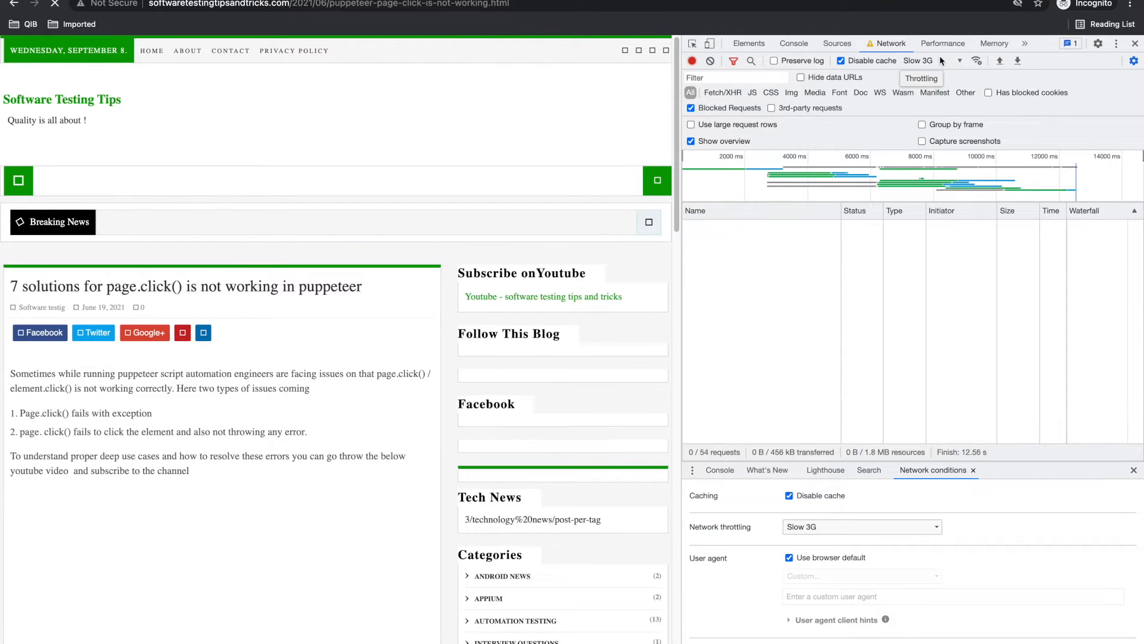
Step: Switch throttling to Offline, then set it back to No throttling
click(922, 61)
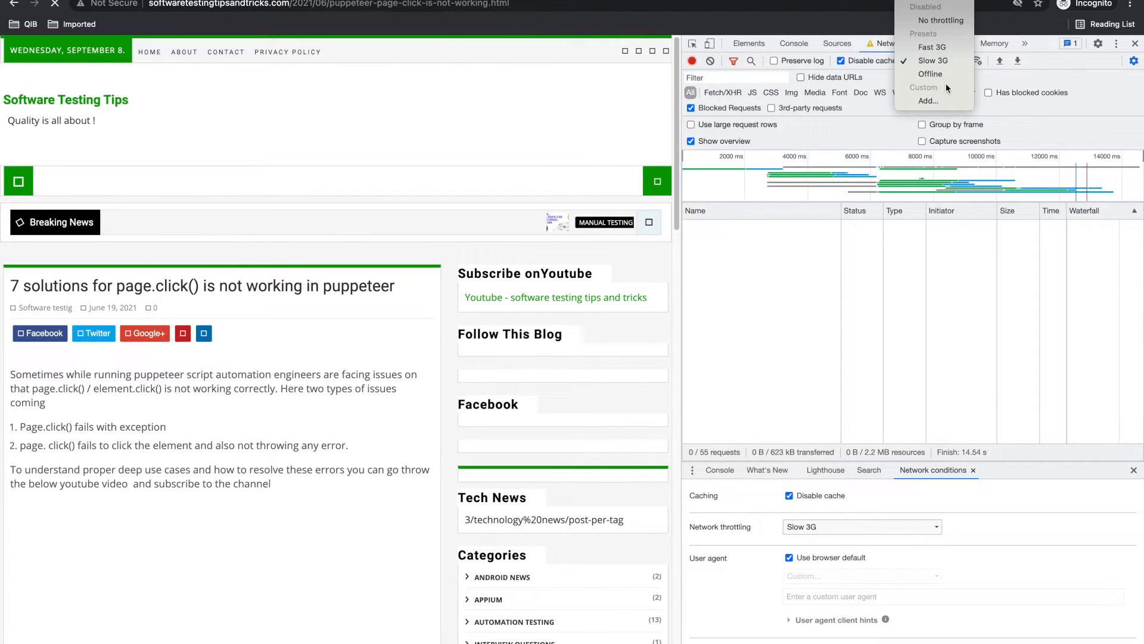
click(930, 74)
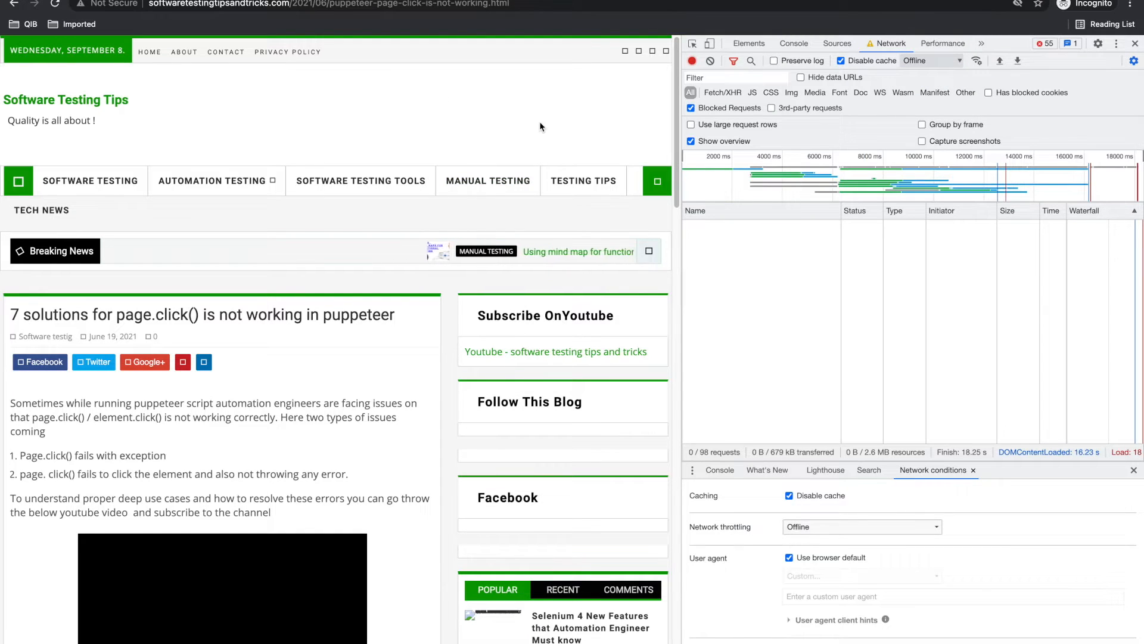
scroll(down, 3)
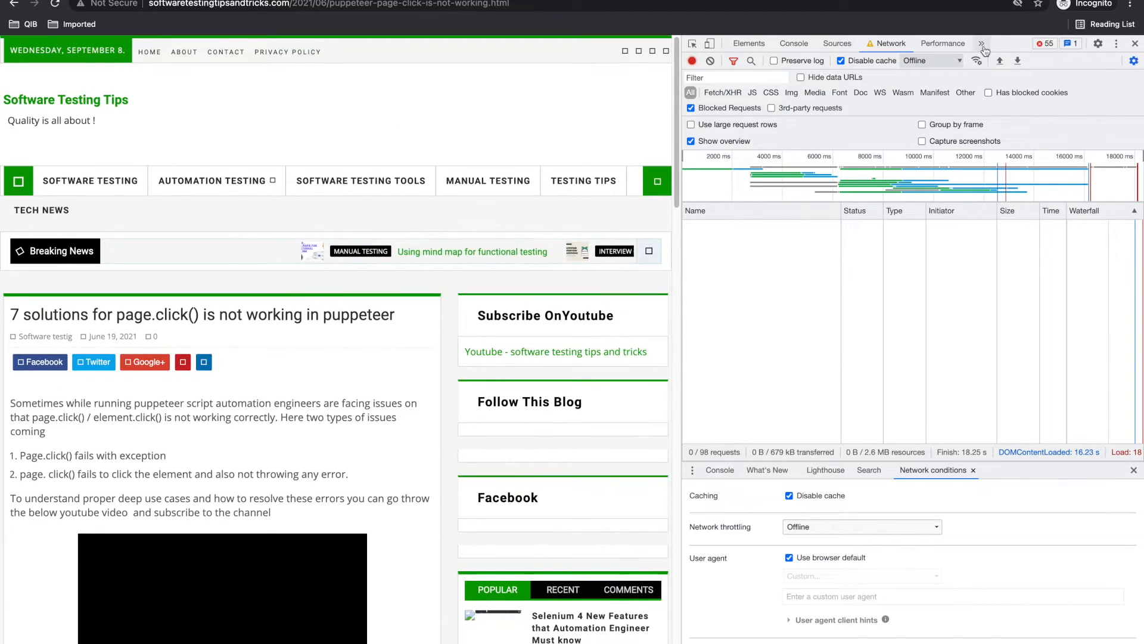
click(862, 526)
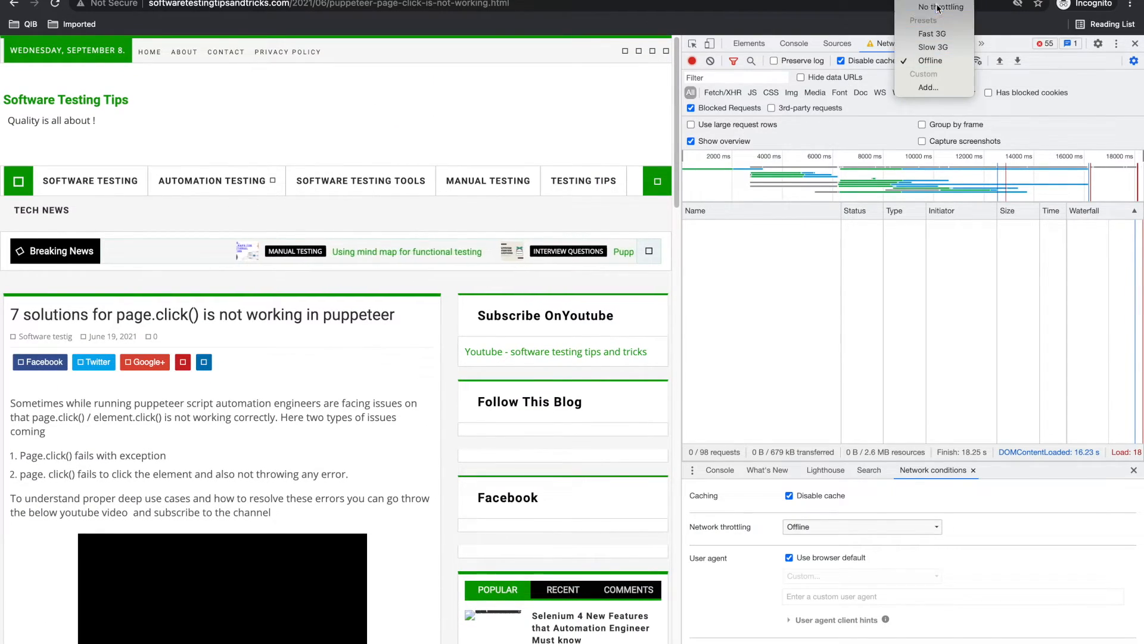
click(939, 7)
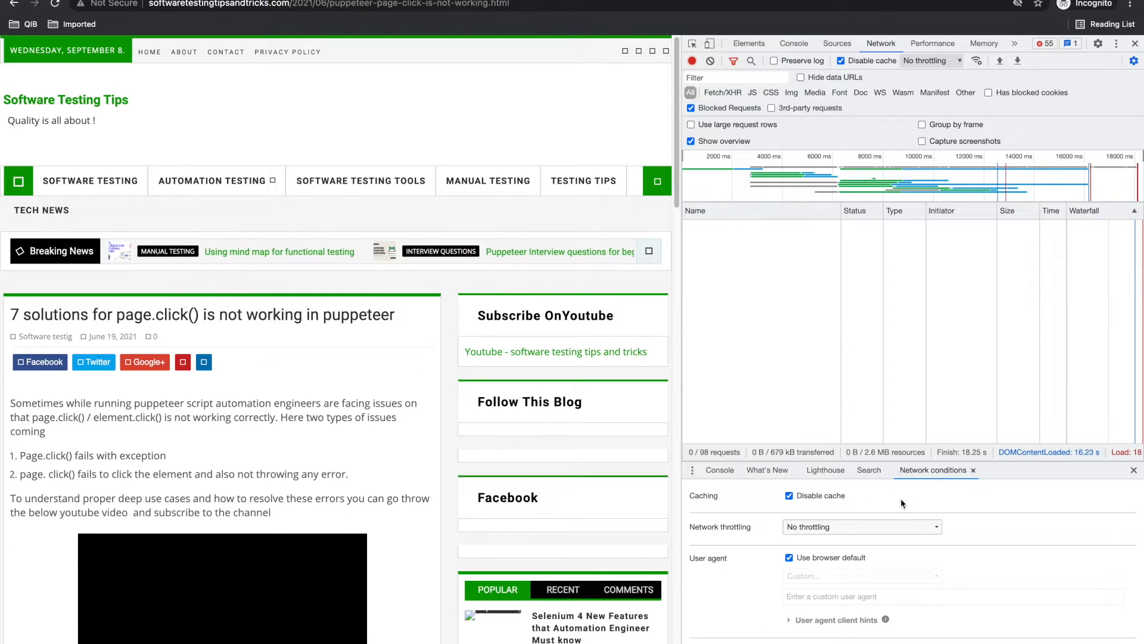
click(862, 526)
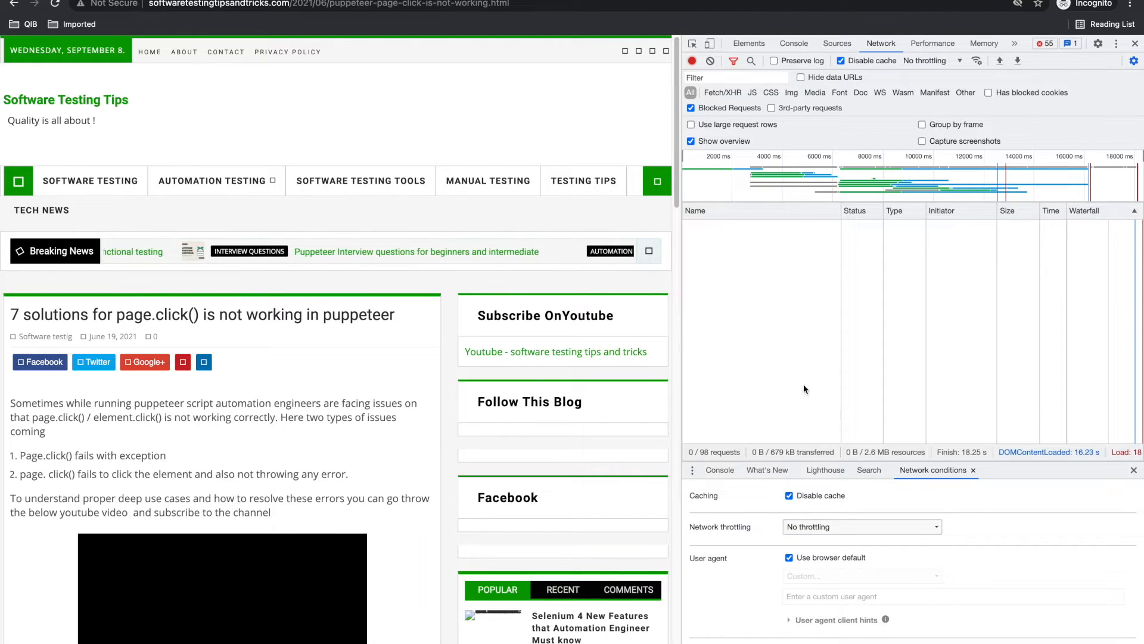
click(841, 61)
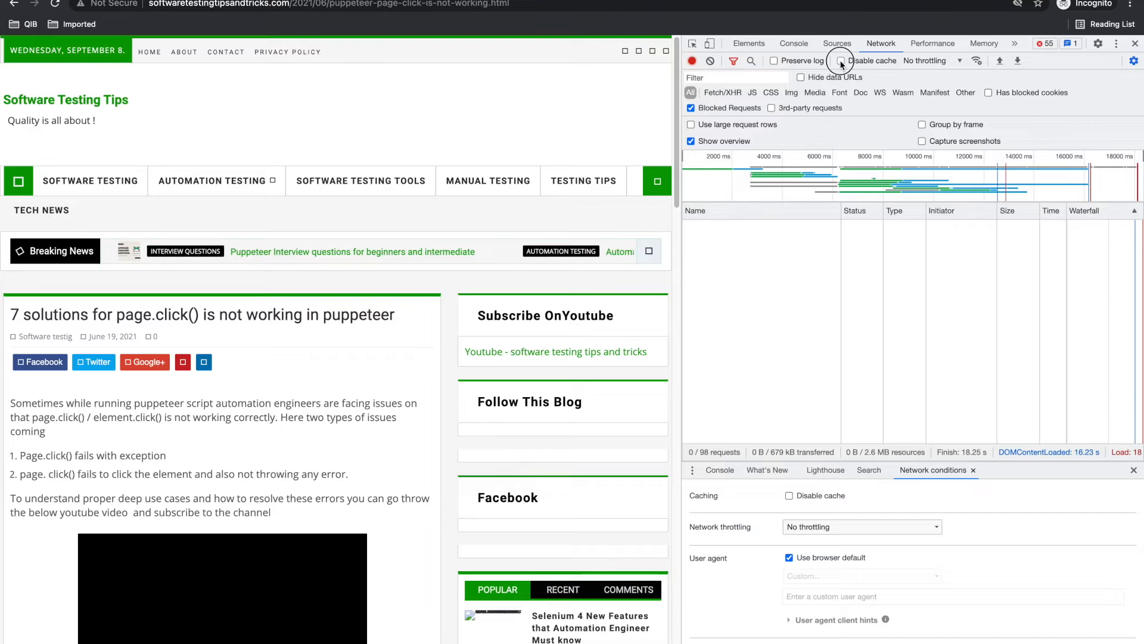
click(840, 61)
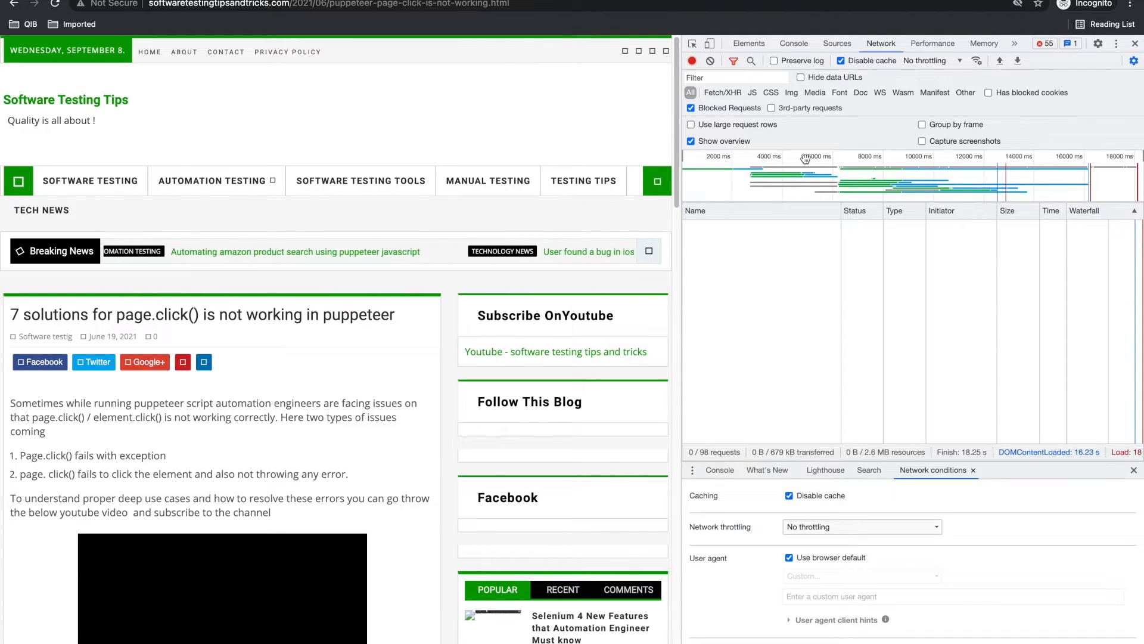
click(841, 61)
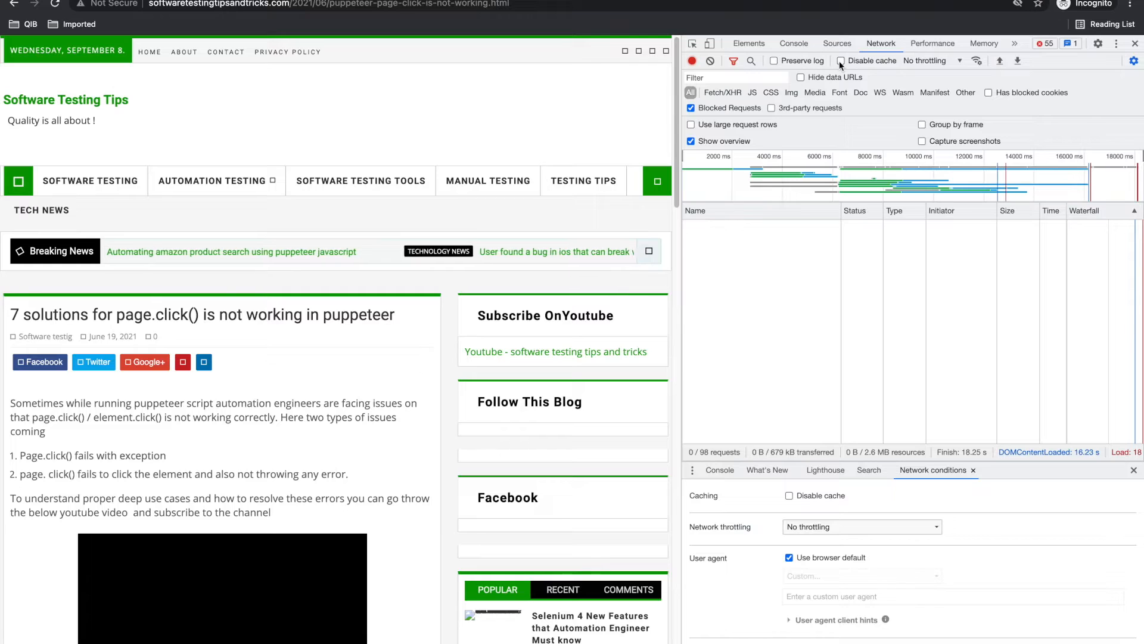
click(840, 61)
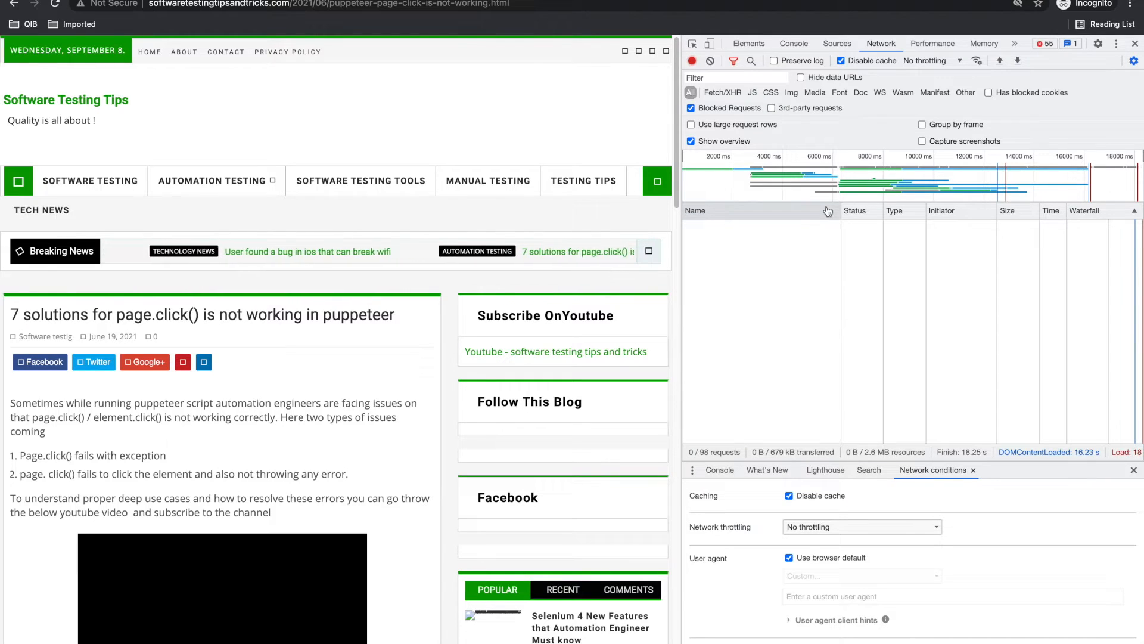
click(932, 43)
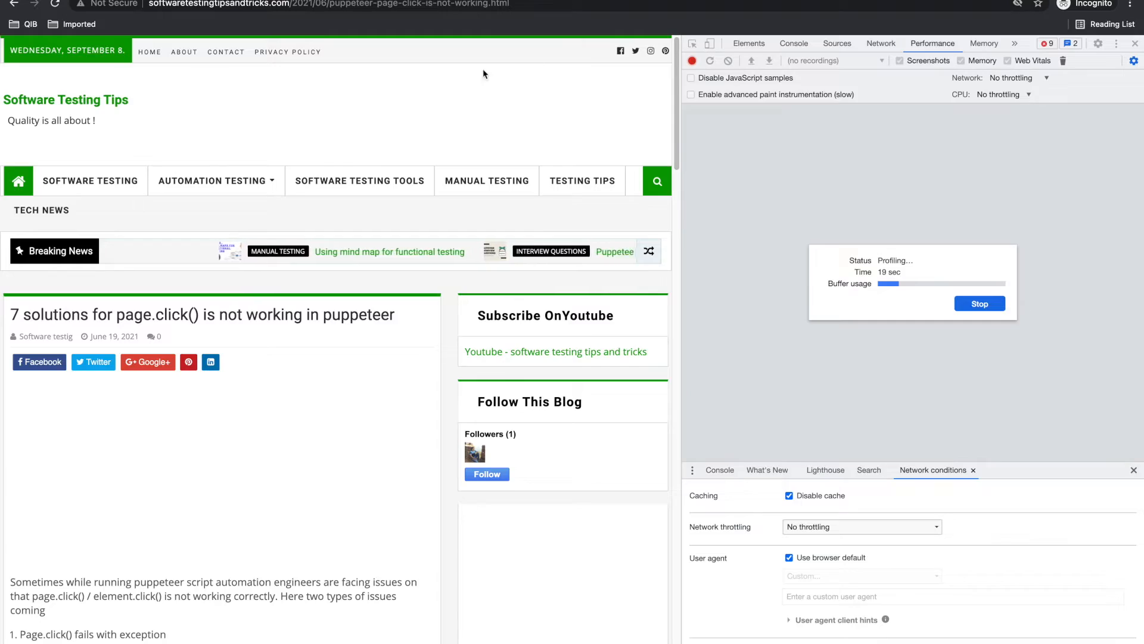
Step: Scroll the blog article down, up and down again while the profile records
scroll(down, 3)
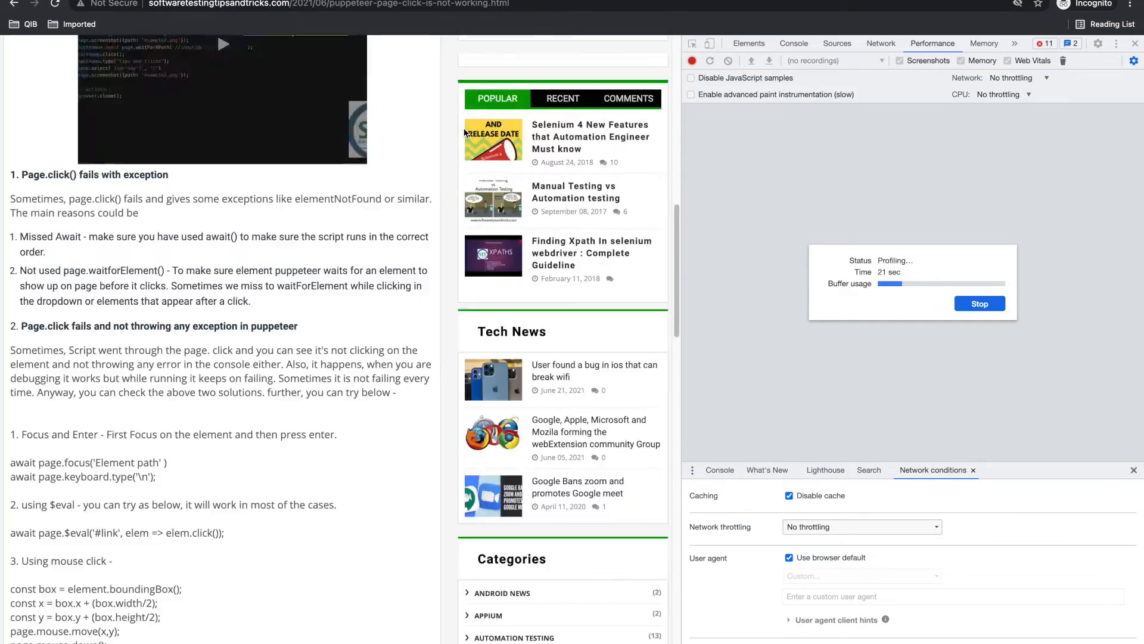
scroll(up, 3)
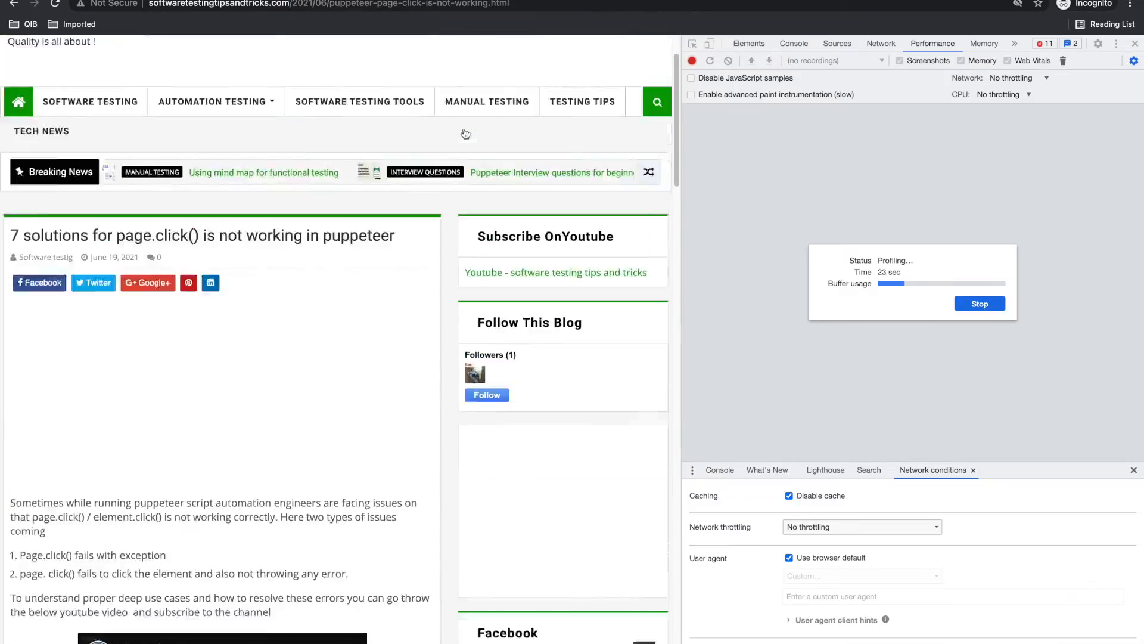
scroll(down, 3)
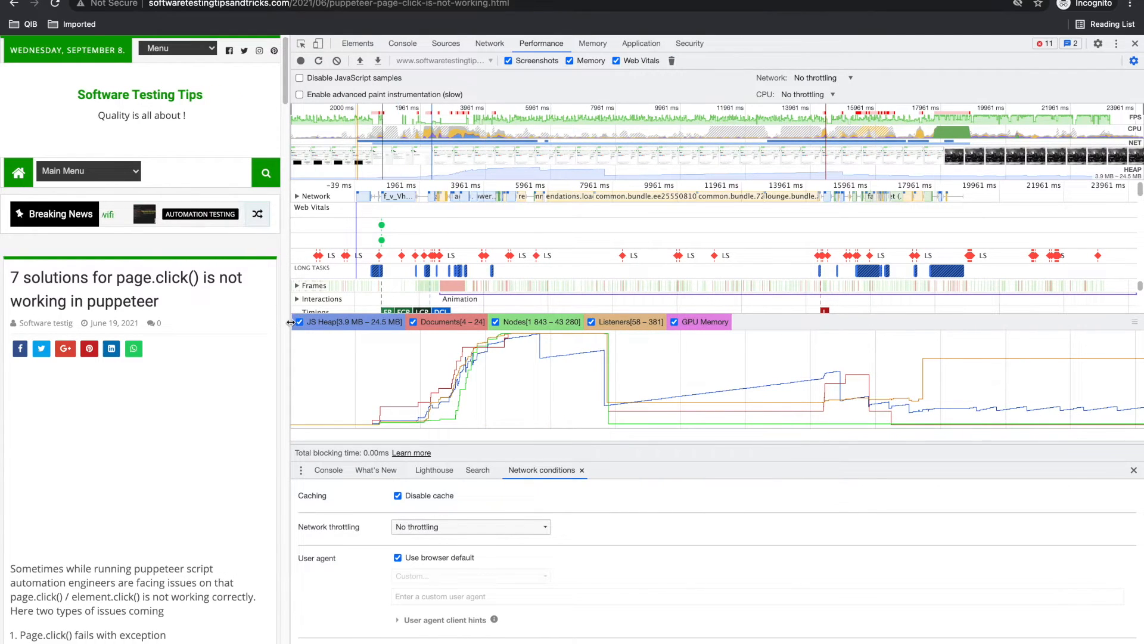
mouse_move(365, 371)
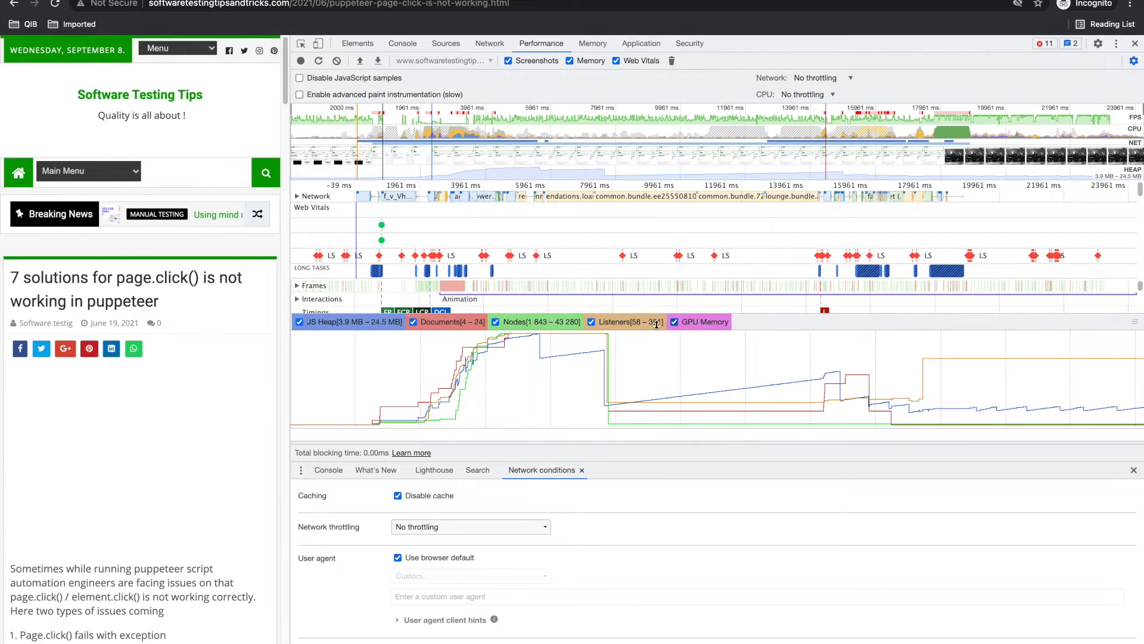
click(591, 321)
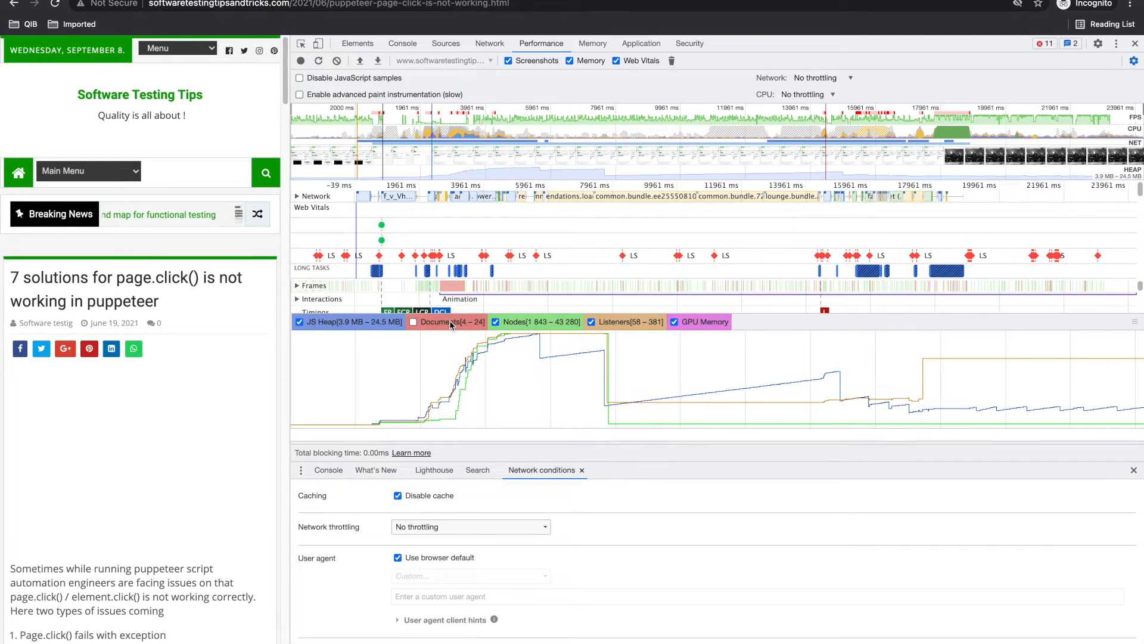
click(300, 322)
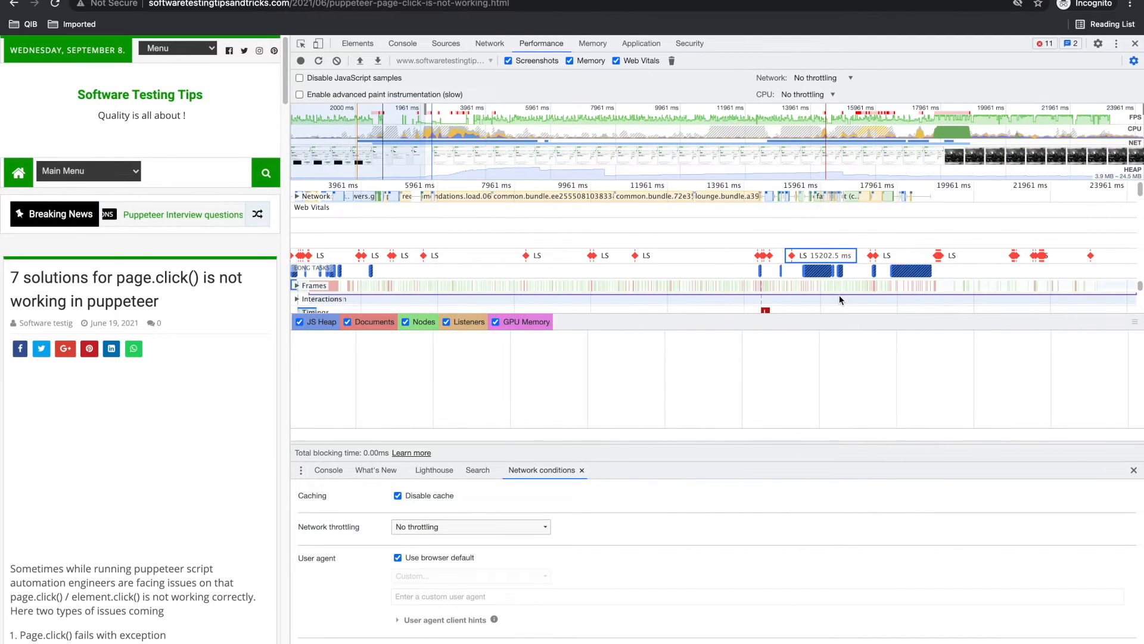
mouse_move(830, 285)
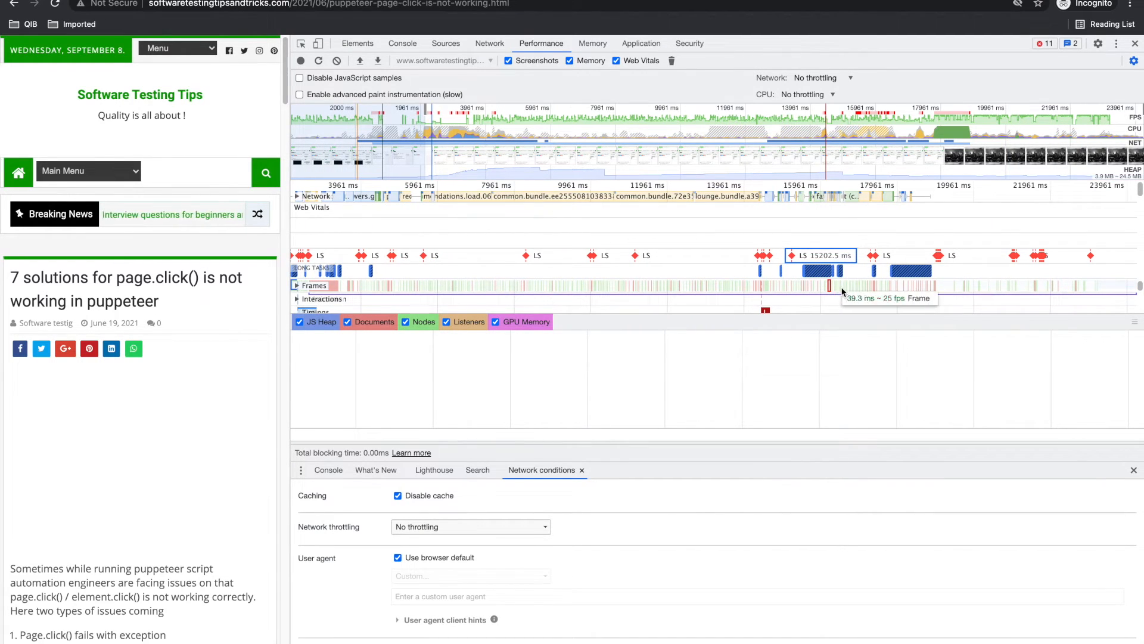
mouse_move(675, 157)
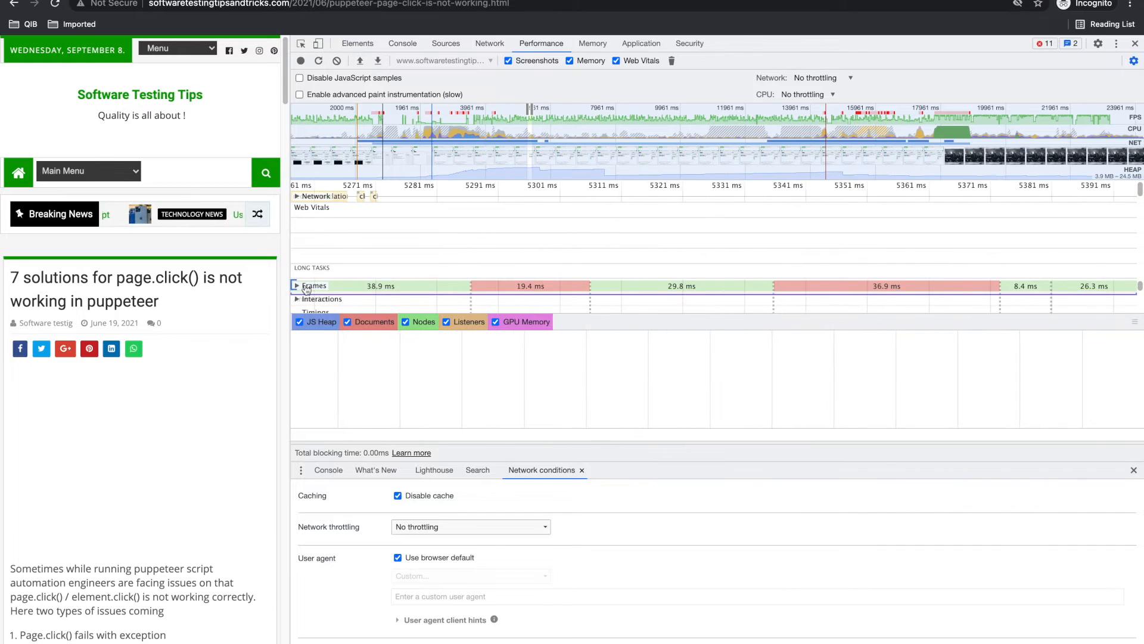
Step: Expand the Frames track so each frame shows its page screenshot
click(295, 286)
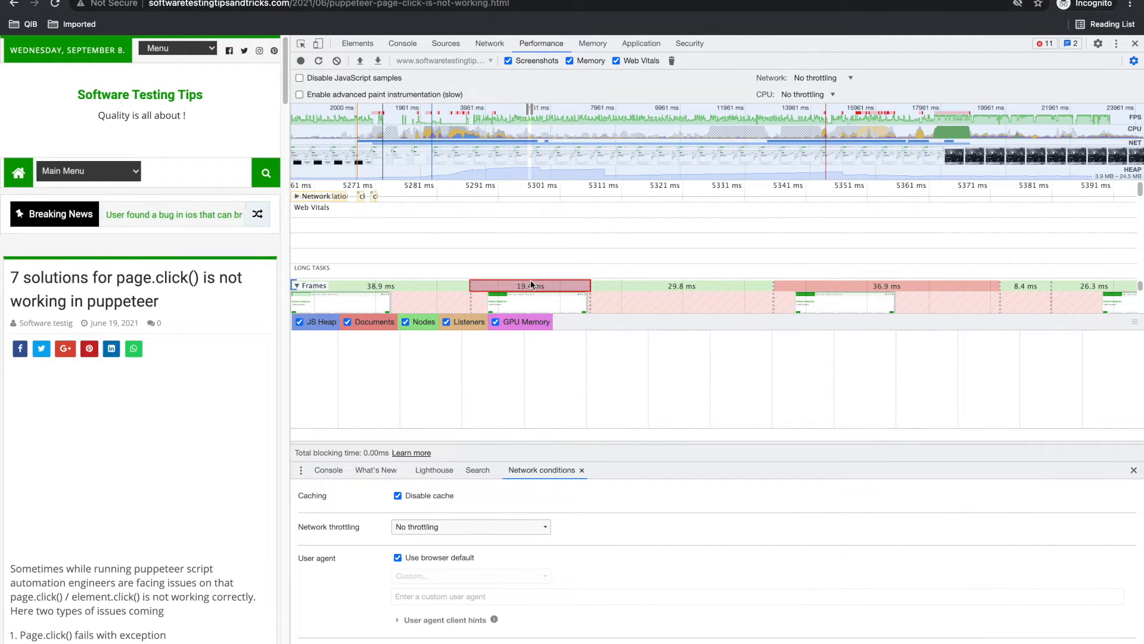
mouse_move(654, 285)
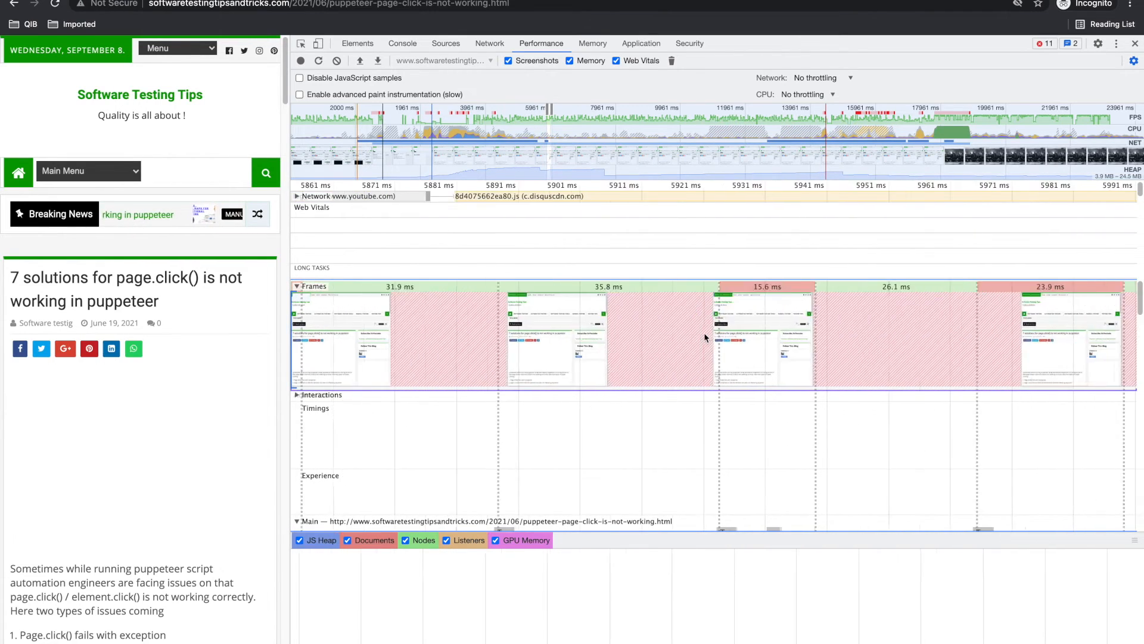
right_click(705, 337)
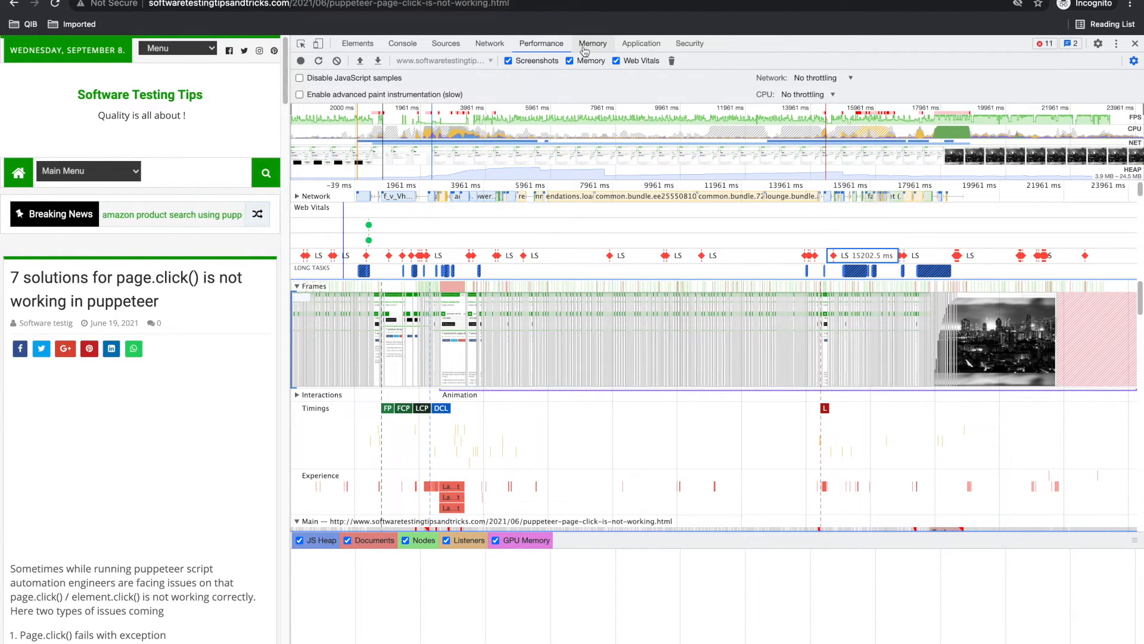
Step: In the Memory panel, choose Heap snapshot and take a first snapshot of about 7.3 MB
click(592, 43)
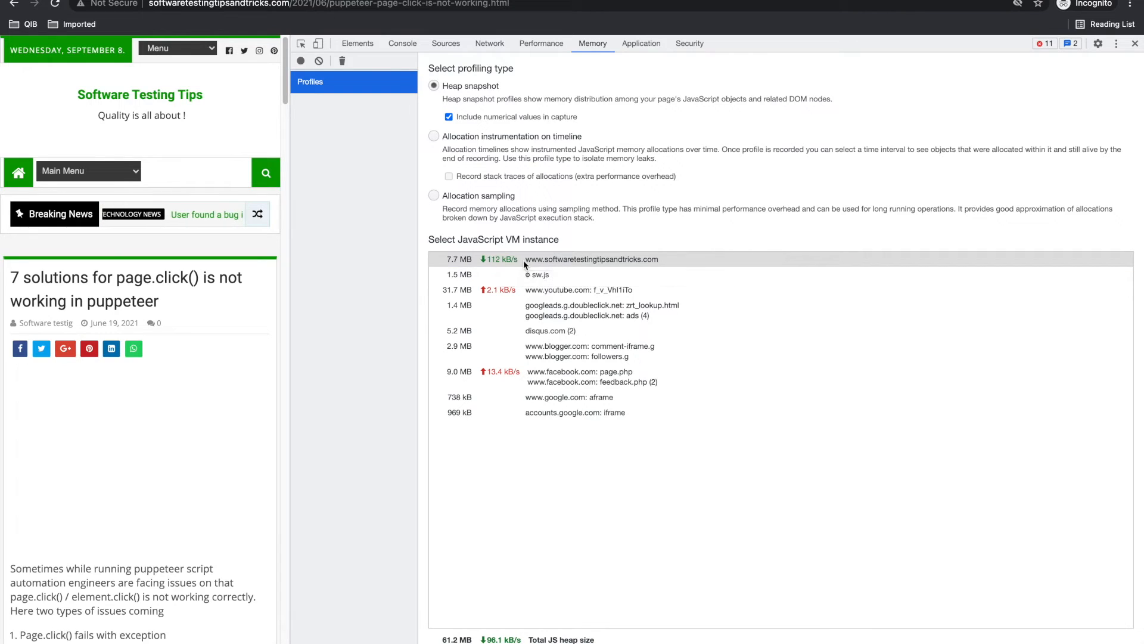
mouse_move(550, 264)
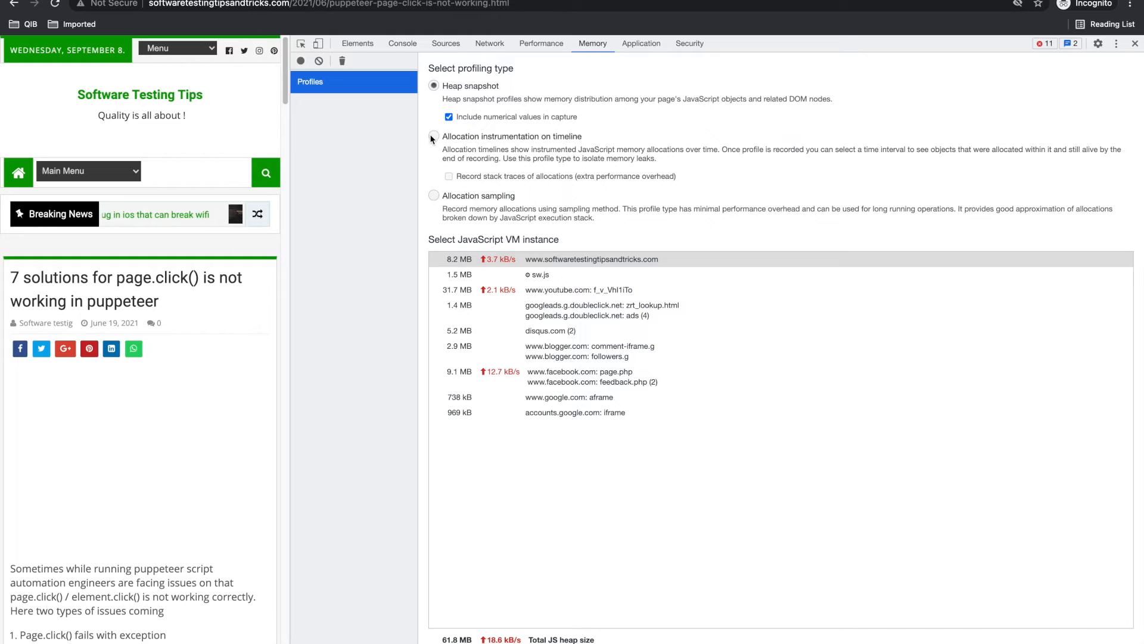
click(434, 195)
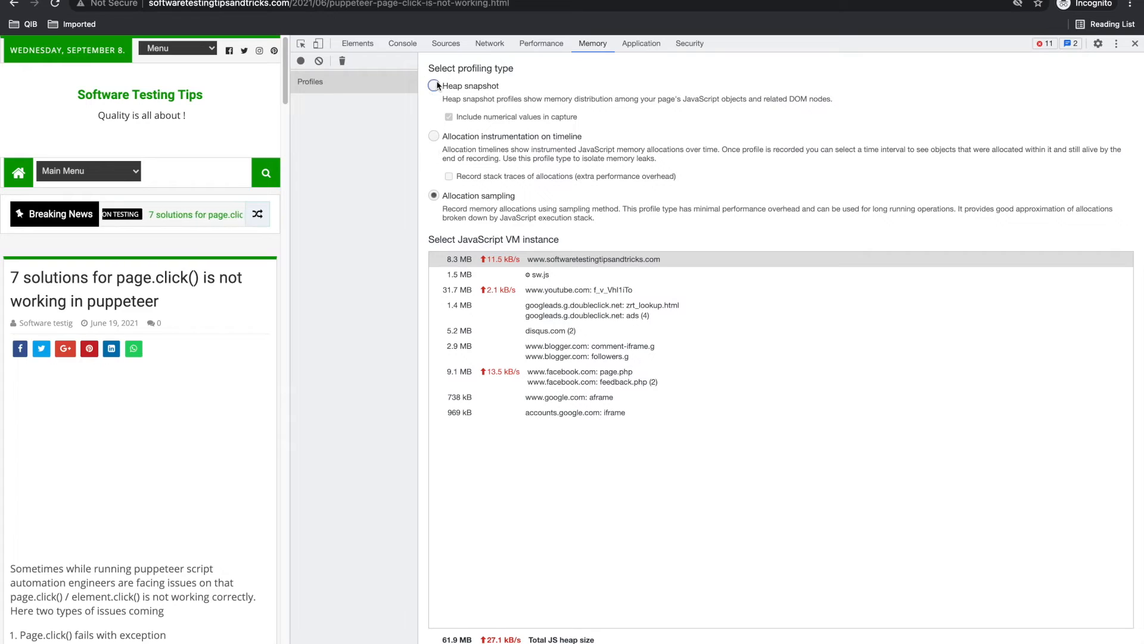
click(435, 85)
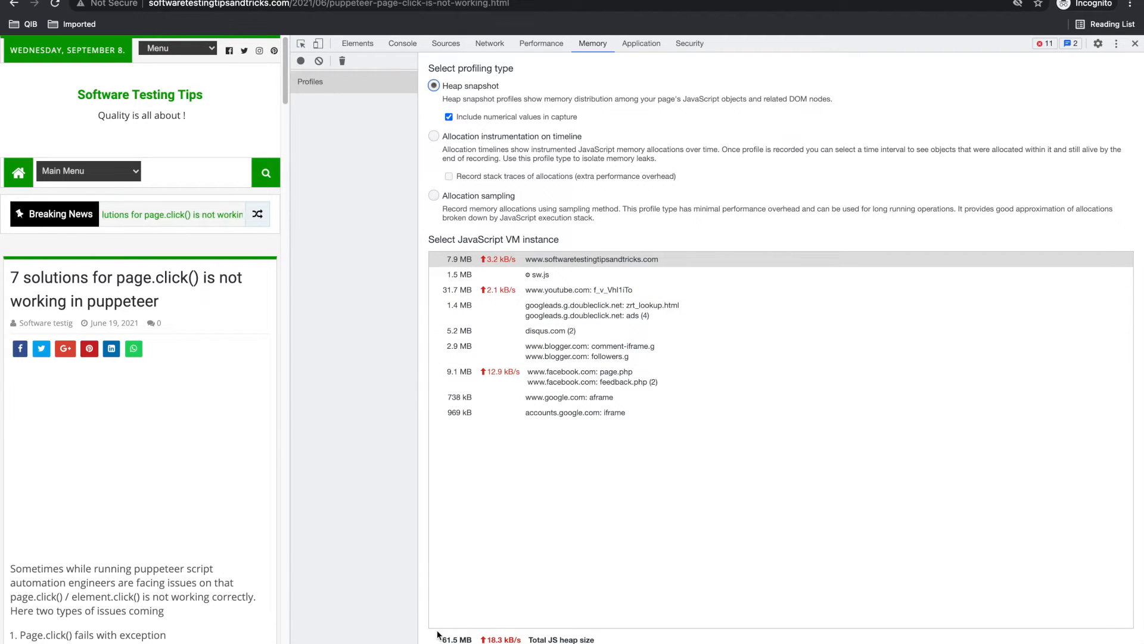
click(300, 61)
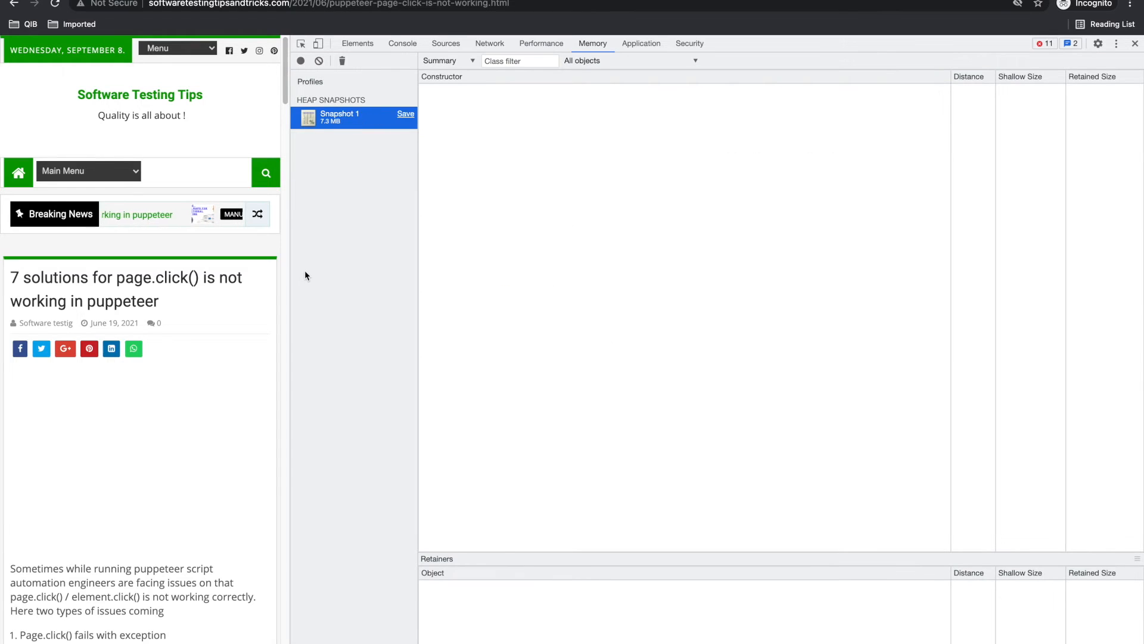
Step: Open Snapshot 1 and inspect the Object constructor entry in Summary view
click(339, 118)
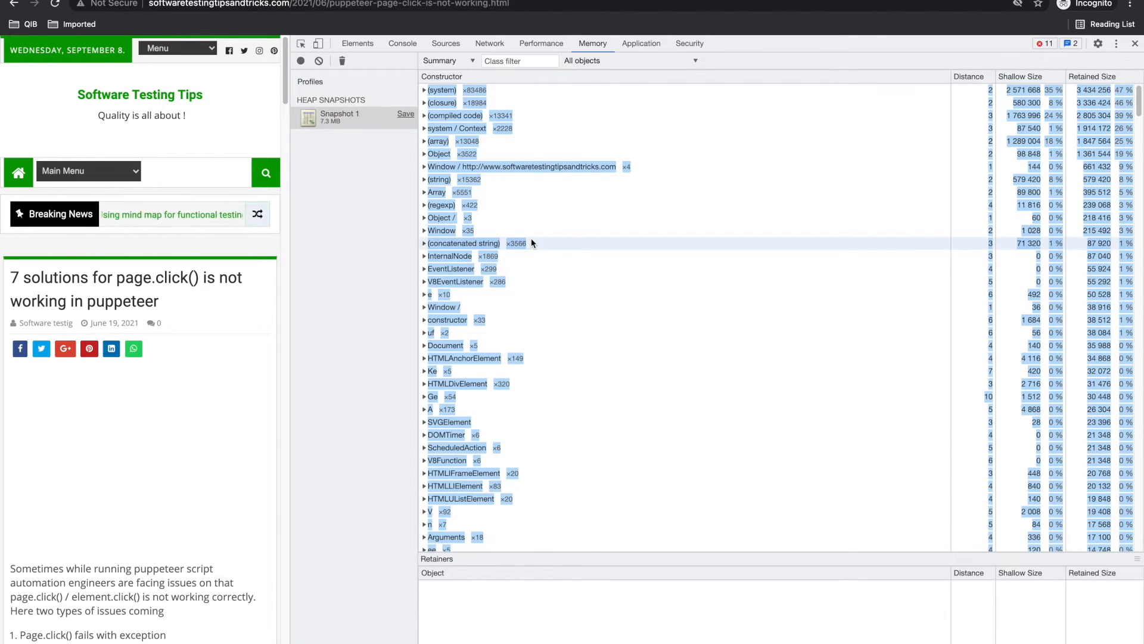
click(438, 153)
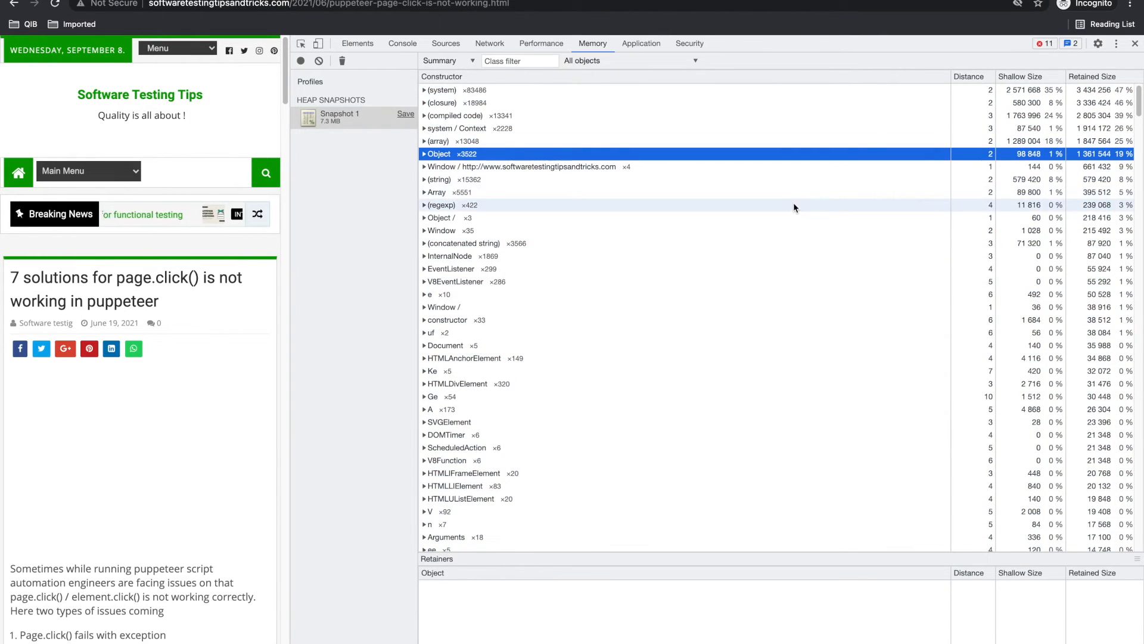
click(441, 88)
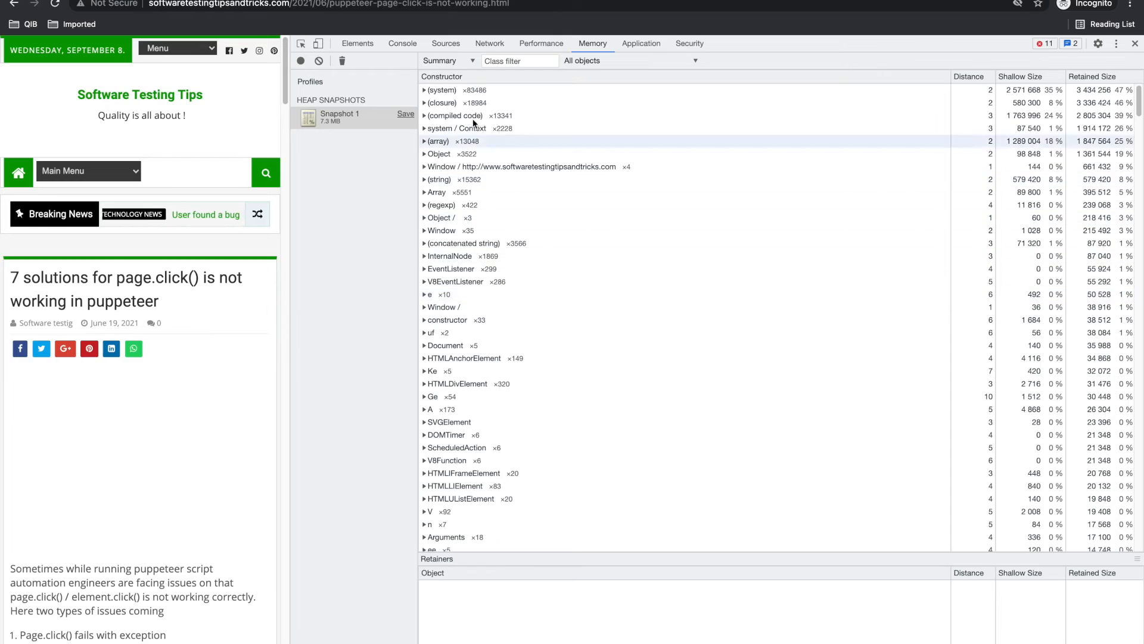
Step: Switch the snapshot to Containment view, then show the Application storage overview
click(446, 60)
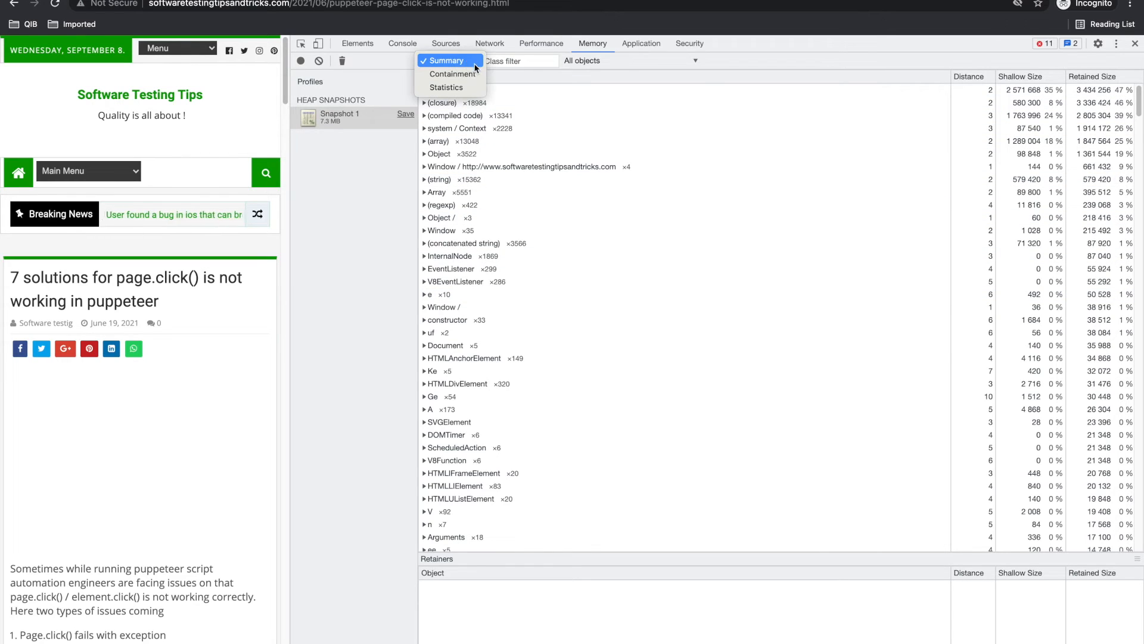
click(453, 73)
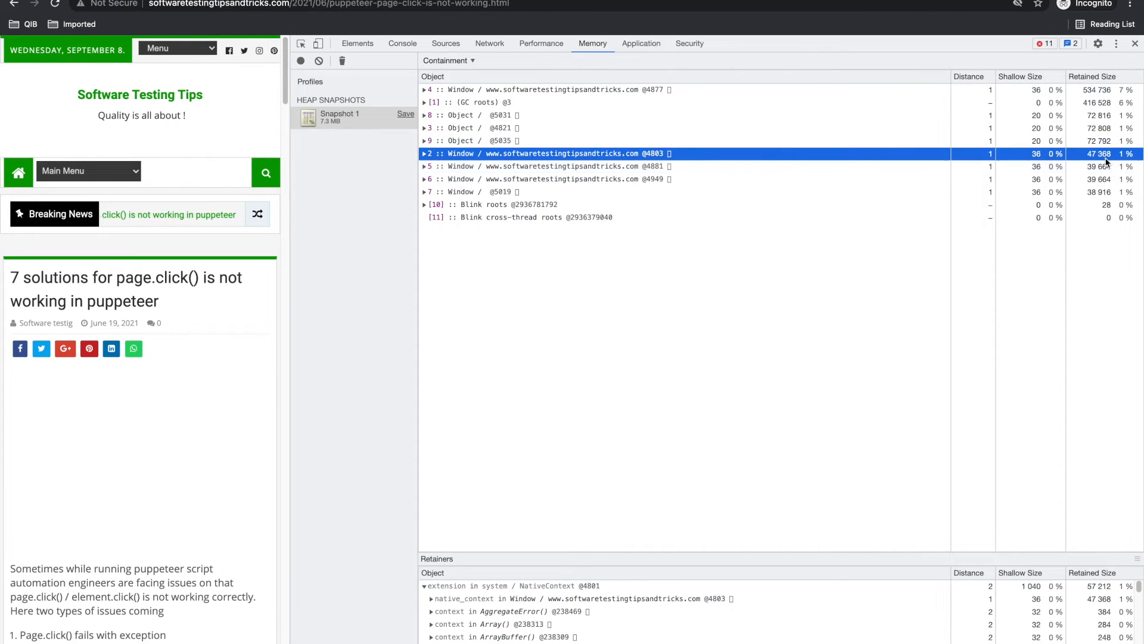
right_click(1105, 153)
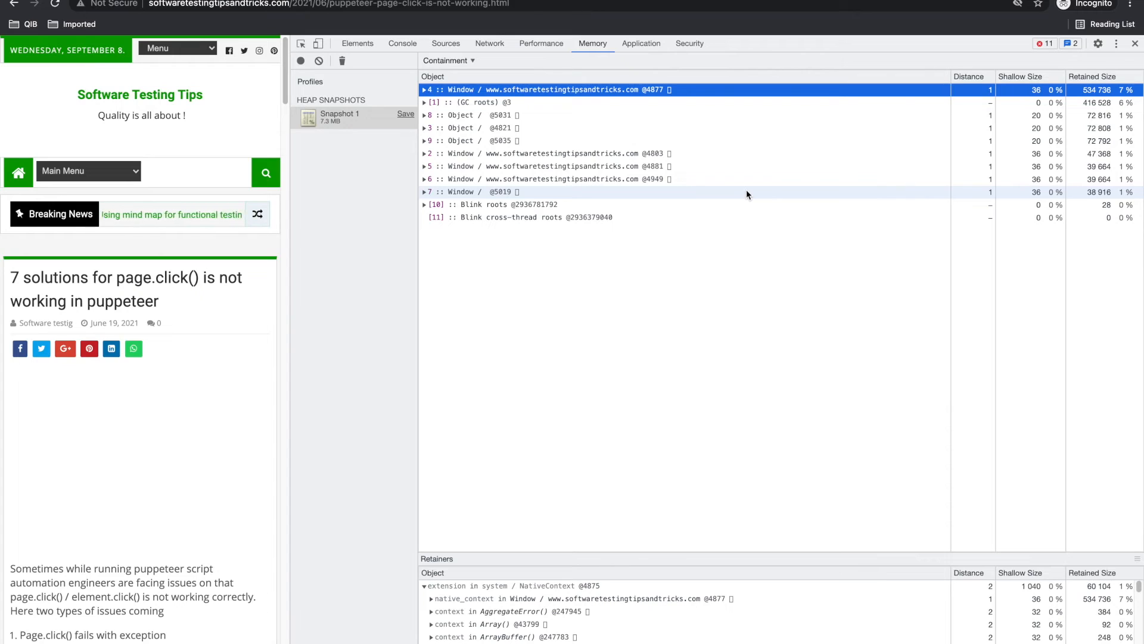
click(640, 43)
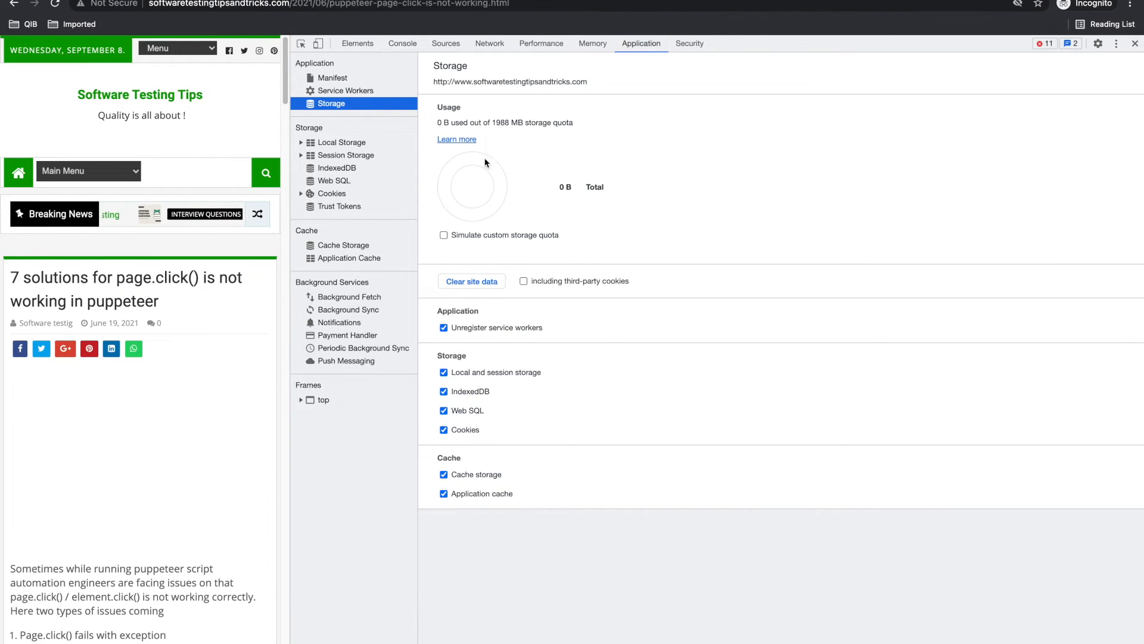
Step: Browse service workers, local storage, trust tokens, and cookies for the blog, youtube.com and disqus.com
click(346, 91)
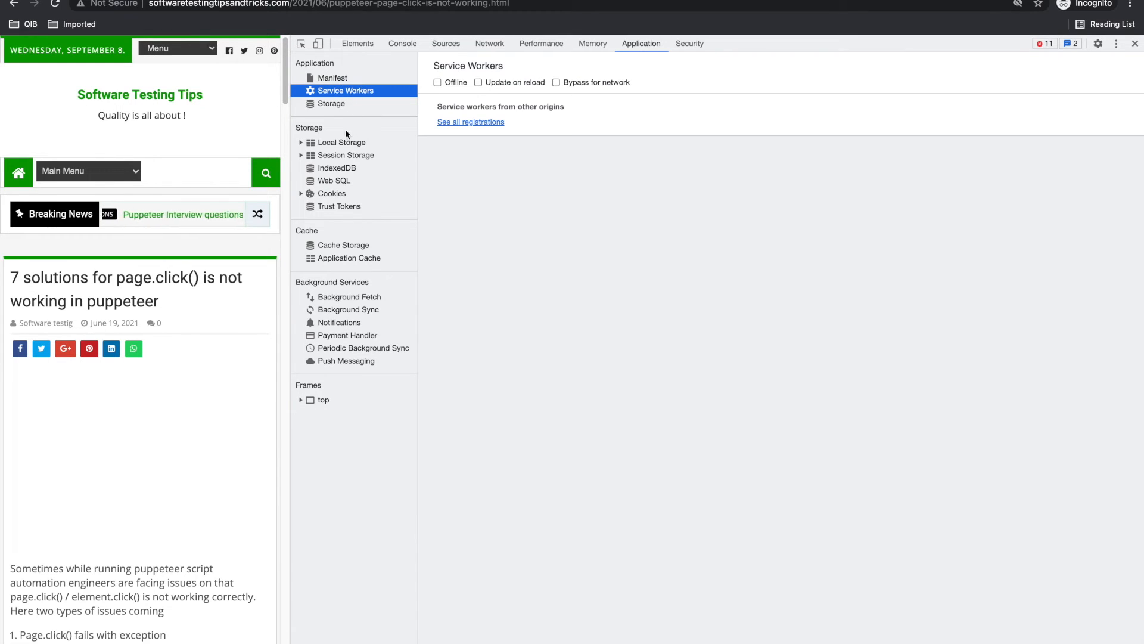
click(342, 142)
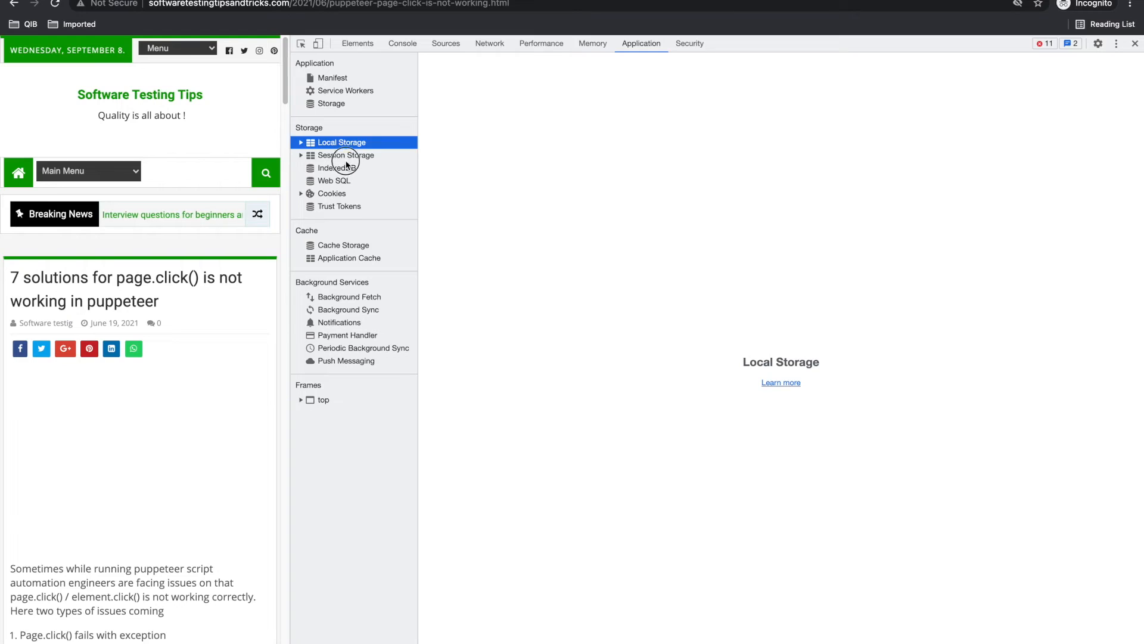
click(331, 193)
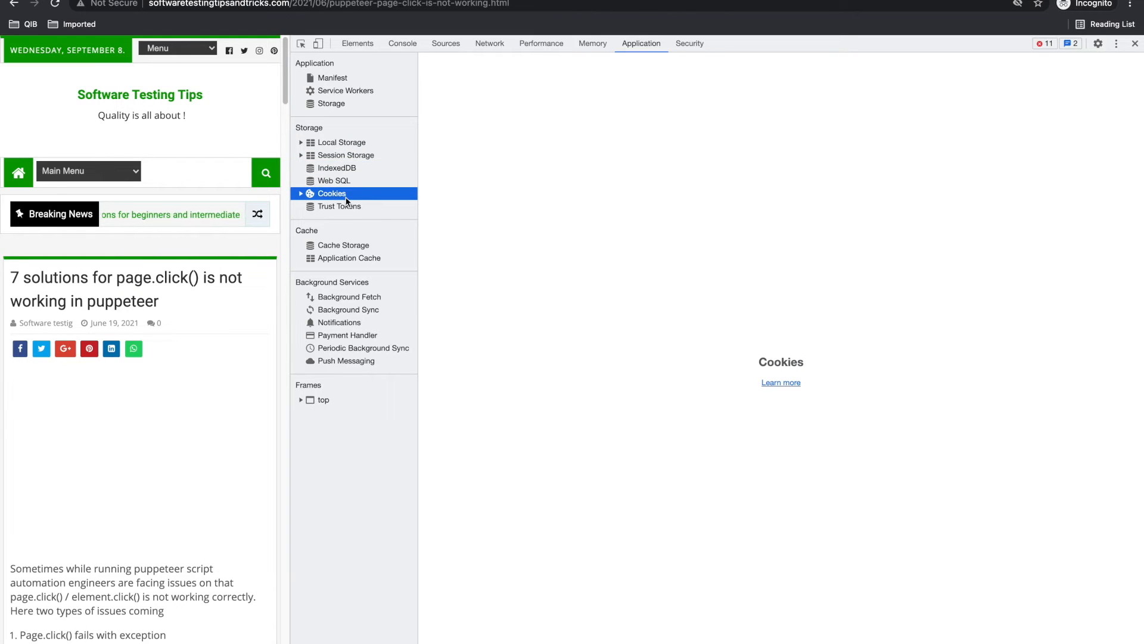
click(339, 206)
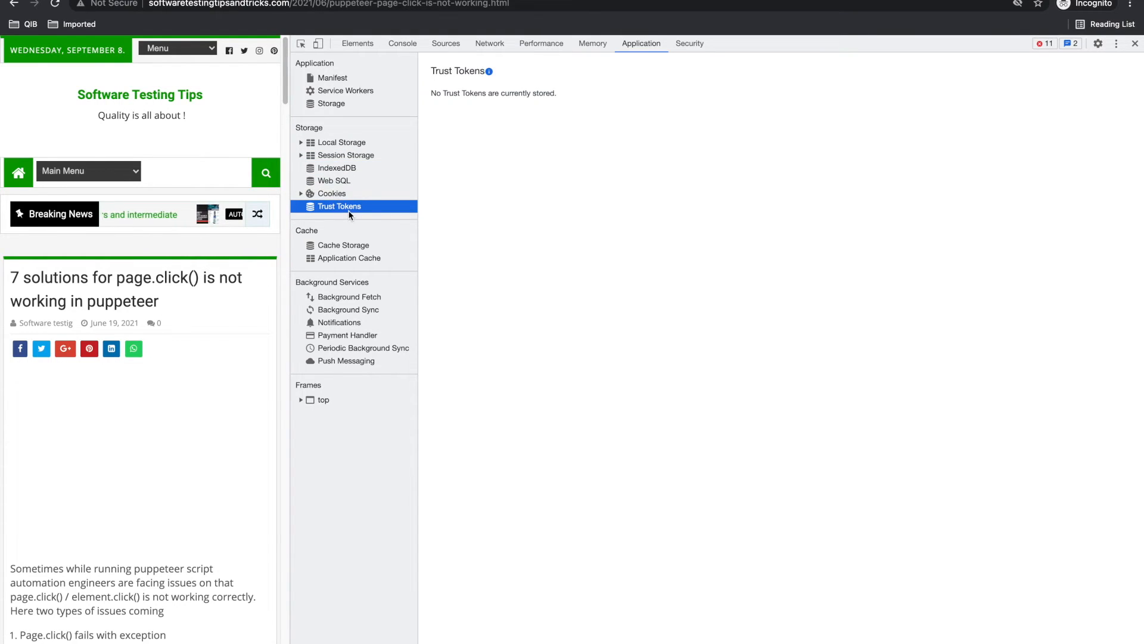
click(332, 193)
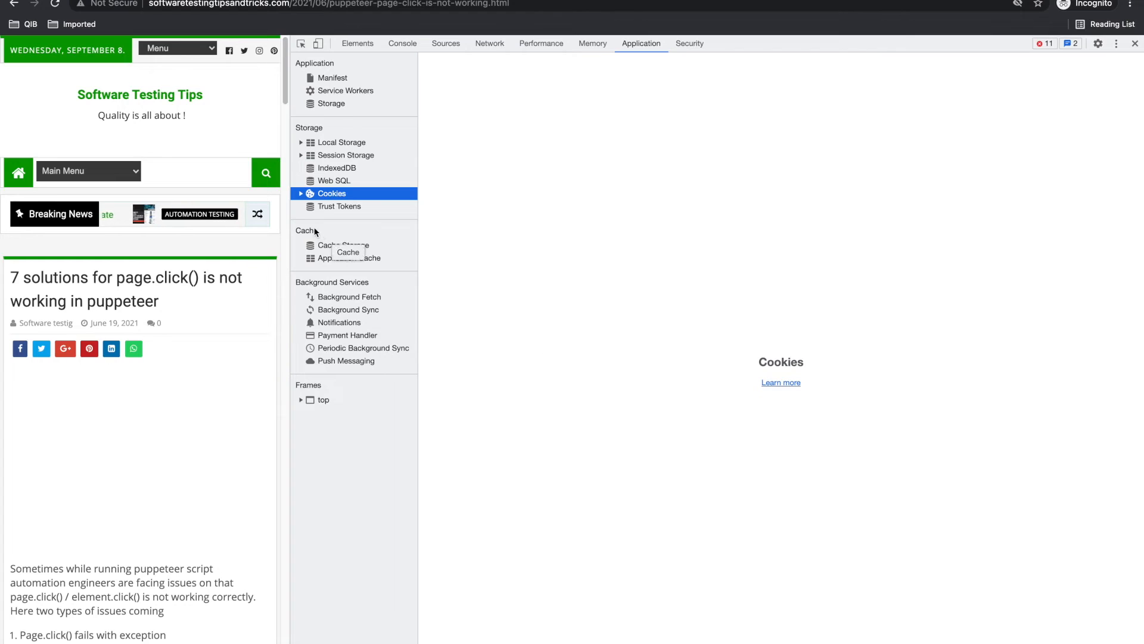
click(310, 193)
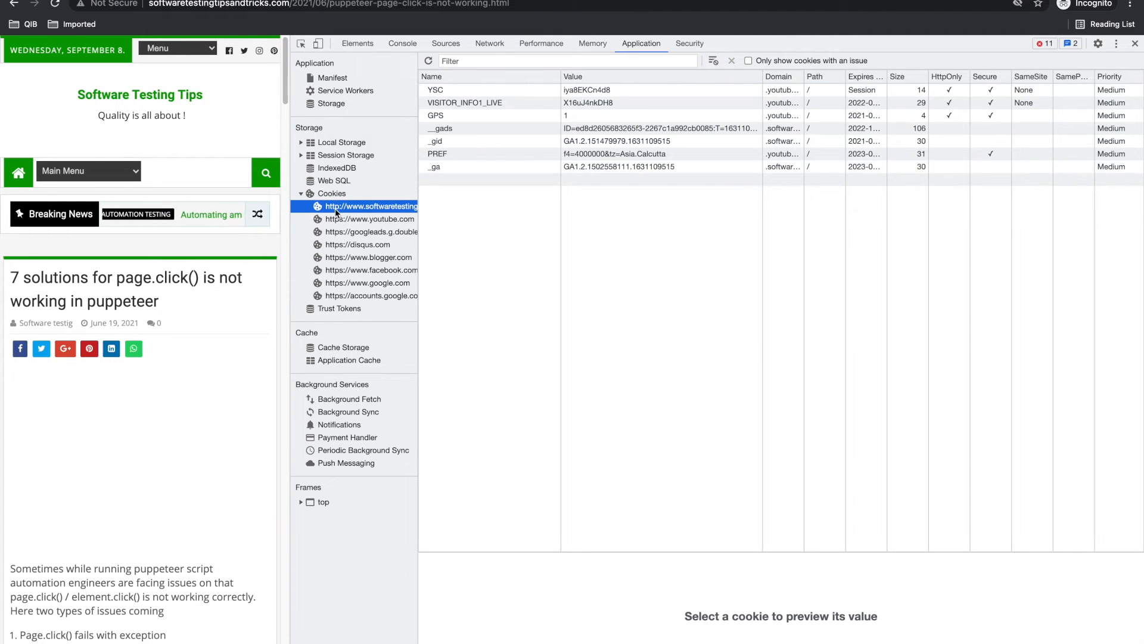
click(370, 219)
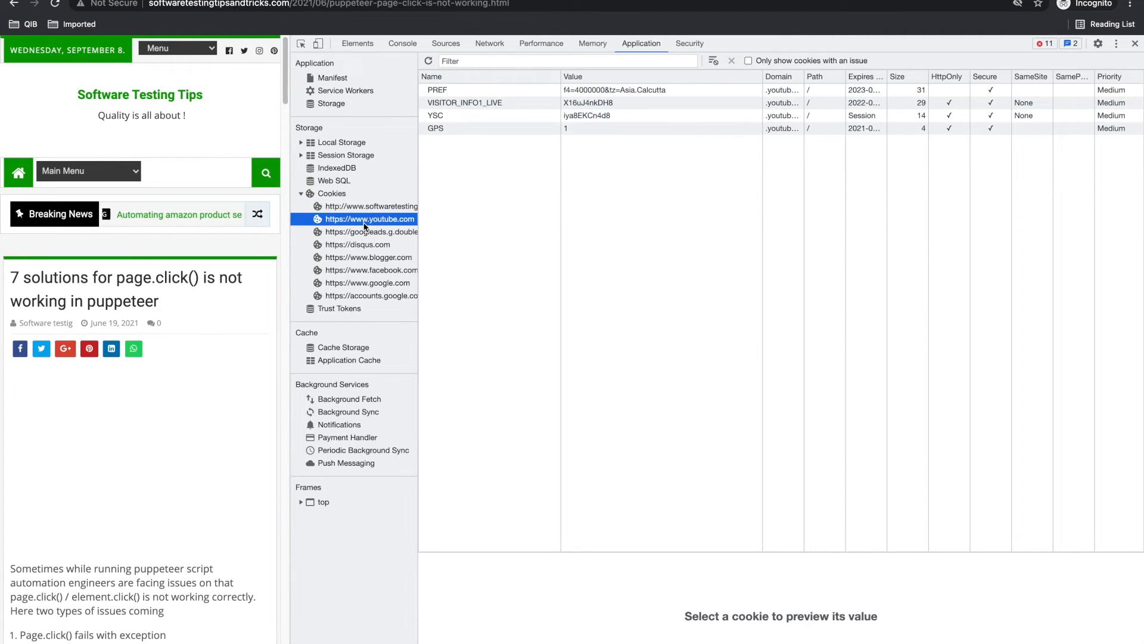
click(357, 244)
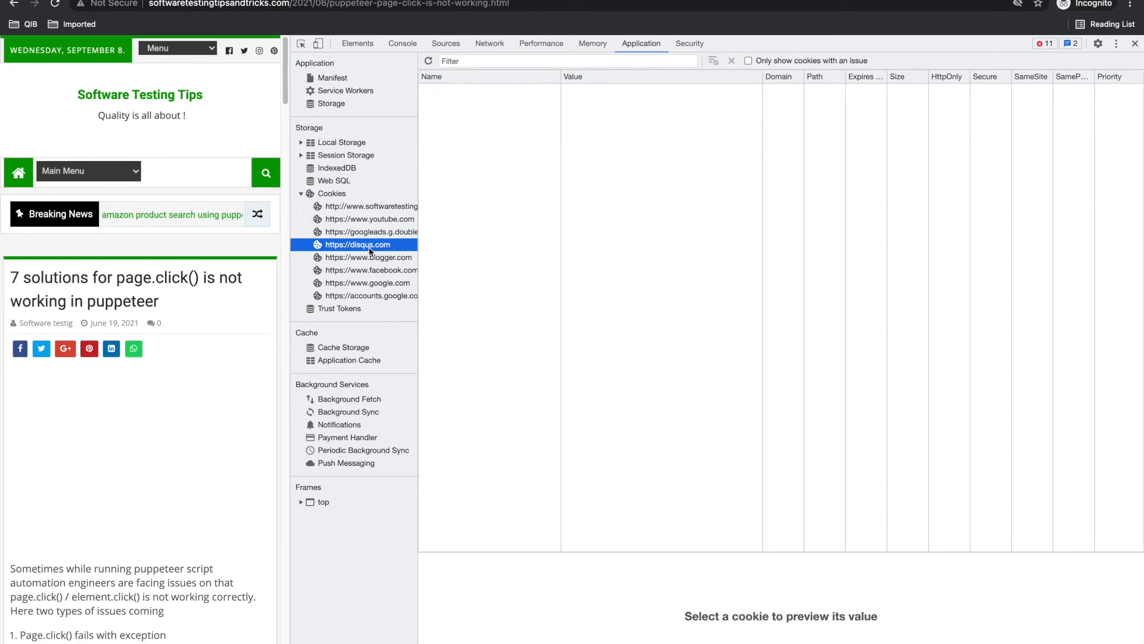
Step: Browse Cache Storage, Application Cache, Background Fetch, Background Sync and Notifications
click(344, 347)
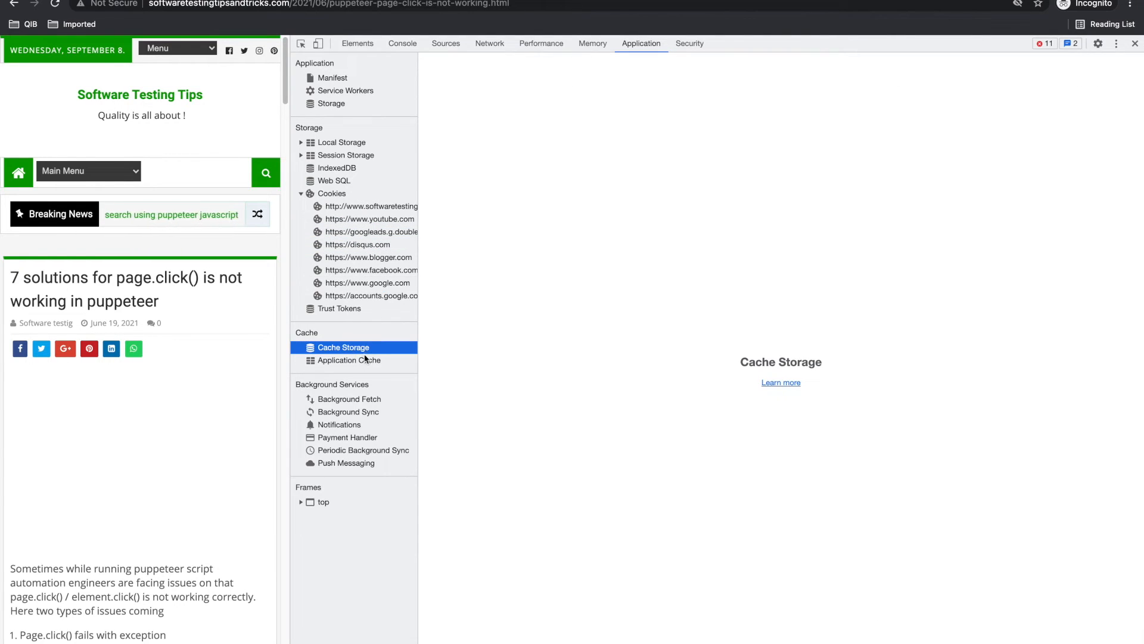
click(348, 360)
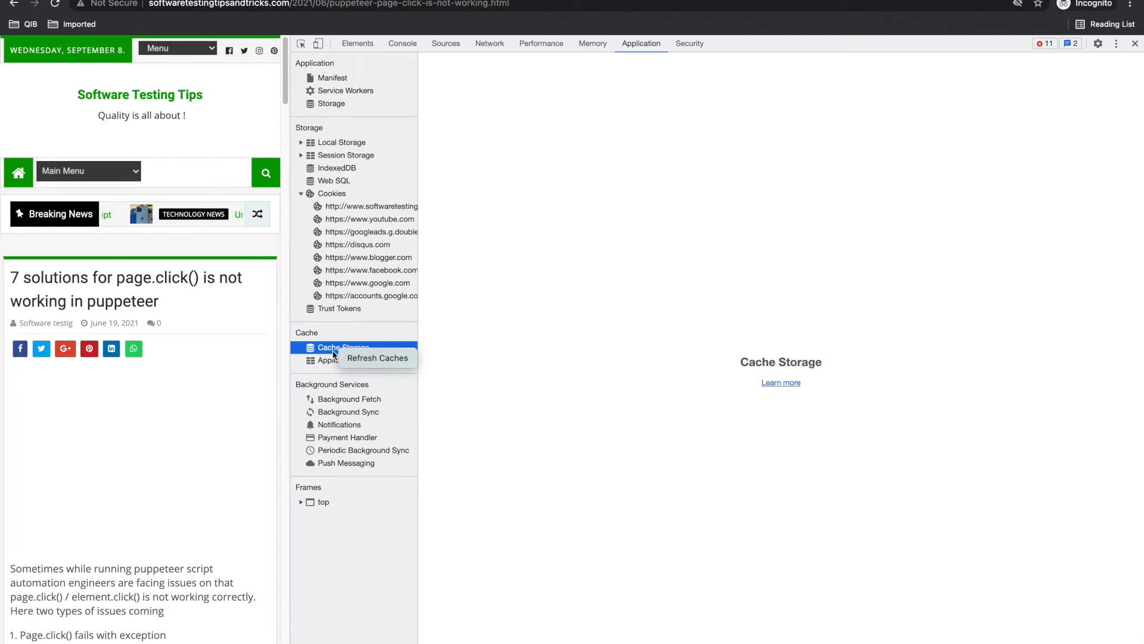
click(349, 360)
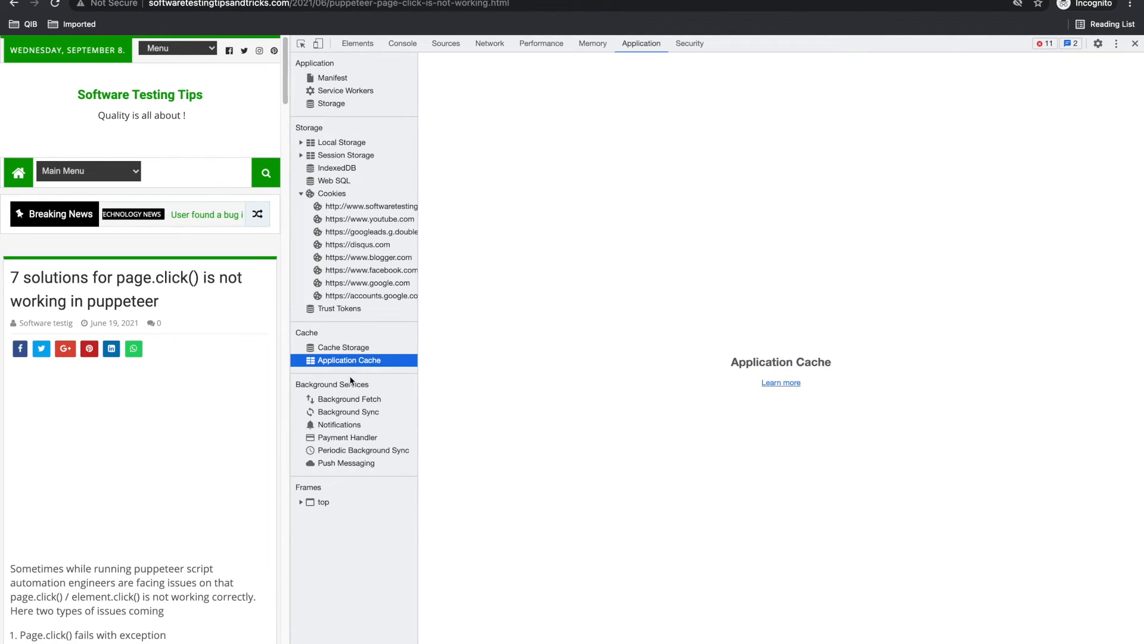
click(343, 346)
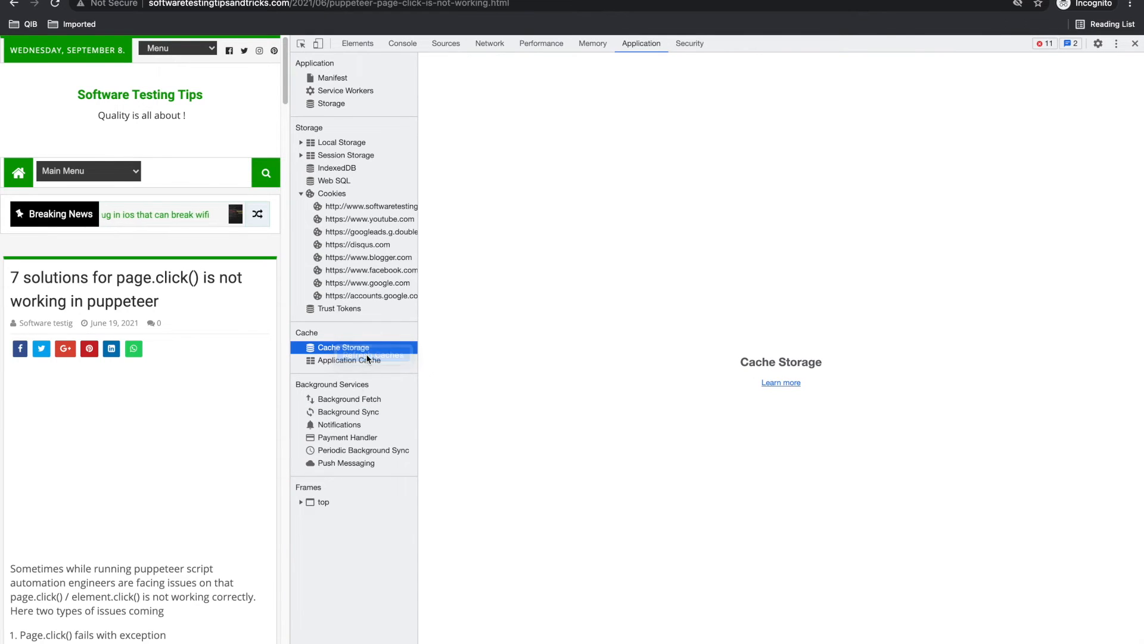
click(351, 398)
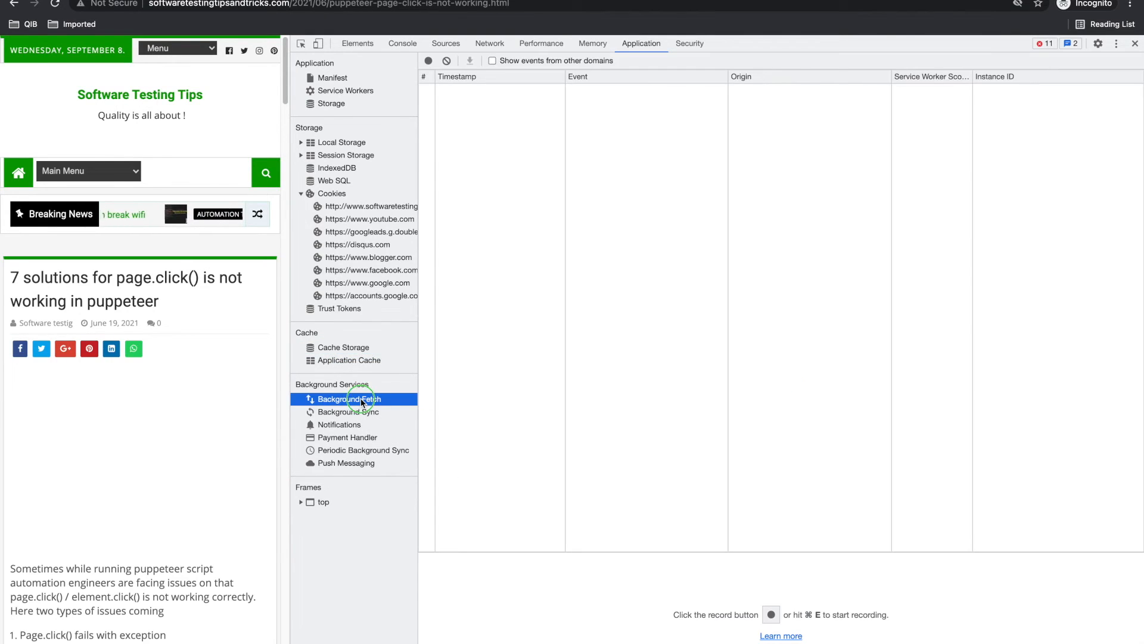
click(348, 412)
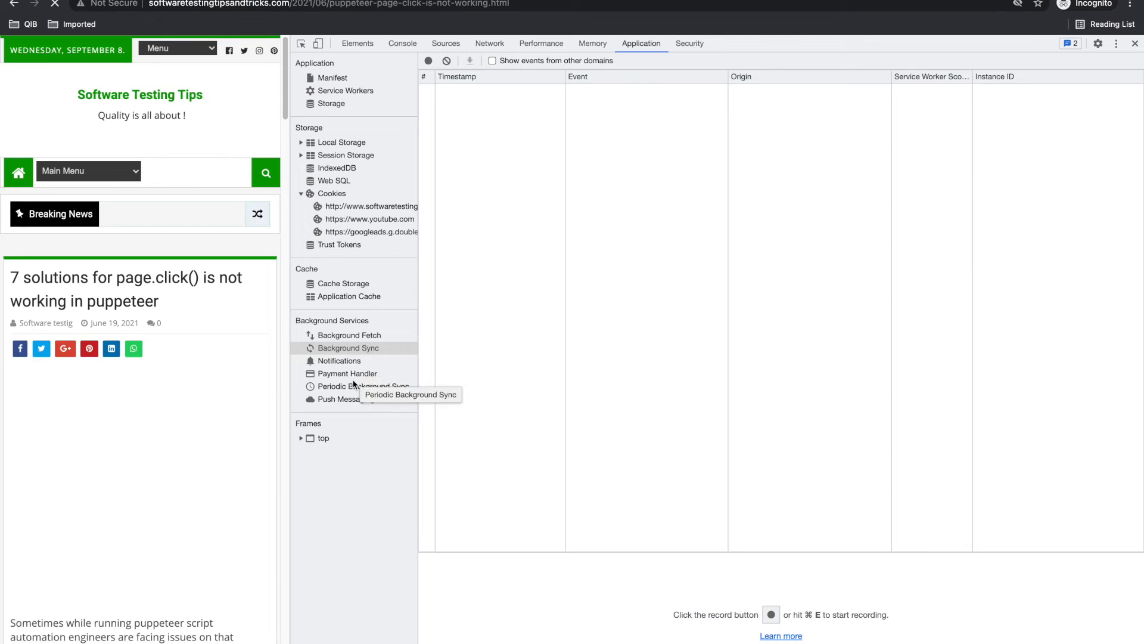
click(339, 373)
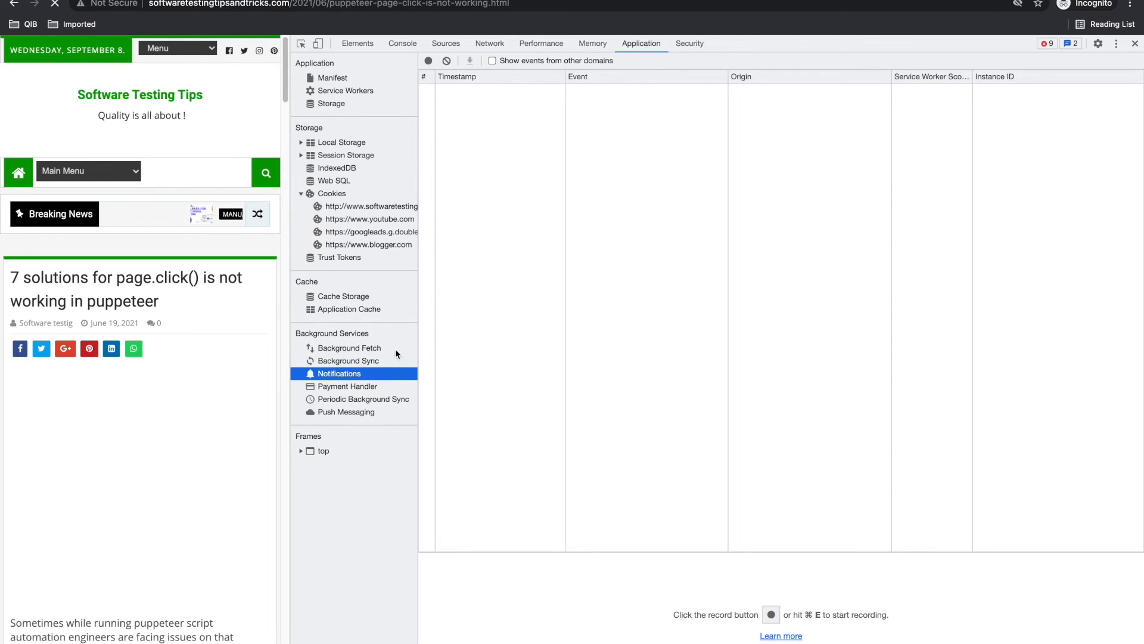
click(689, 43)
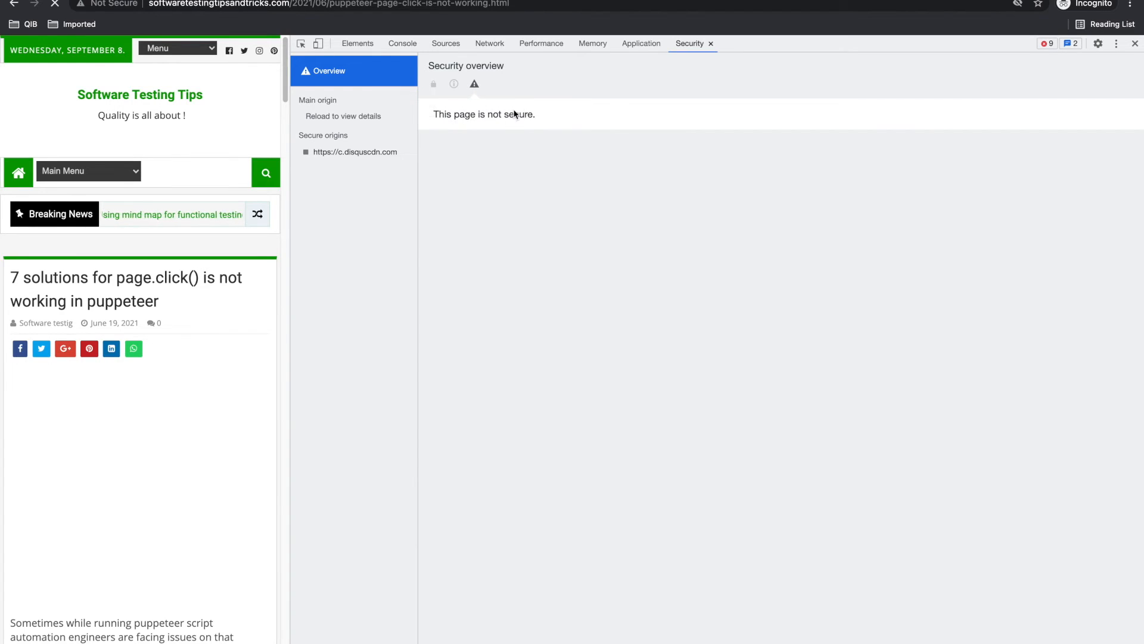
mouse_move(354, 152)
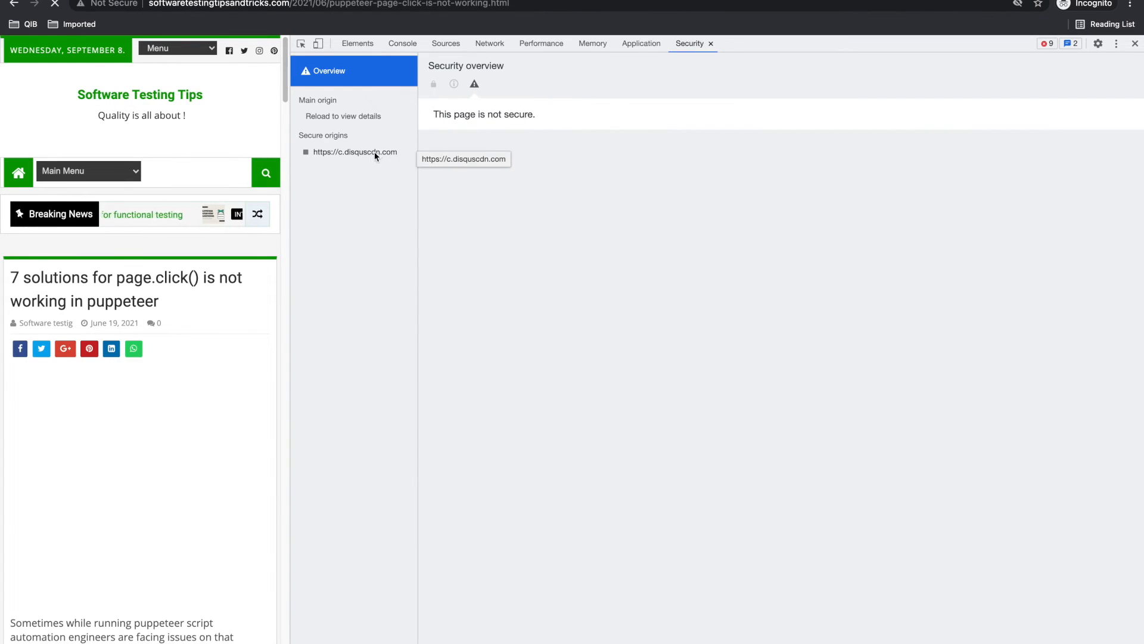
Step: Reload to list origins, view the blog's http origin details, then enter twitter.com
click(355, 152)
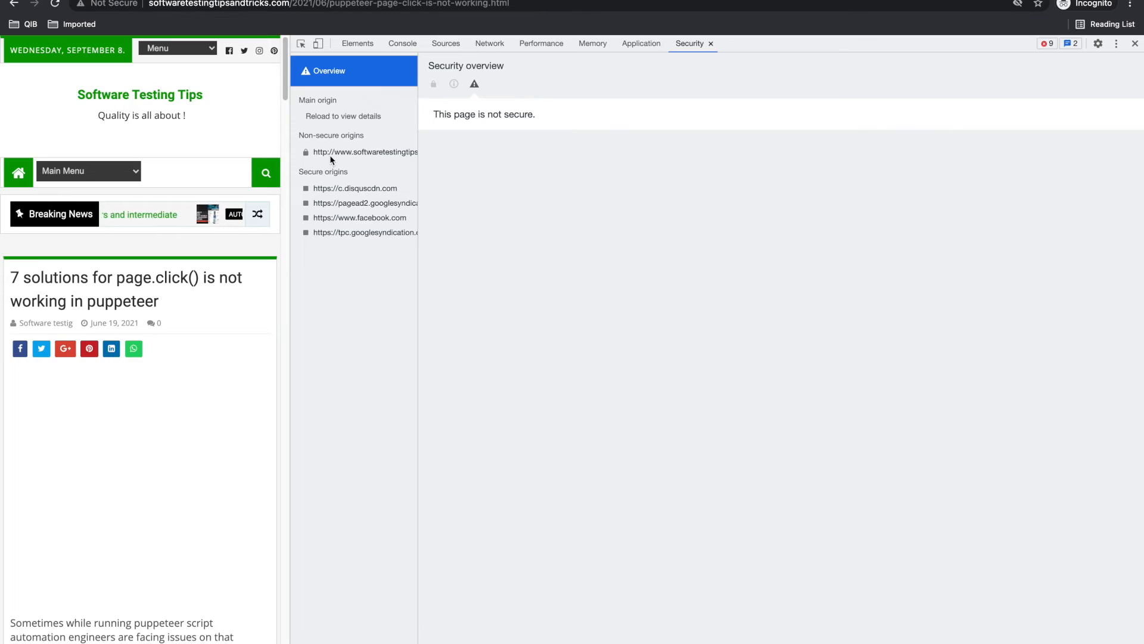
click(366, 152)
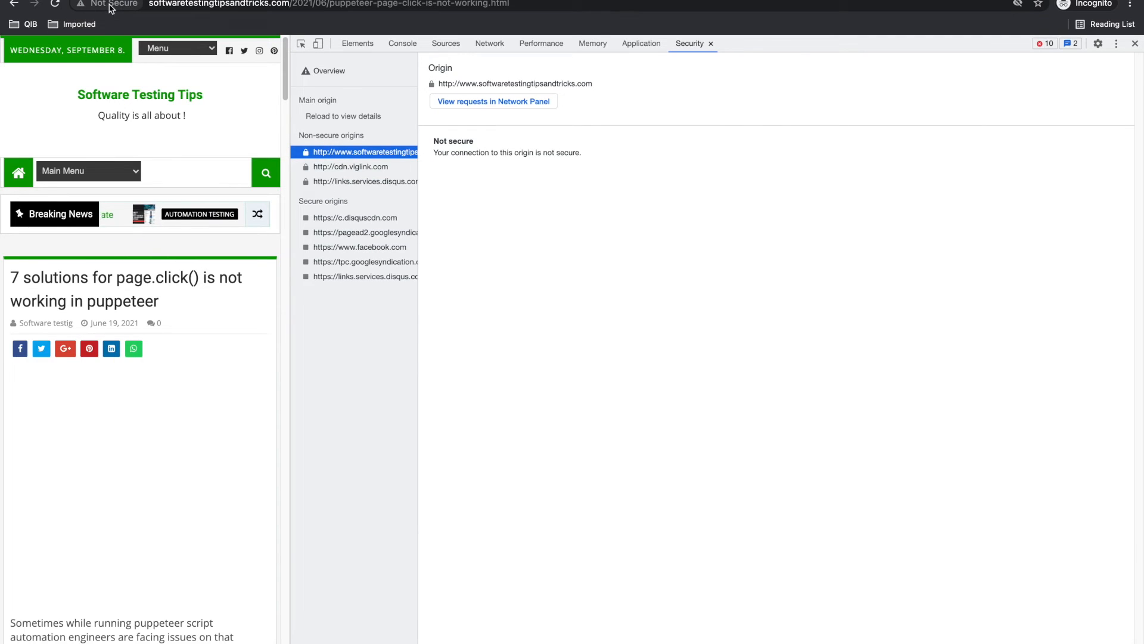
click(109, 4)
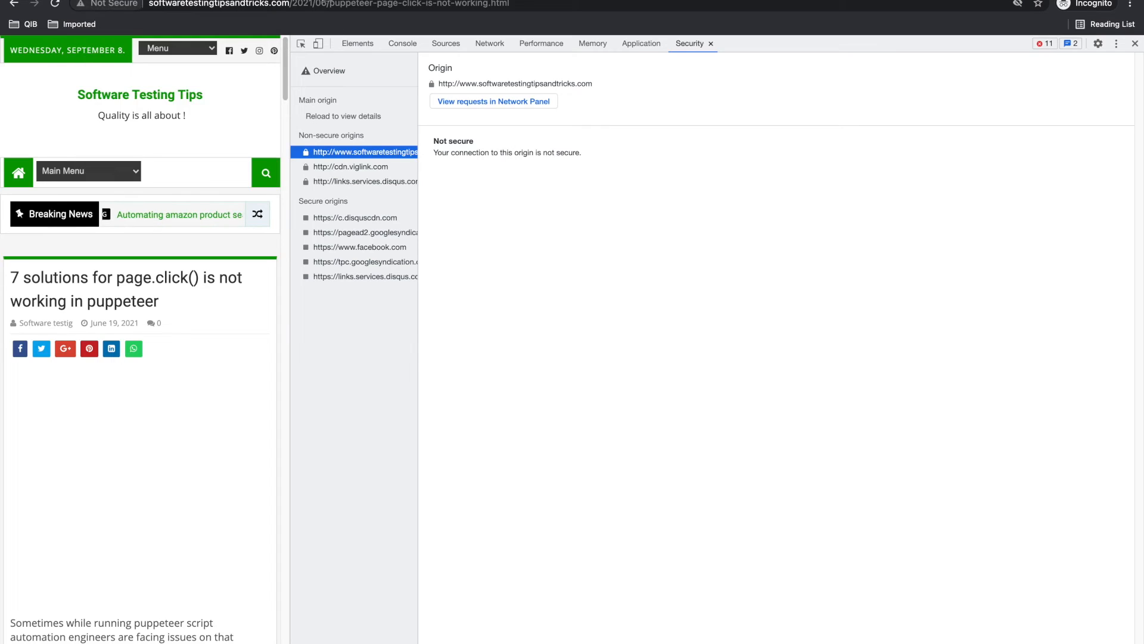
text(twitter.com)
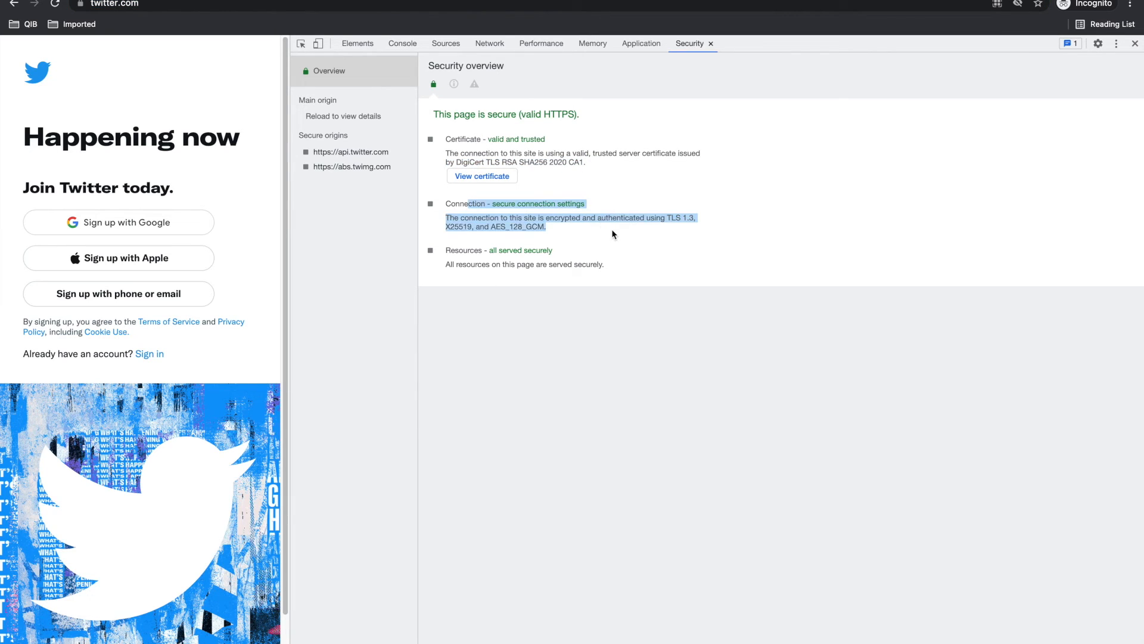
Step: Reload Twitter, view abs.twimg.com's TLS 1.3 certificate details, then return to the blog's origin
click(543, 176)
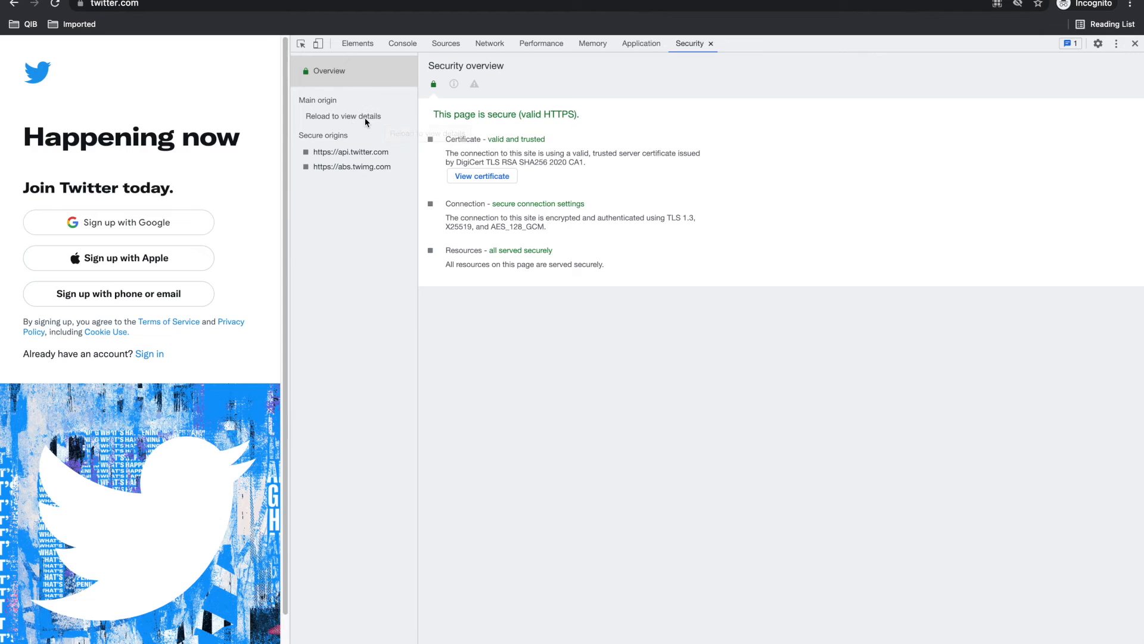
click(351, 167)
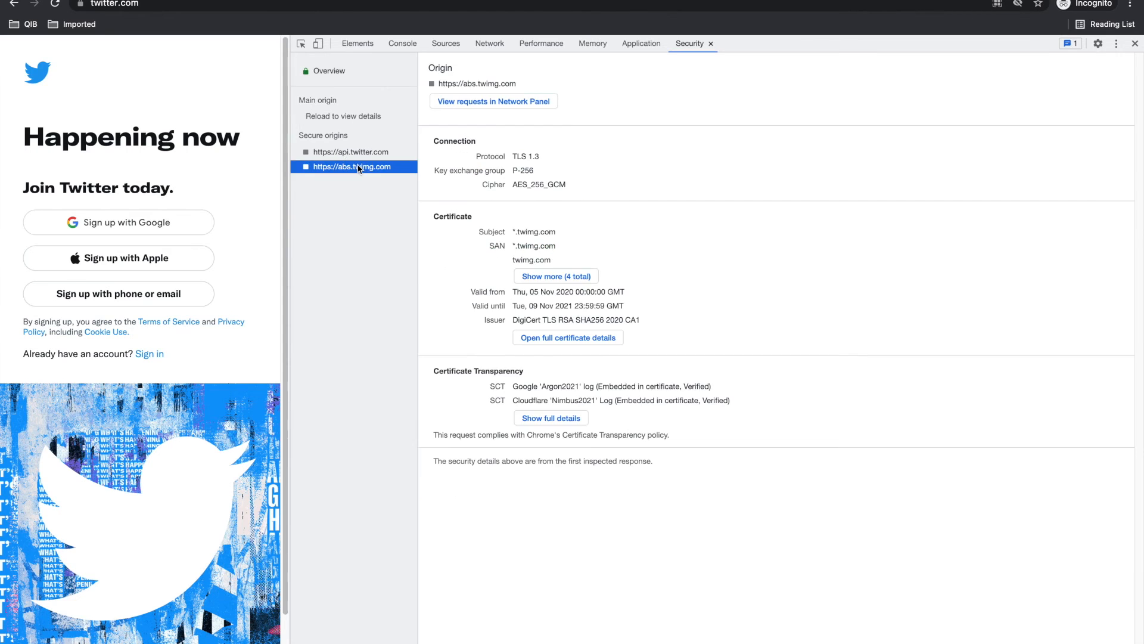
click(353, 152)
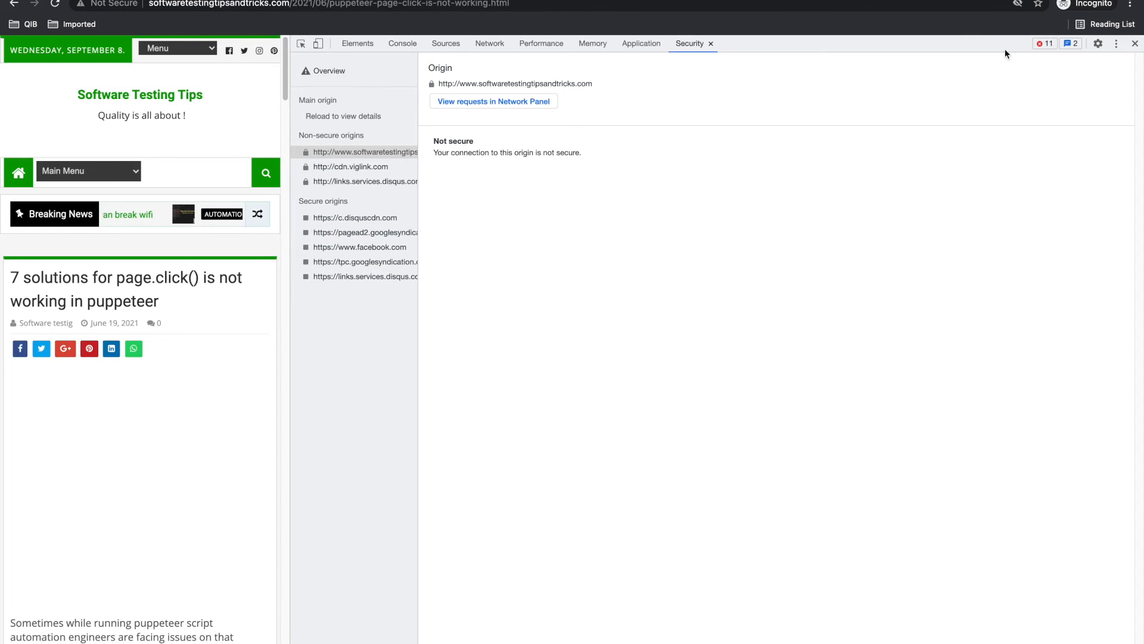
click(1116, 43)
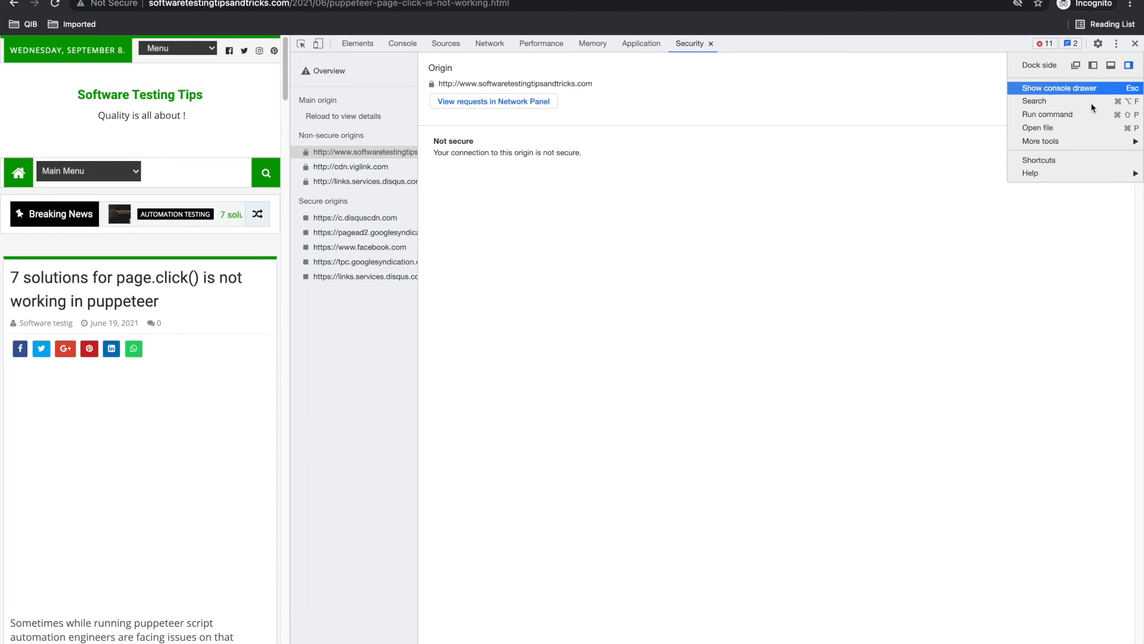
click(1041, 140)
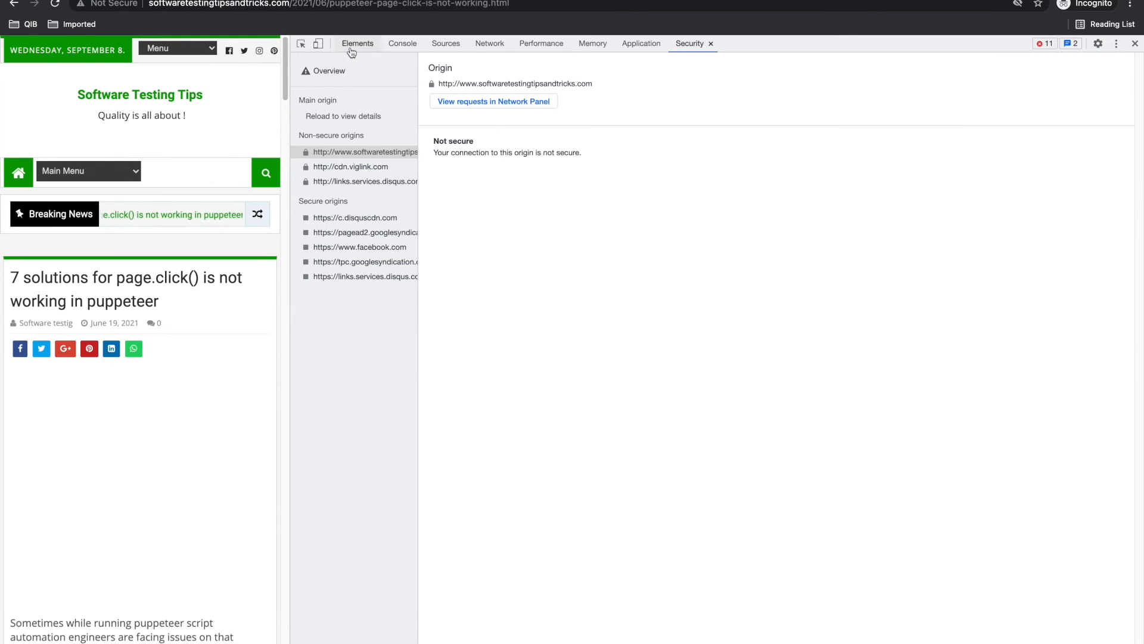
click(357, 43)
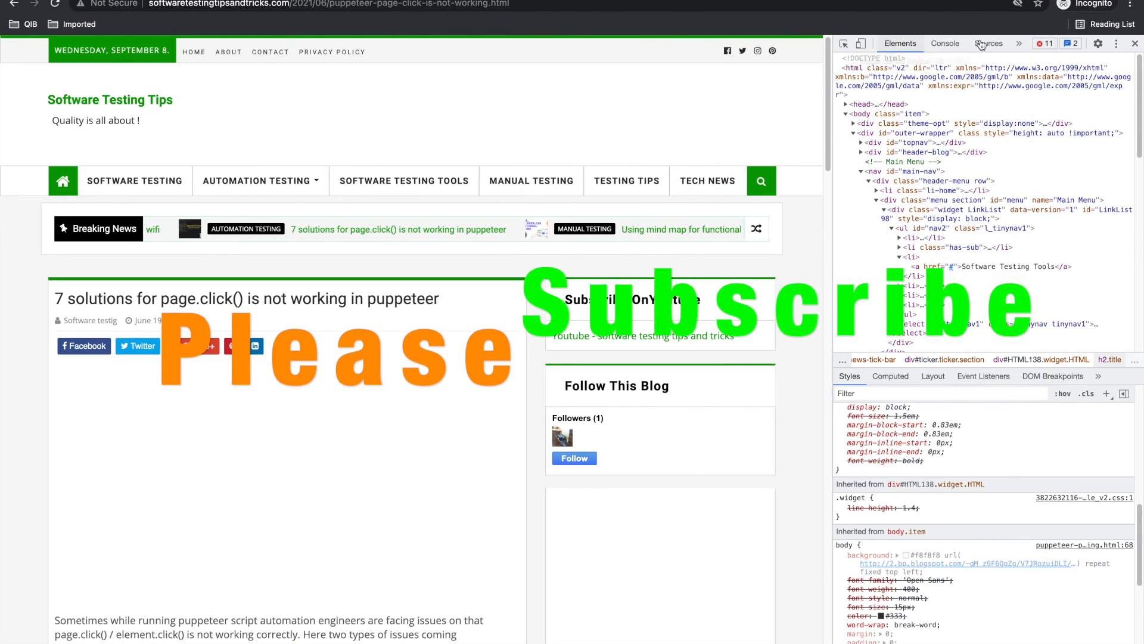
Step: Glance at the Console errors, then switch to the Network panel through the » overflow
click(1019, 43)
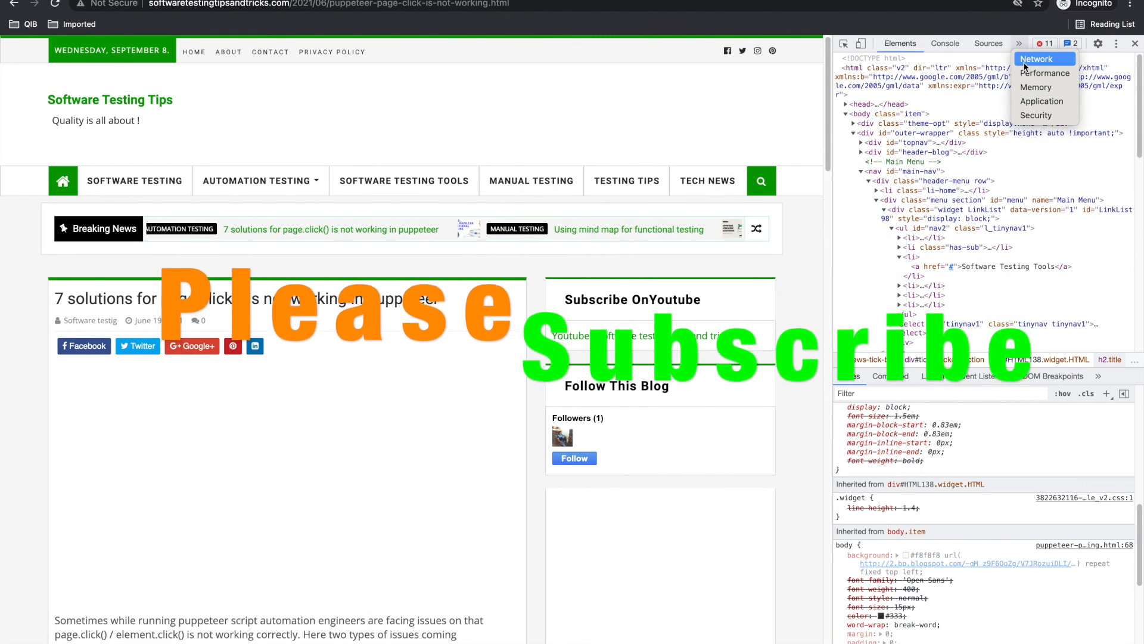
click(944, 43)
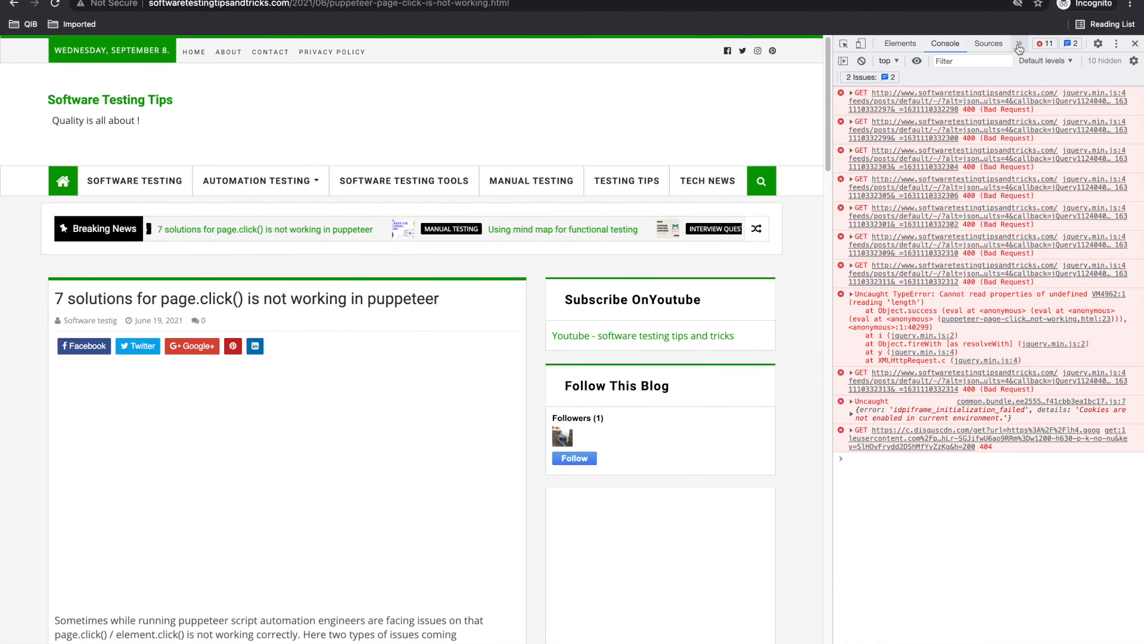
click(1018, 43)
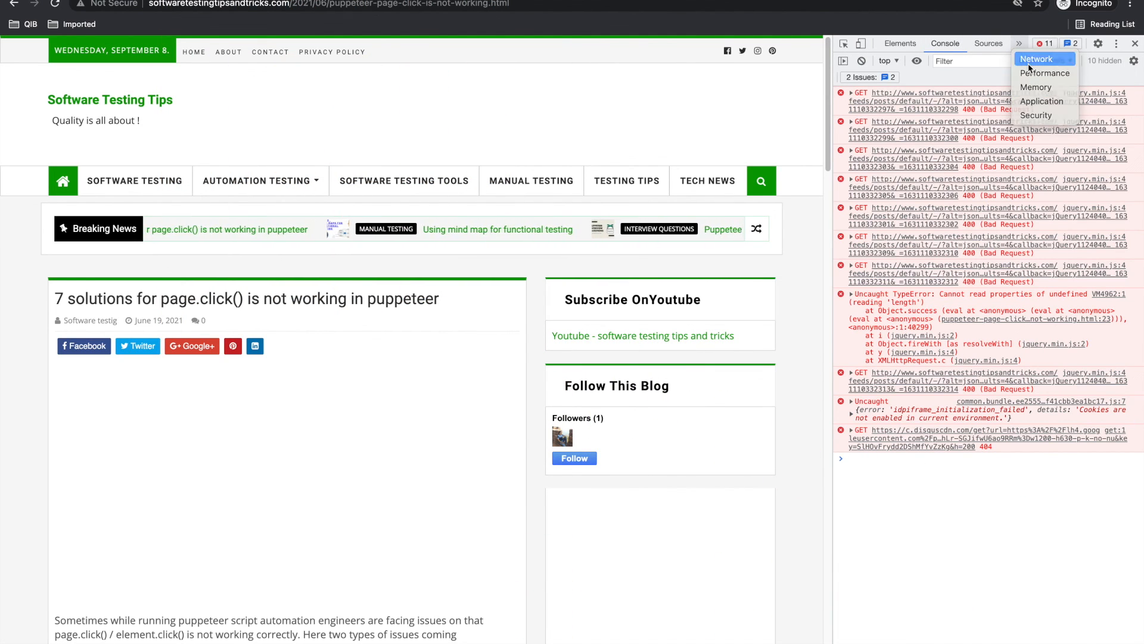
click(1036, 58)
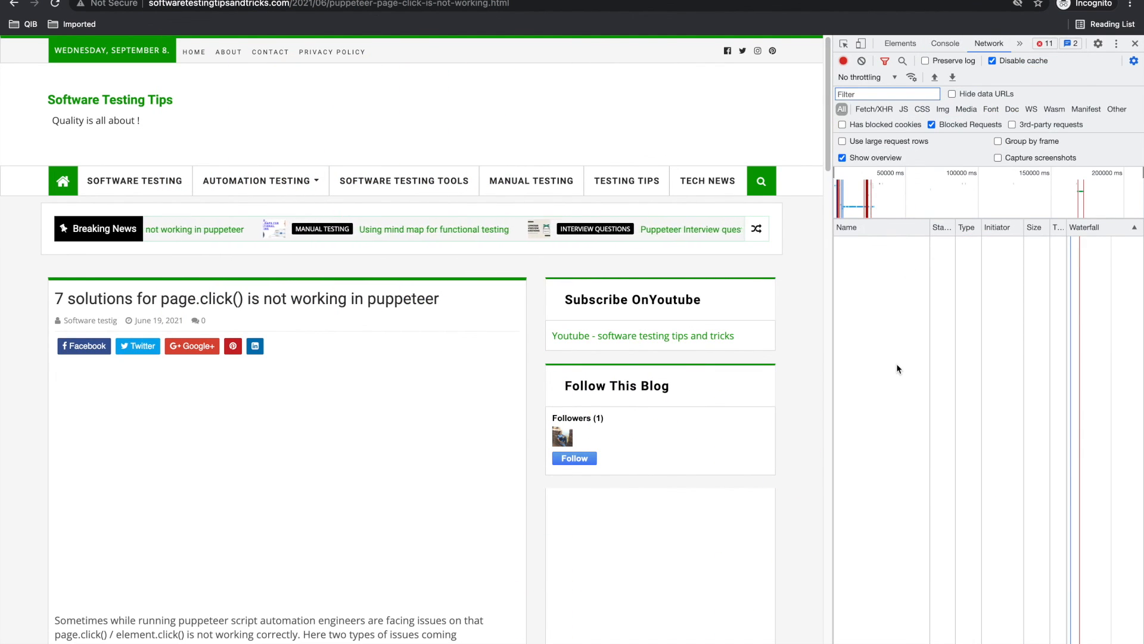